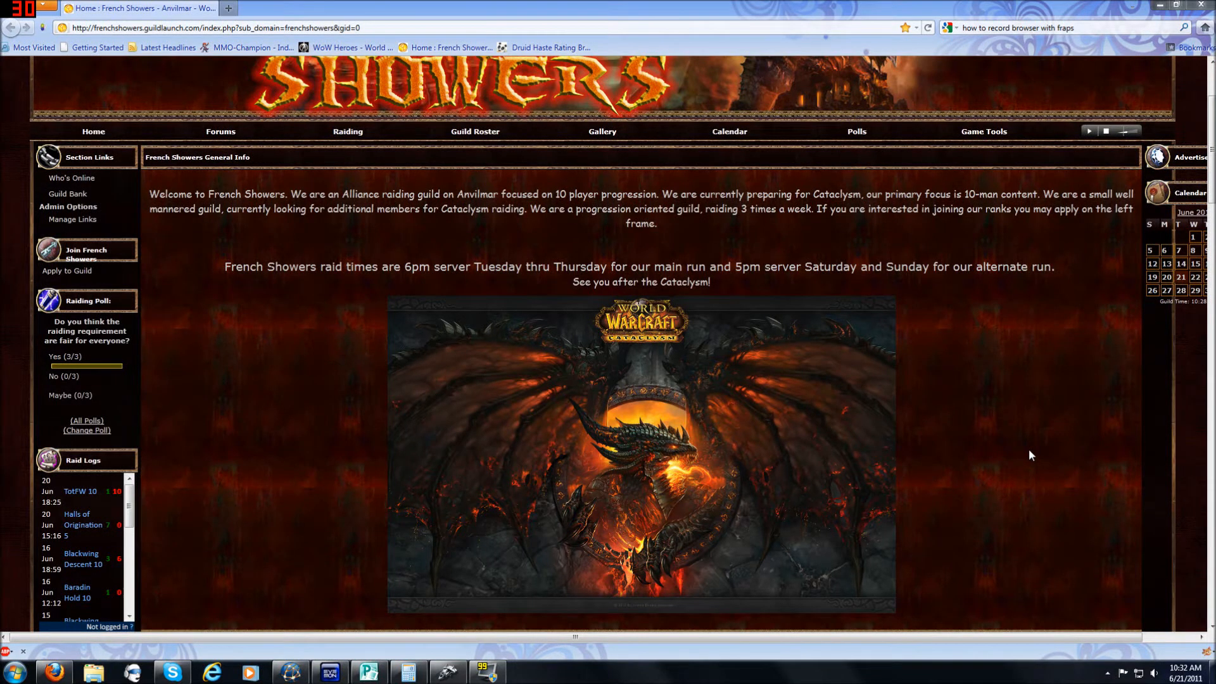
{"action": "mouse_move", "coordinate": [450, 234]}
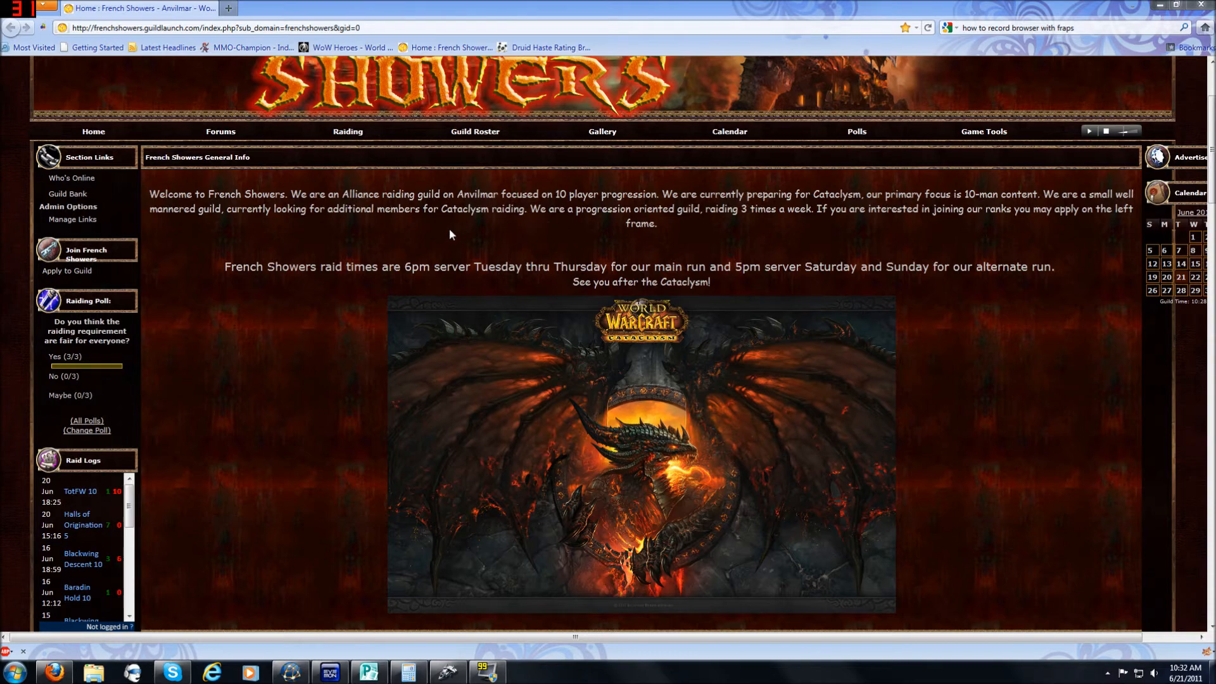
{"action": "mouse_move", "coordinate": [358, 264]}
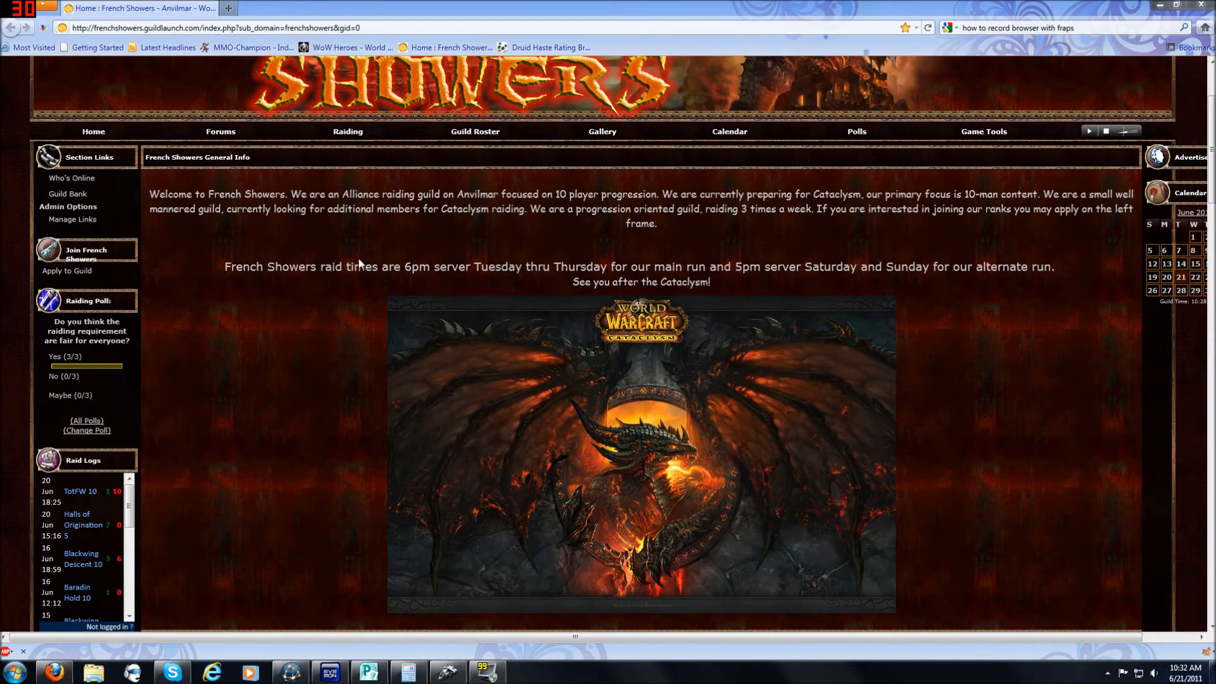
{"action": "mouse_move", "coordinate": [374, 286]}
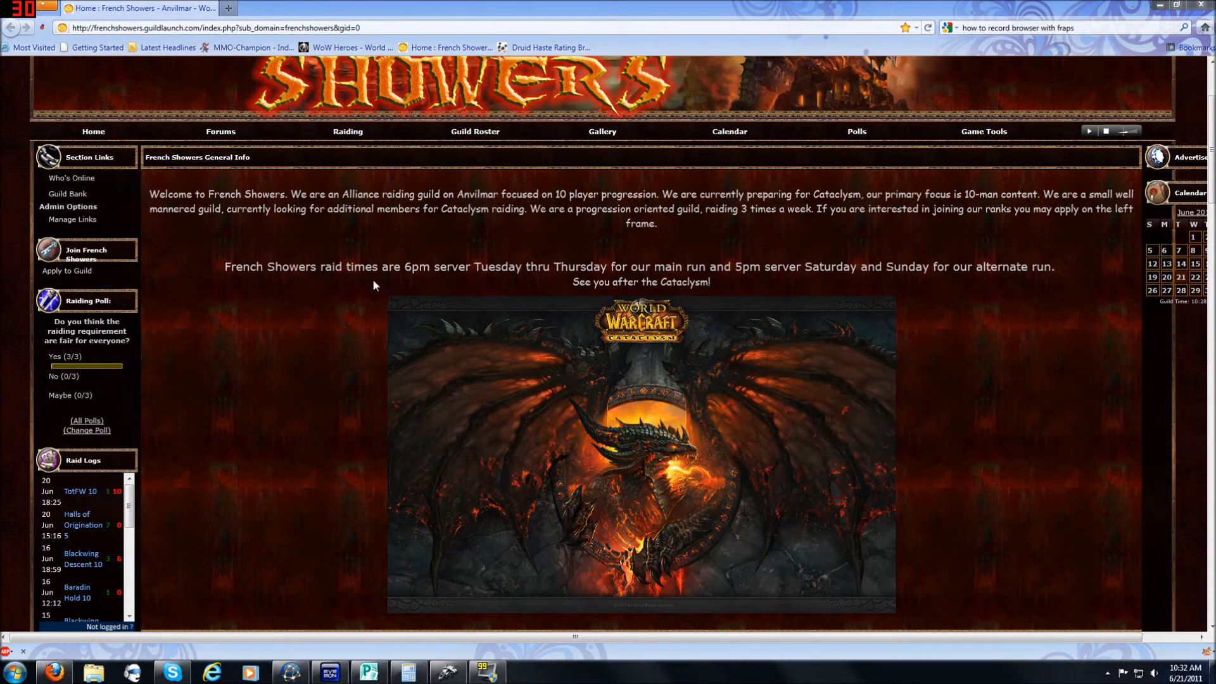
Step: Open the Blackwing Descent 10 raid report from the guild's log list
{"action": "scroll", "scroll_direction": "down", "scroll_amount": 3}
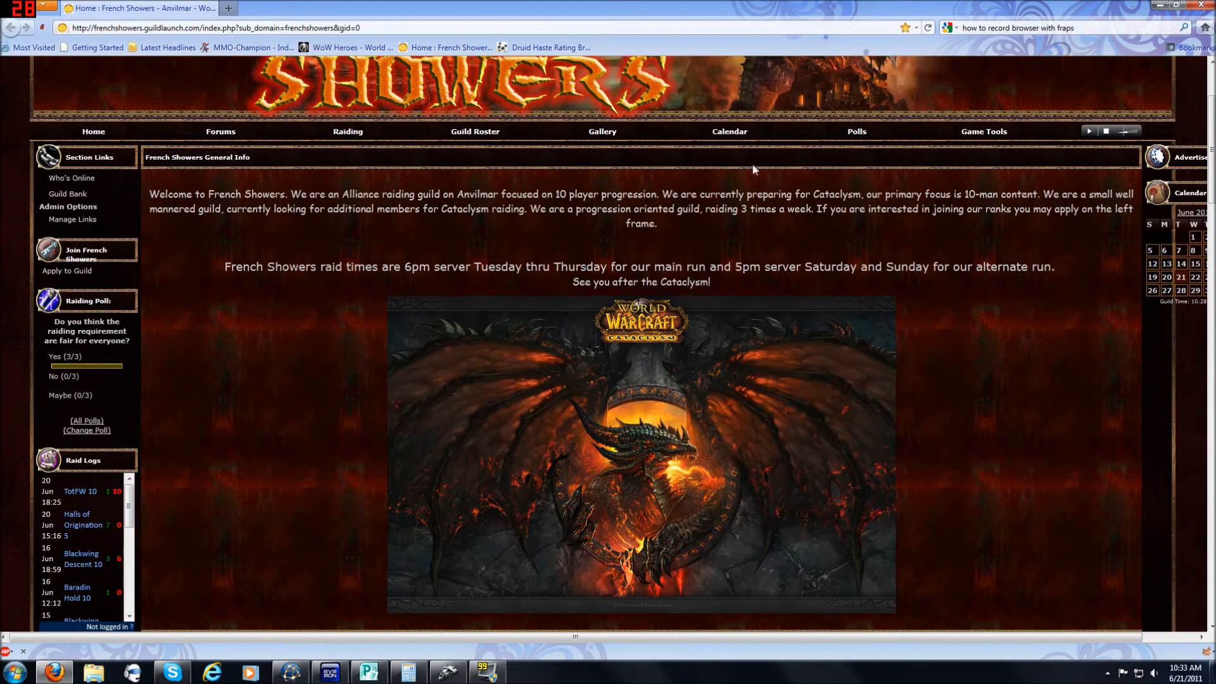
{"action": "mouse_move", "coordinate": [267, 168]}
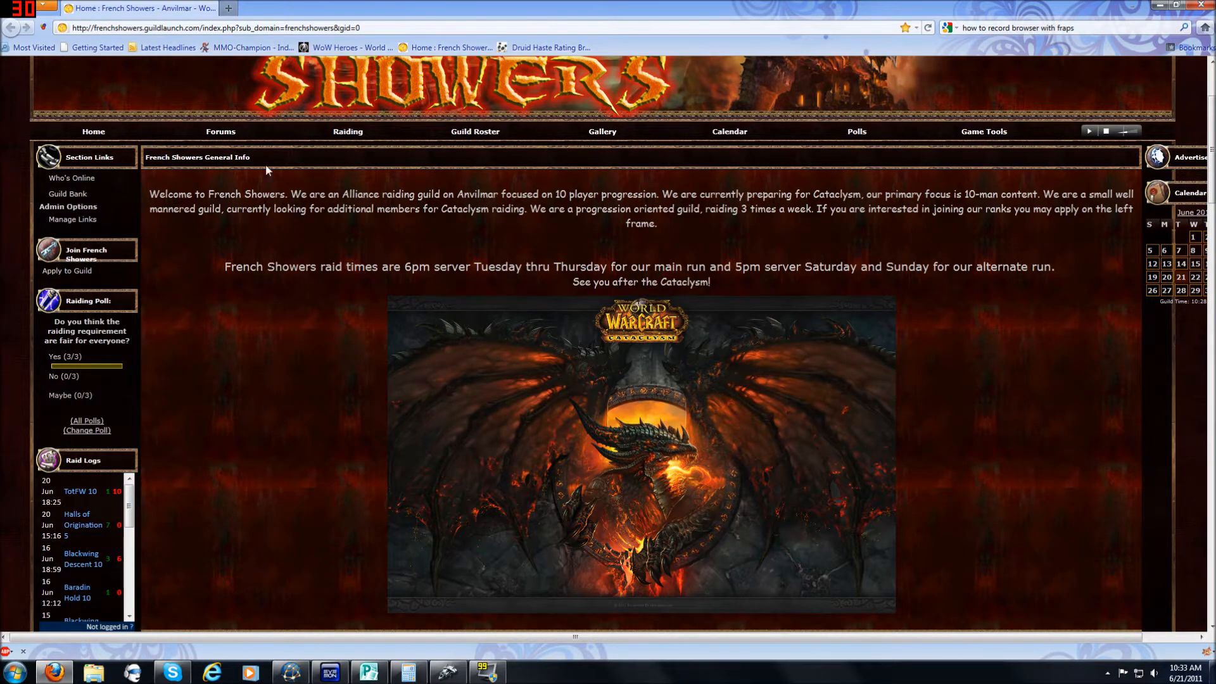
{"action": "mouse_move", "coordinate": [230, 385]}
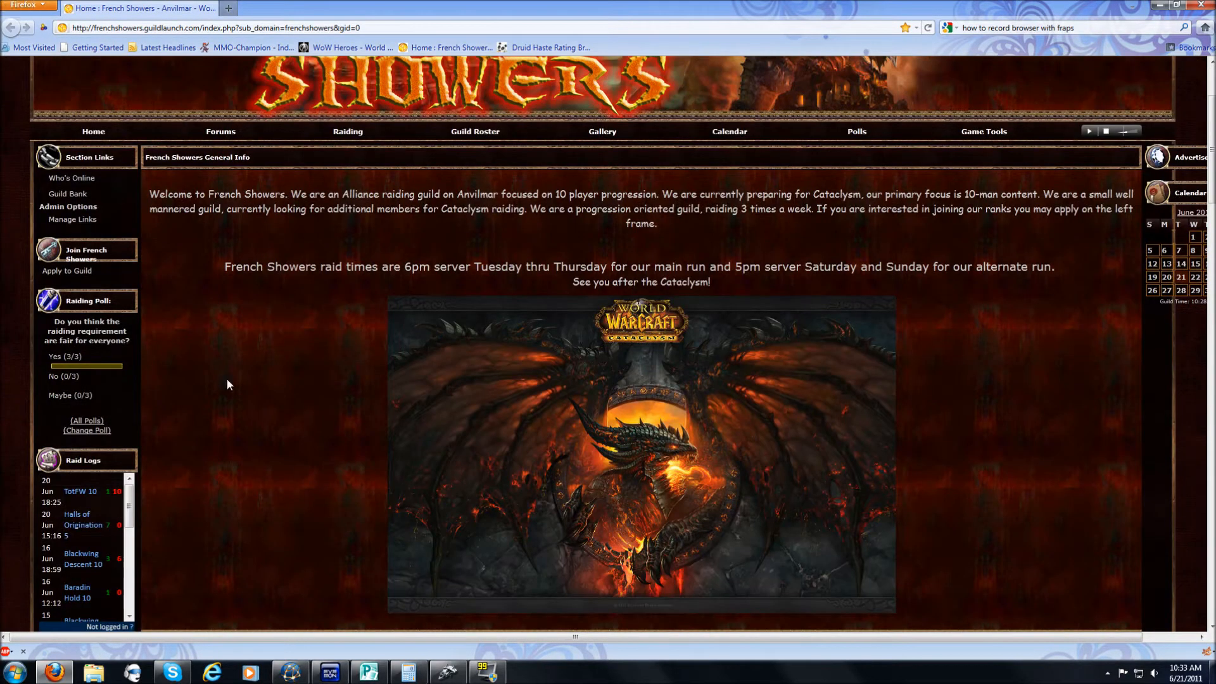
{"action": "scroll", "scroll_direction": "down", "scroll_amount": 3}
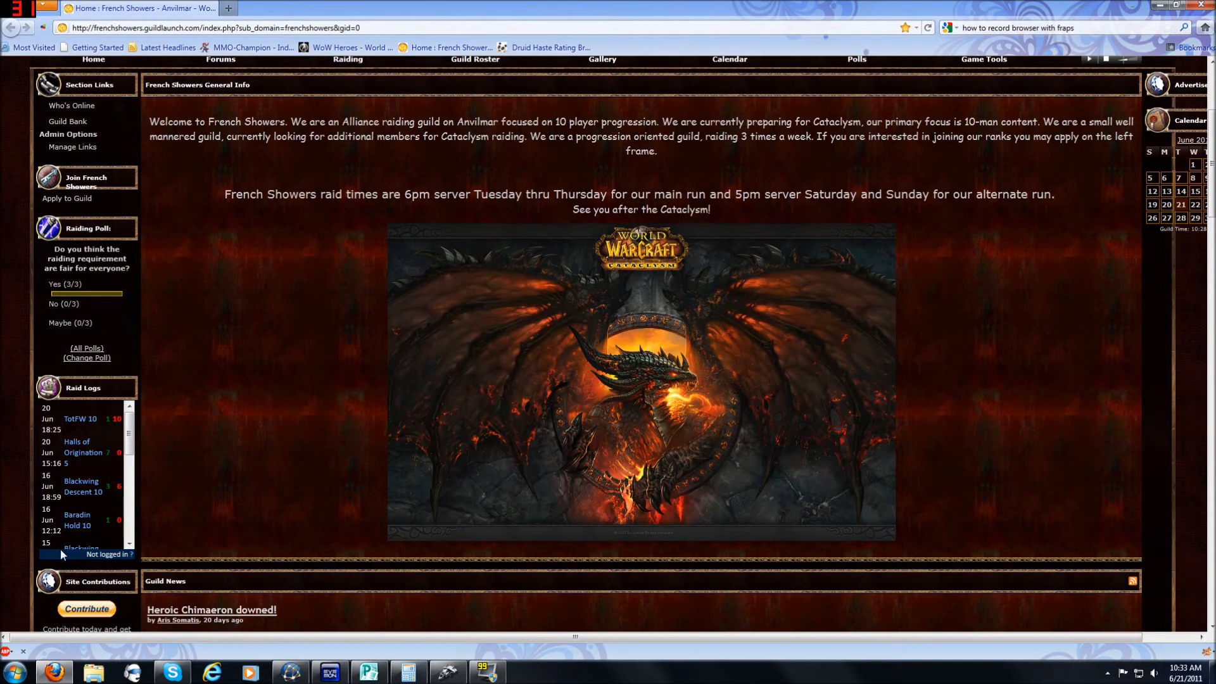
{"action": "scroll", "scroll_direction": "down", "scroll_amount": 3}
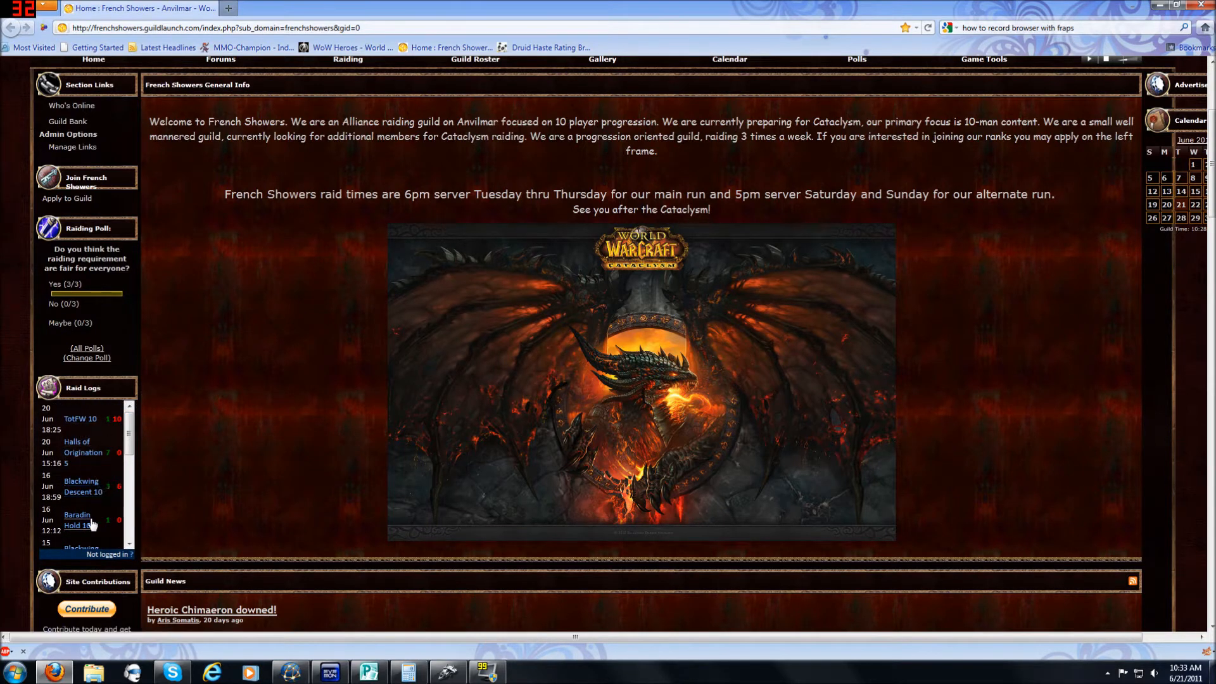
{"action": "mouse_move", "coordinate": [81, 486]}
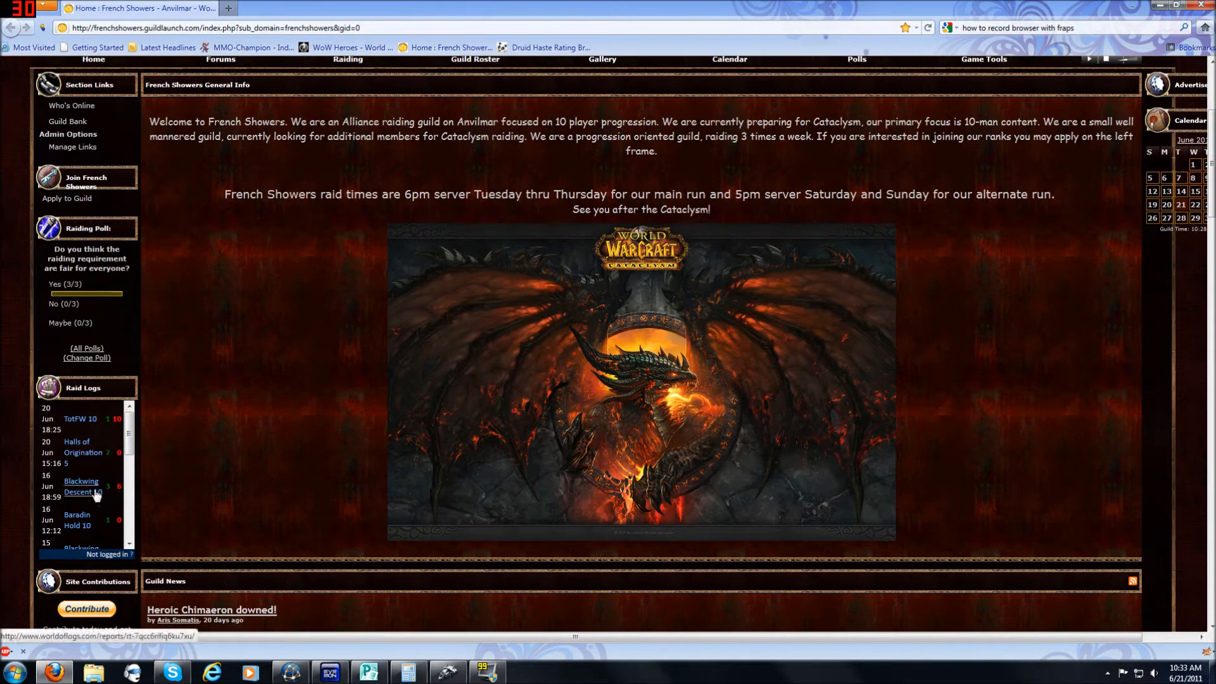
{"action": "left_click", "coordinate": [83, 492]}
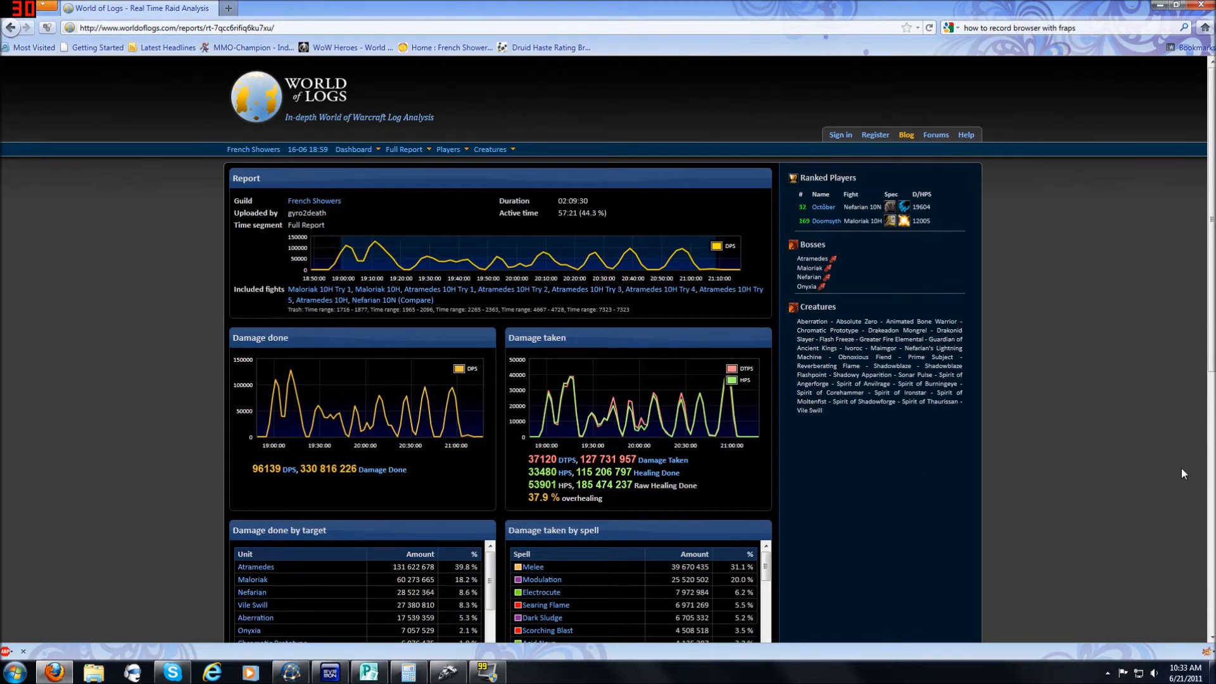
{"action": "mouse_move", "coordinate": [152, 155]}
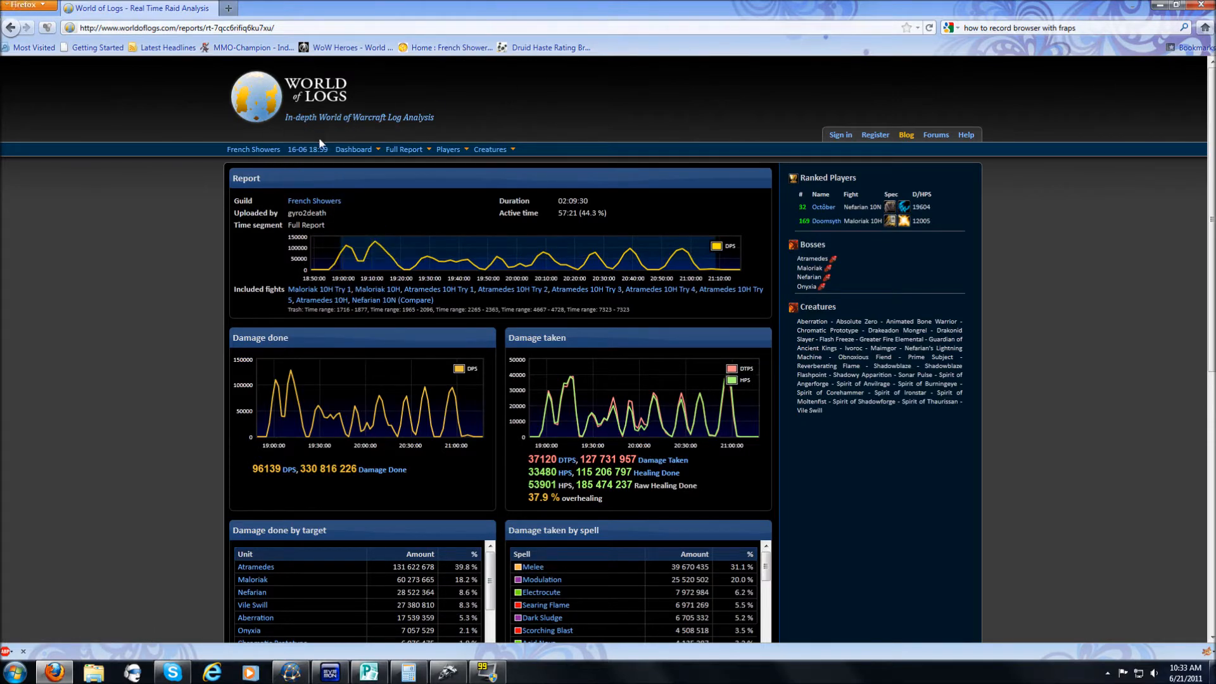
{"action": "mouse_move", "coordinate": [308, 154]}
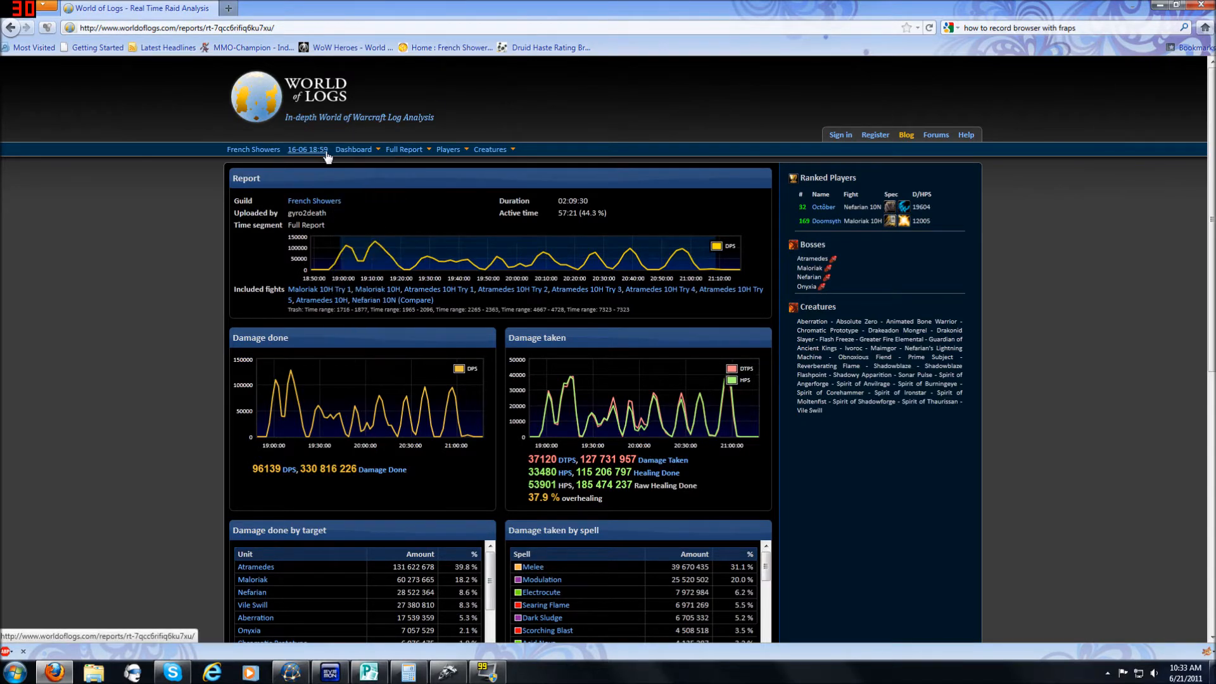
Step: Browse the Full Report menu's boss kills and the Players menu's warriors
{"action": "left_click", "coordinate": [354, 149]}
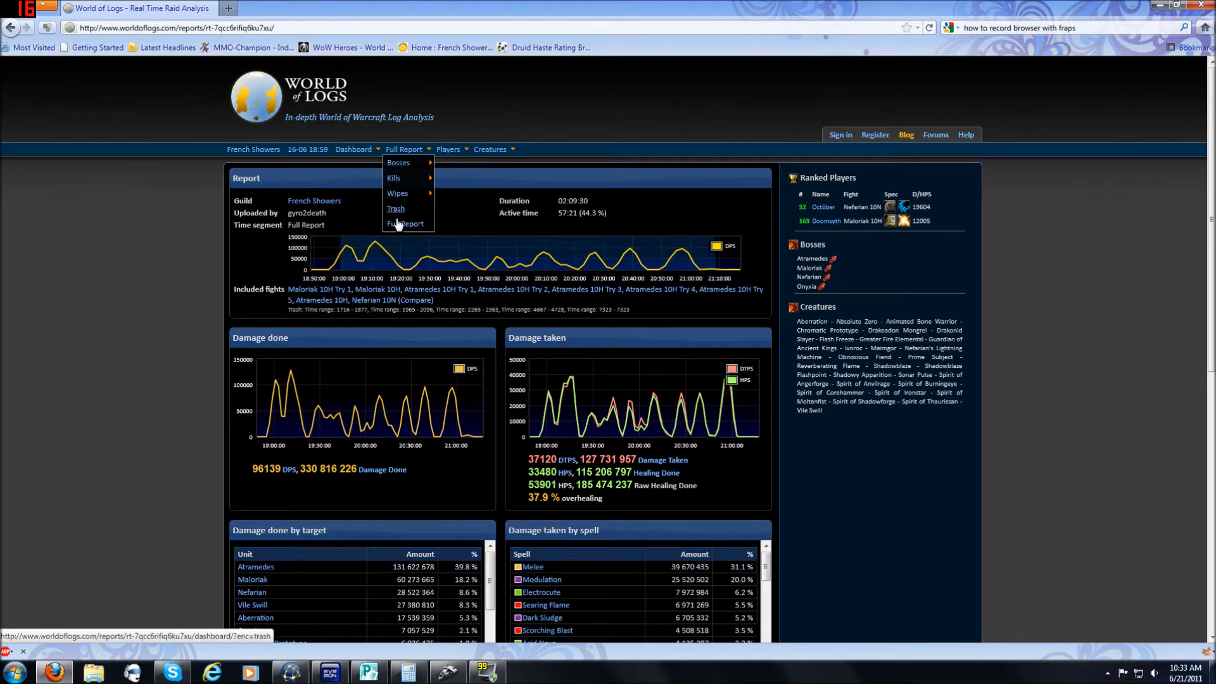
{"action": "mouse_move", "coordinate": [398, 193]}
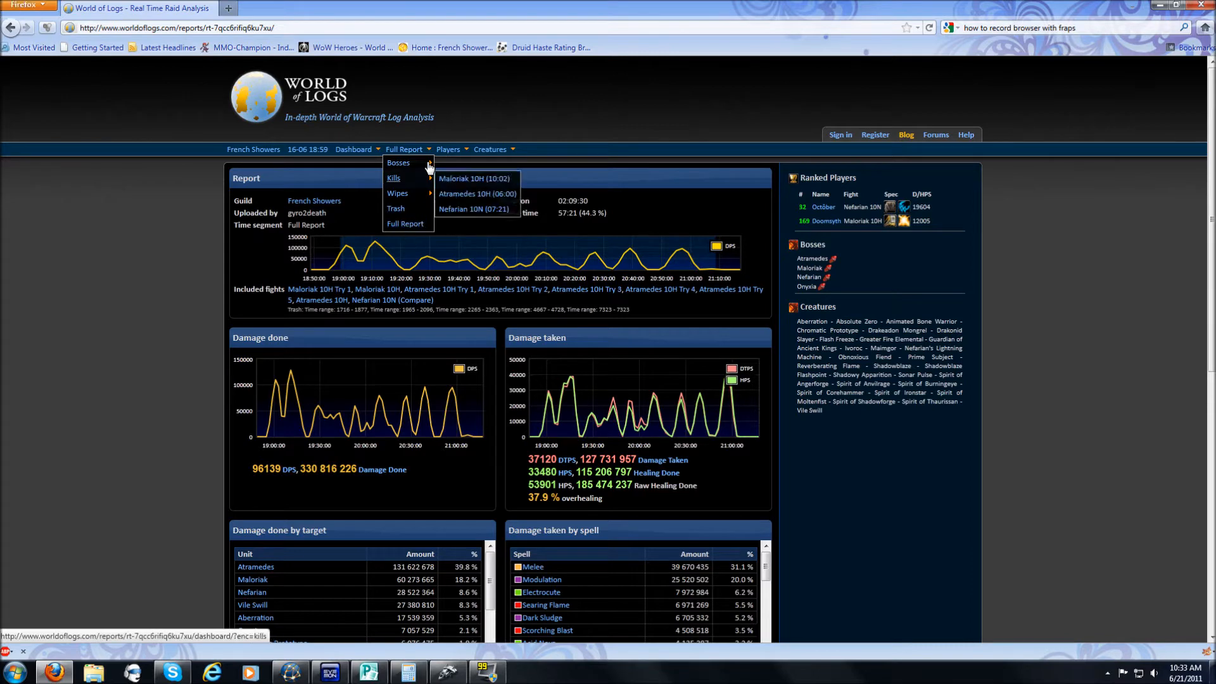
{"action": "left_click", "coordinate": [447, 150]}
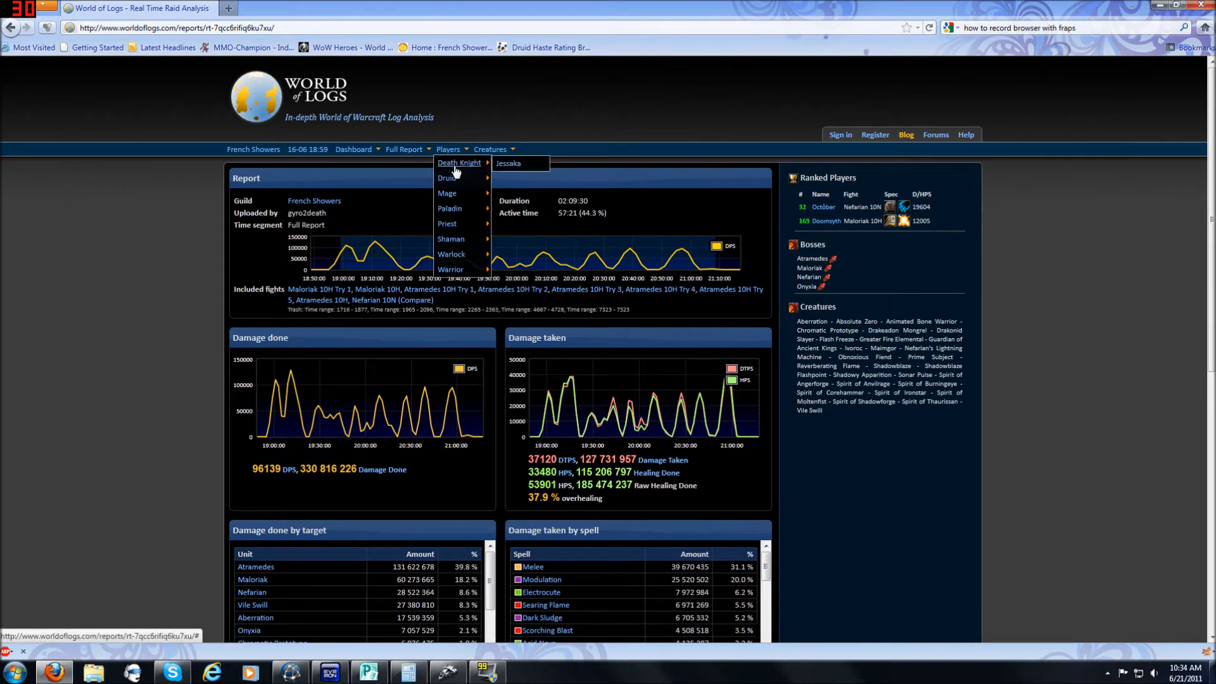
{"action": "mouse_move", "coordinate": [451, 269]}
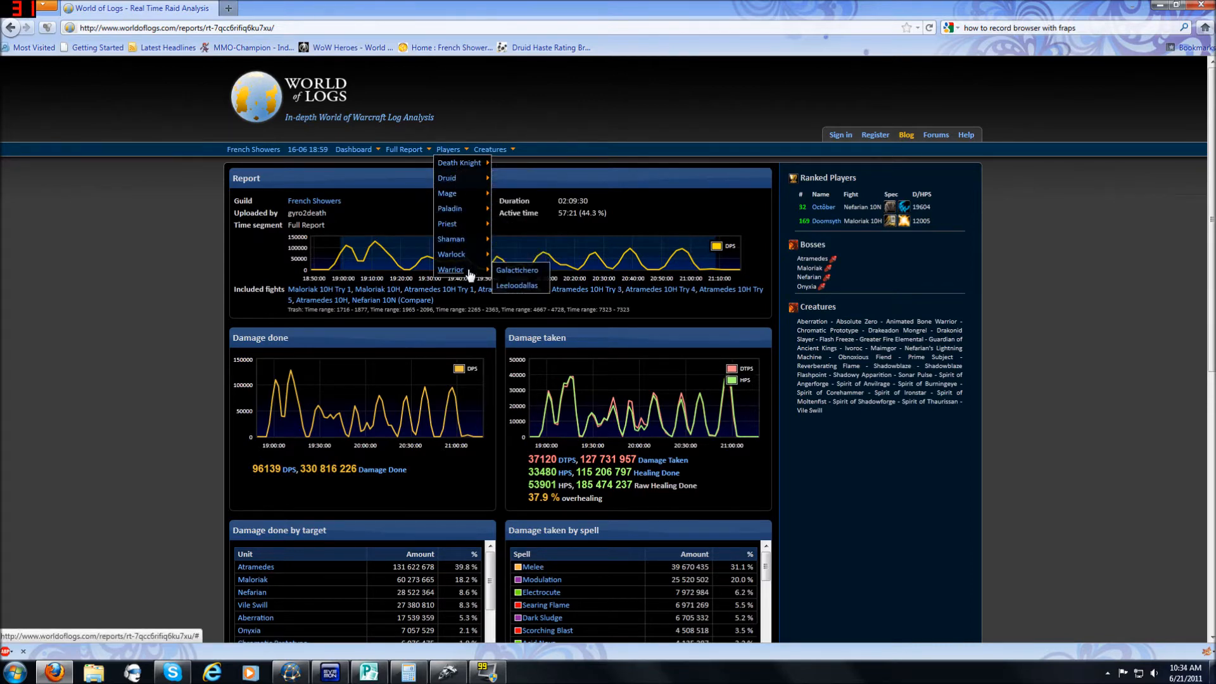
{"action": "left_click", "coordinate": [490, 149]}
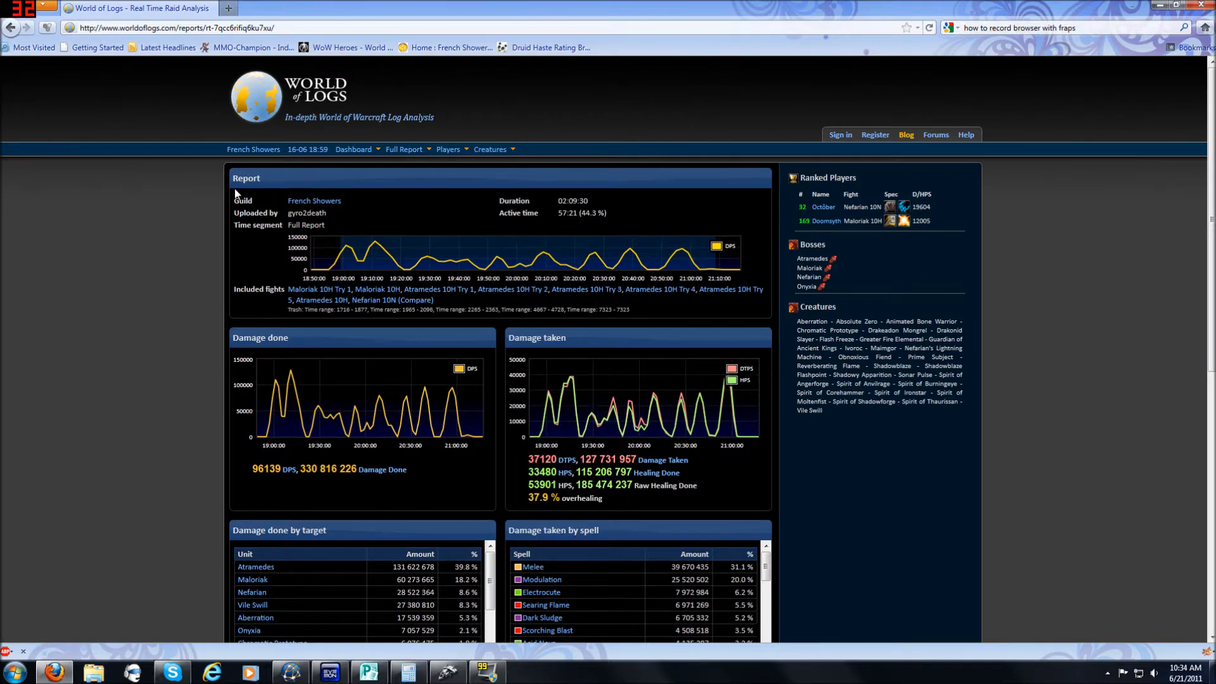
{"action": "mouse_move", "coordinate": [612, 216]}
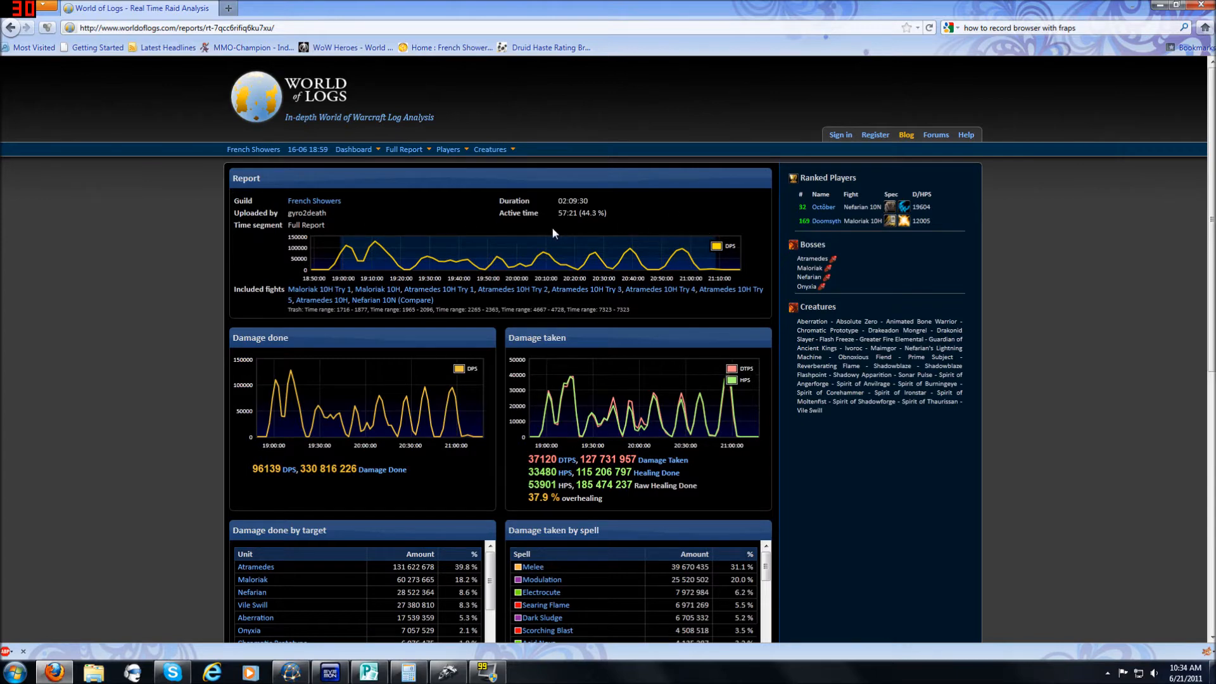
{"action": "mouse_move", "coordinate": [325, 252]}
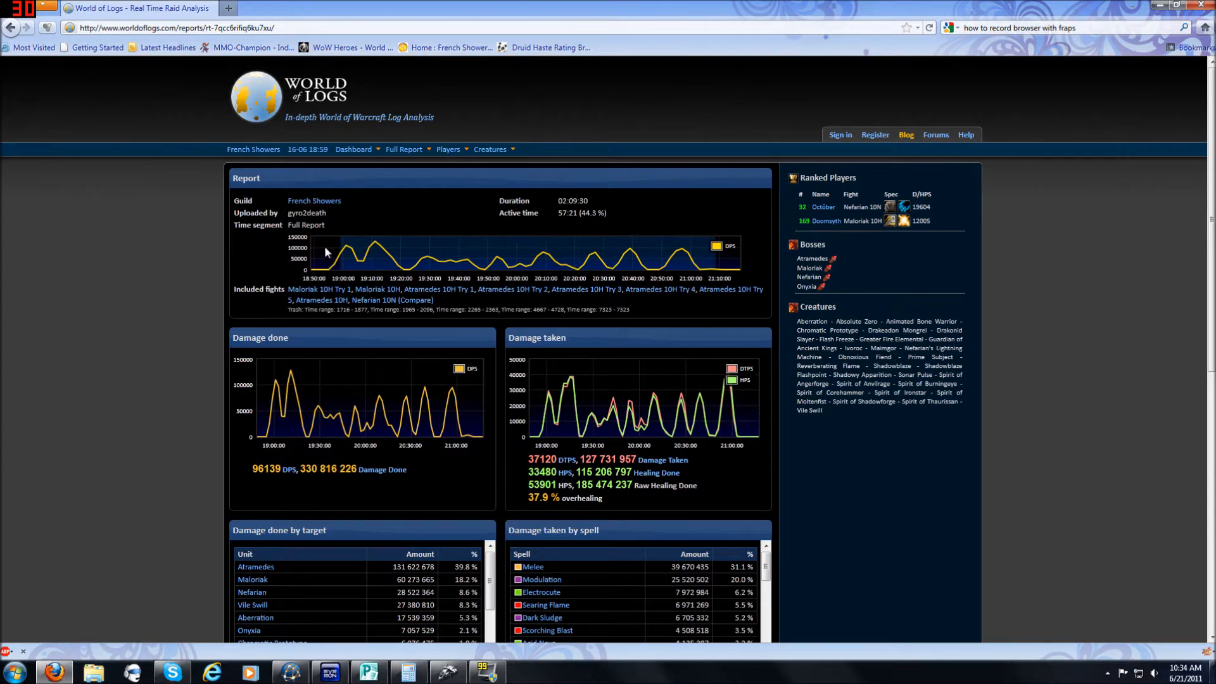
{"action": "mouse_move", "coordinate": [640, 256]}
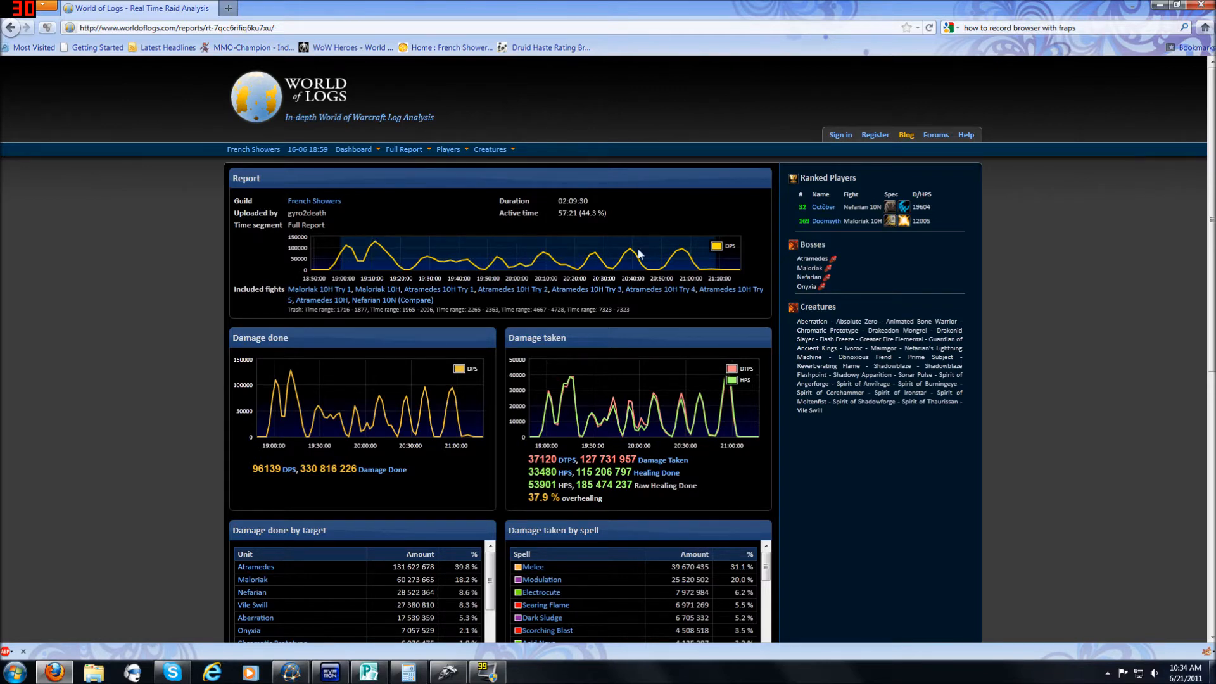
{"action": "mouse_move", "coordinate": [863, 298]}
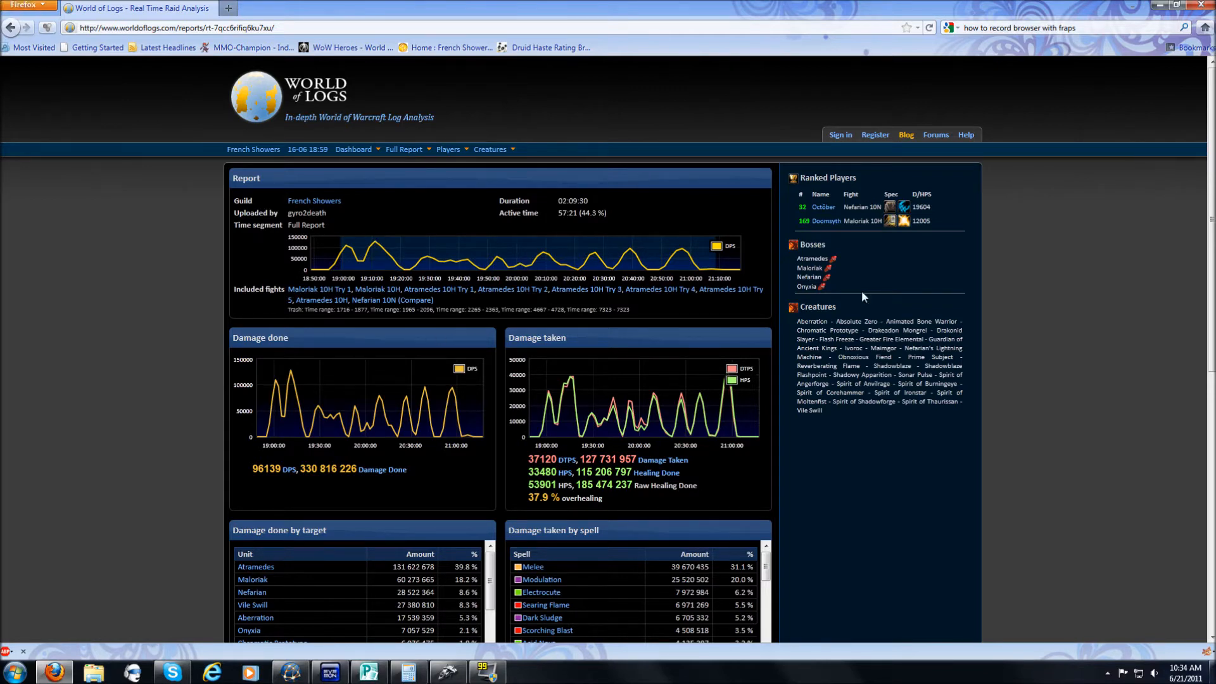
{"action": "mouse_move", "coordinate": [674, 311]}
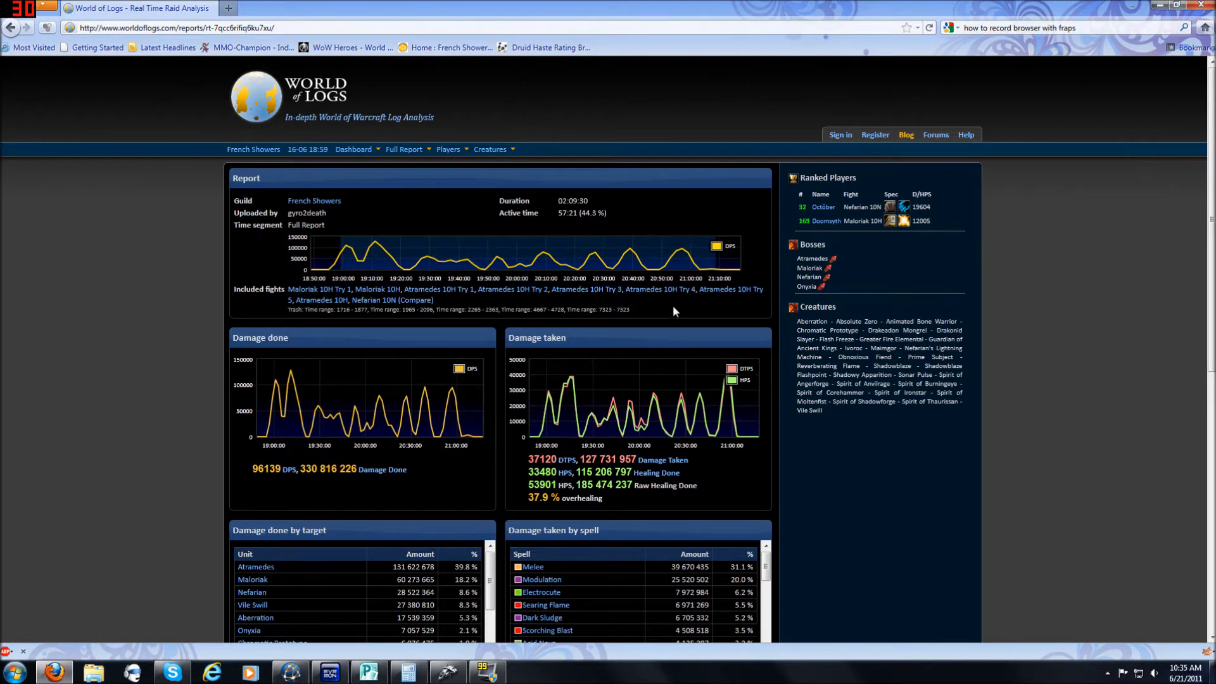
Step: Review the damage tables, then list the report segments with the boss fights showing
{"action": "scroll", "scroll_direction": "down", "scroll_amount": 3}
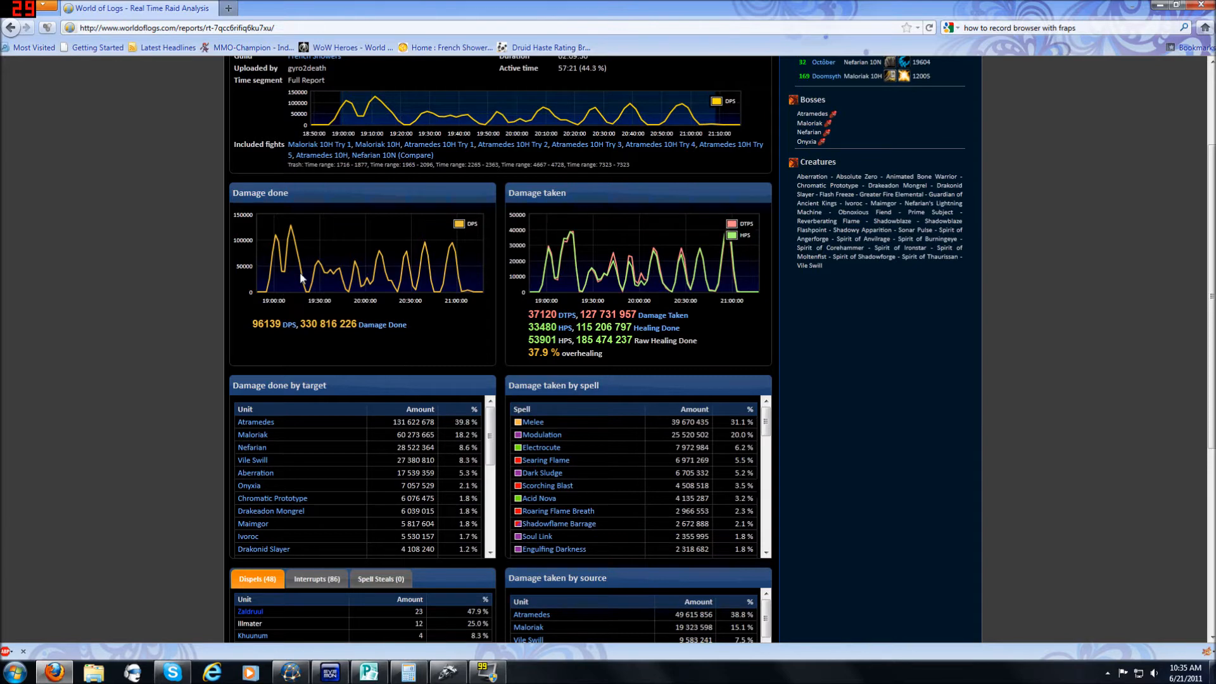
{"action": "mouse_move", "coordinate": [337, 262]}
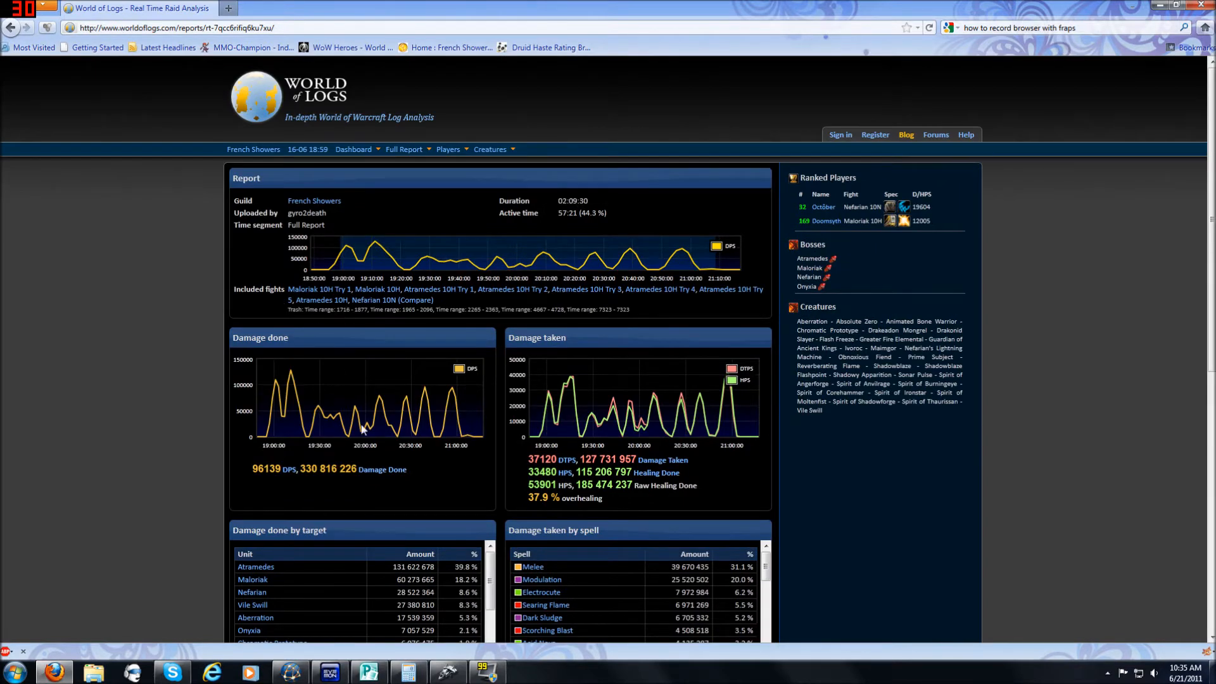
{"action": "left_click", "coordinate": [403, 150]}
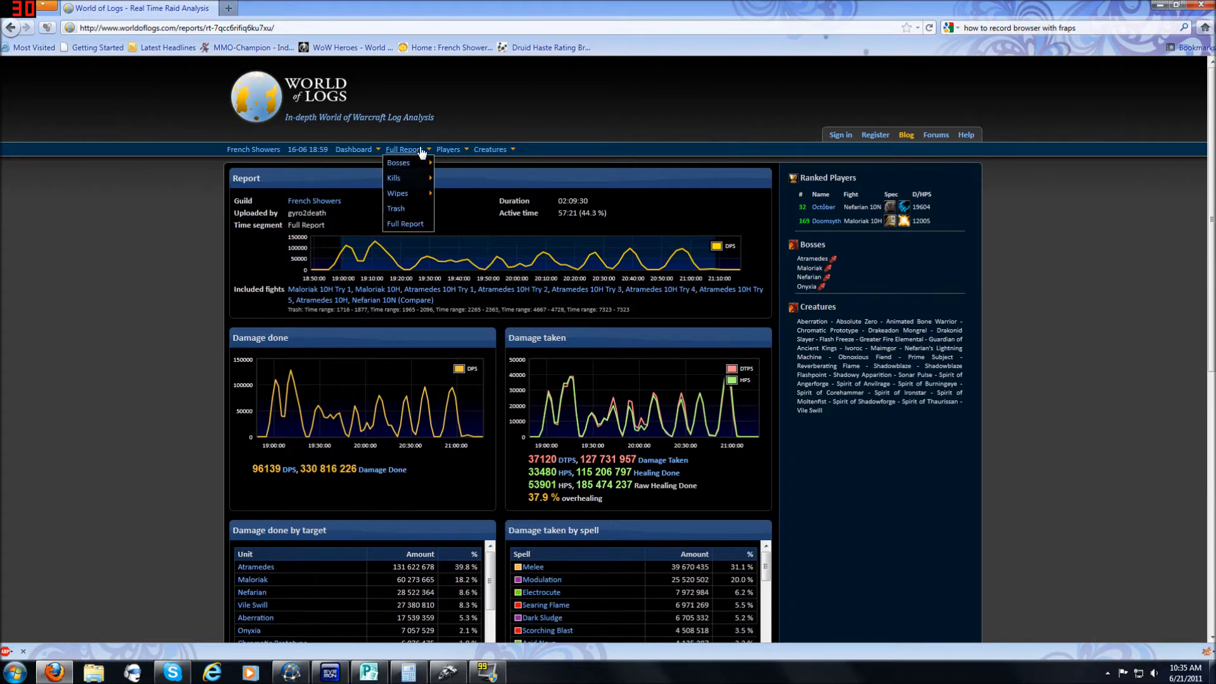
{"action": "mouse_move", "coordinate": [397, 164]}
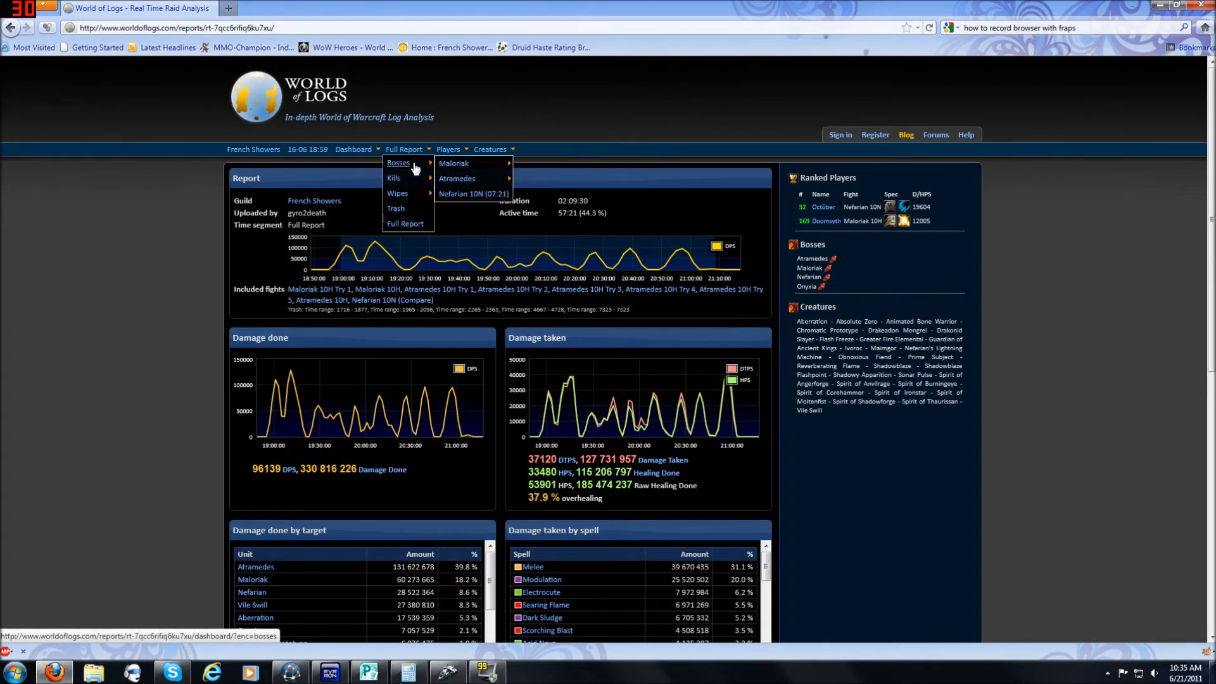
{"action": "left_click", "coordinate": [398, 164]}
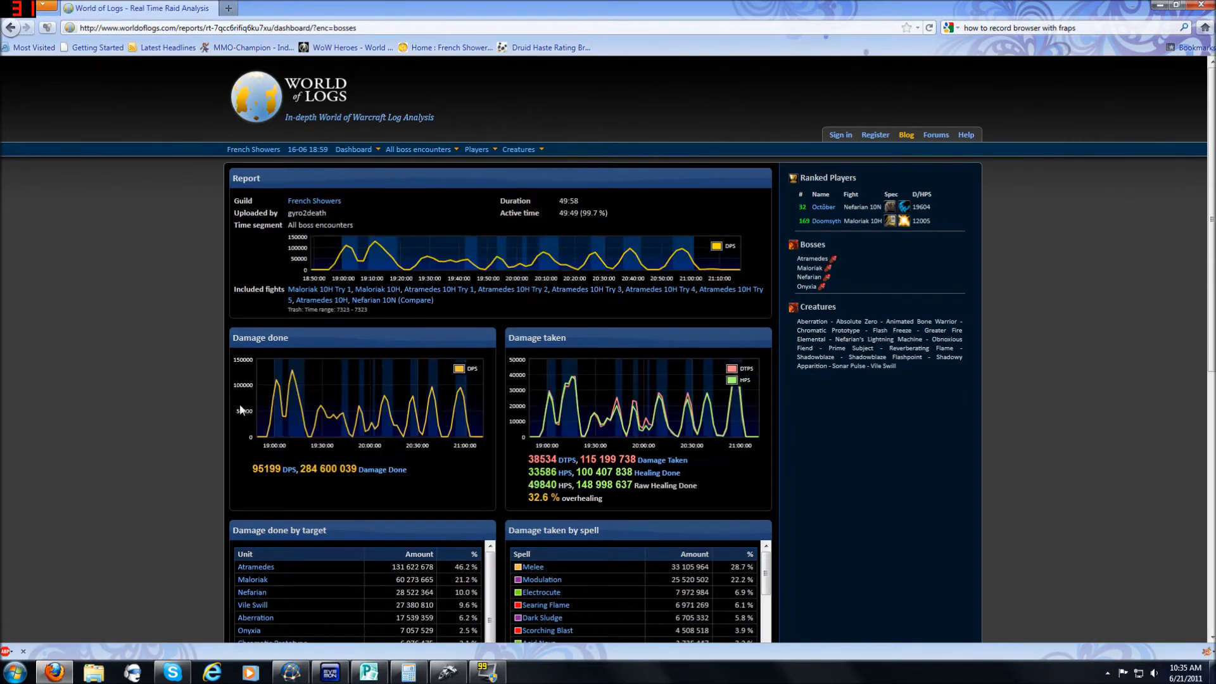
{"action": "left_click", "coordinate": [416, 149]}
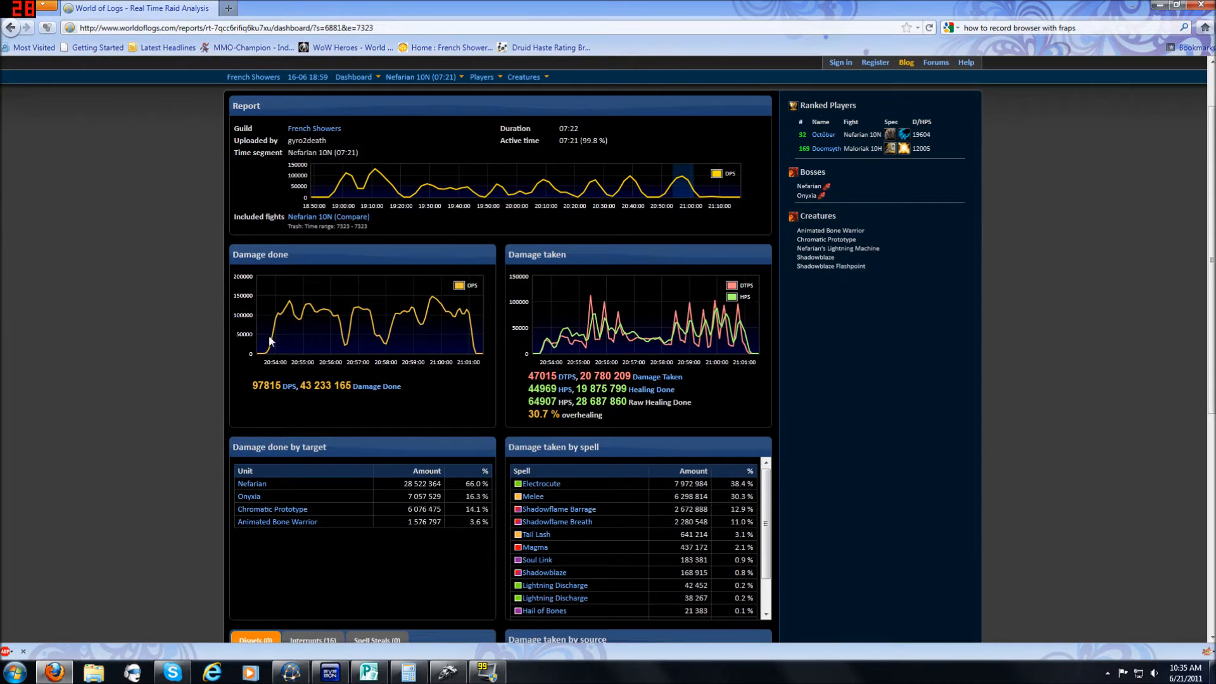
{"action": "mouse_move", "coordinate": [294, 335]}
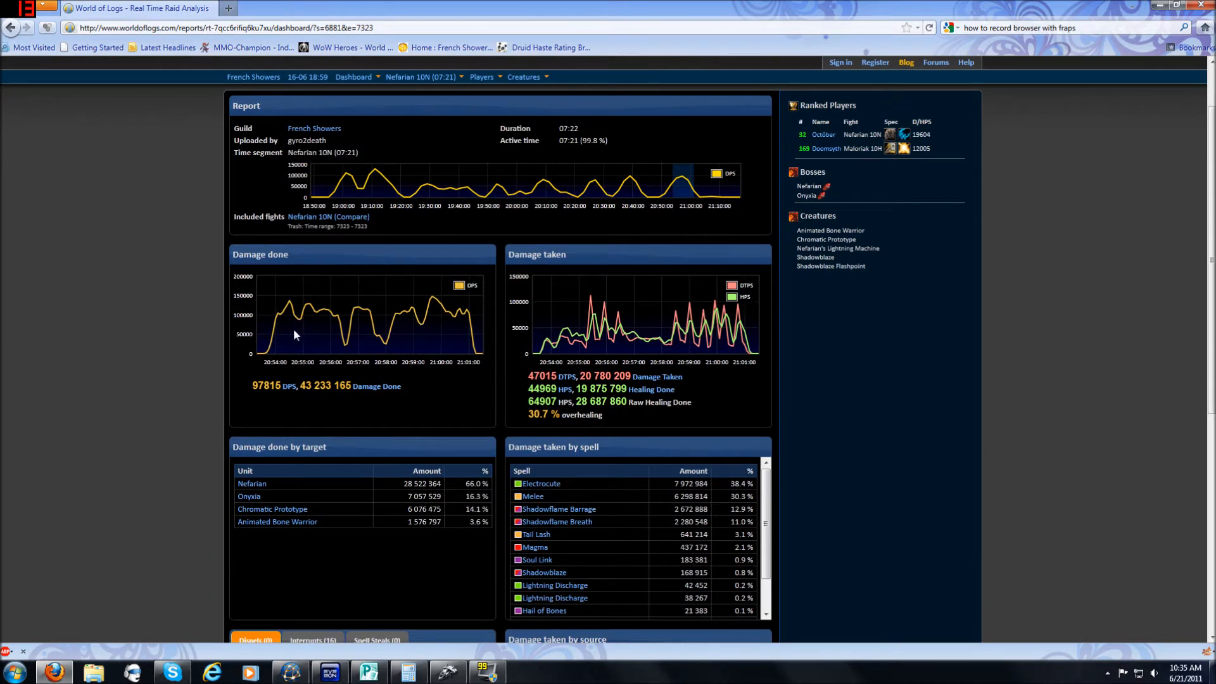
{"action": "mouse_move", "coordinate": [379, 321]}
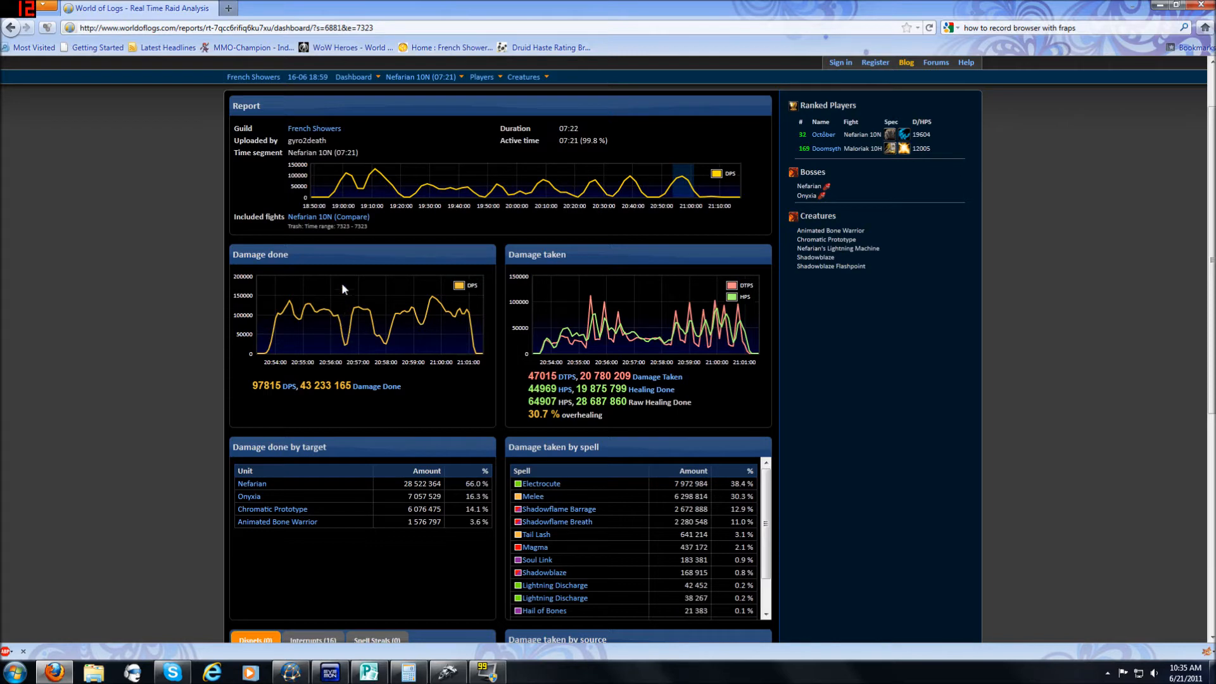
{"action": "mouse_move", "coordinate": [380, 353]}
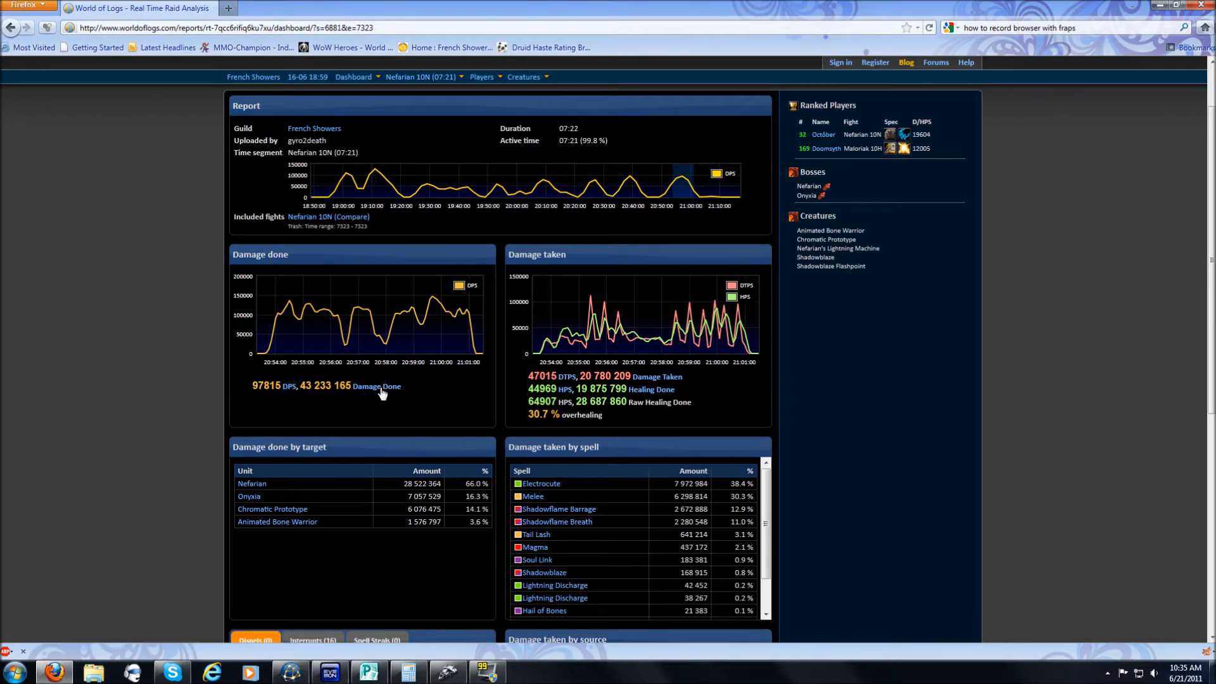
{"action": "mouse_move", "coordinate": [553, 272]}
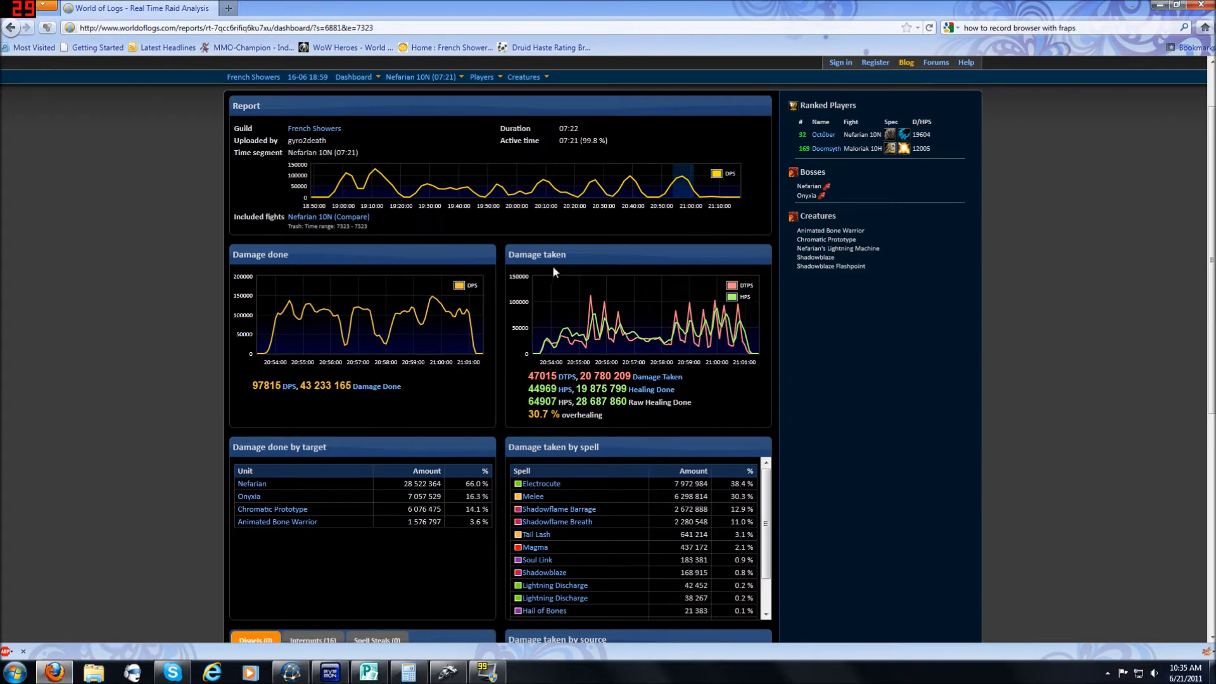
{"action": "mouse_move", "coordinate": [572, 280]}
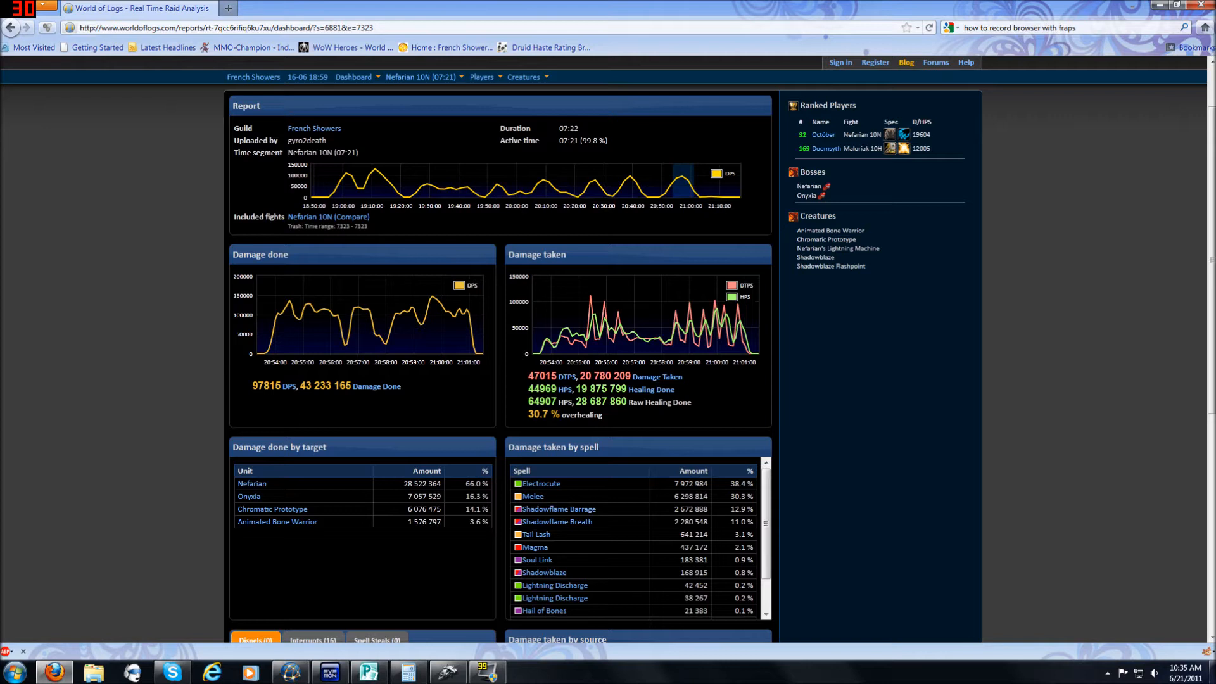
{"action": "double_click", "coordinate": [537, 414]}
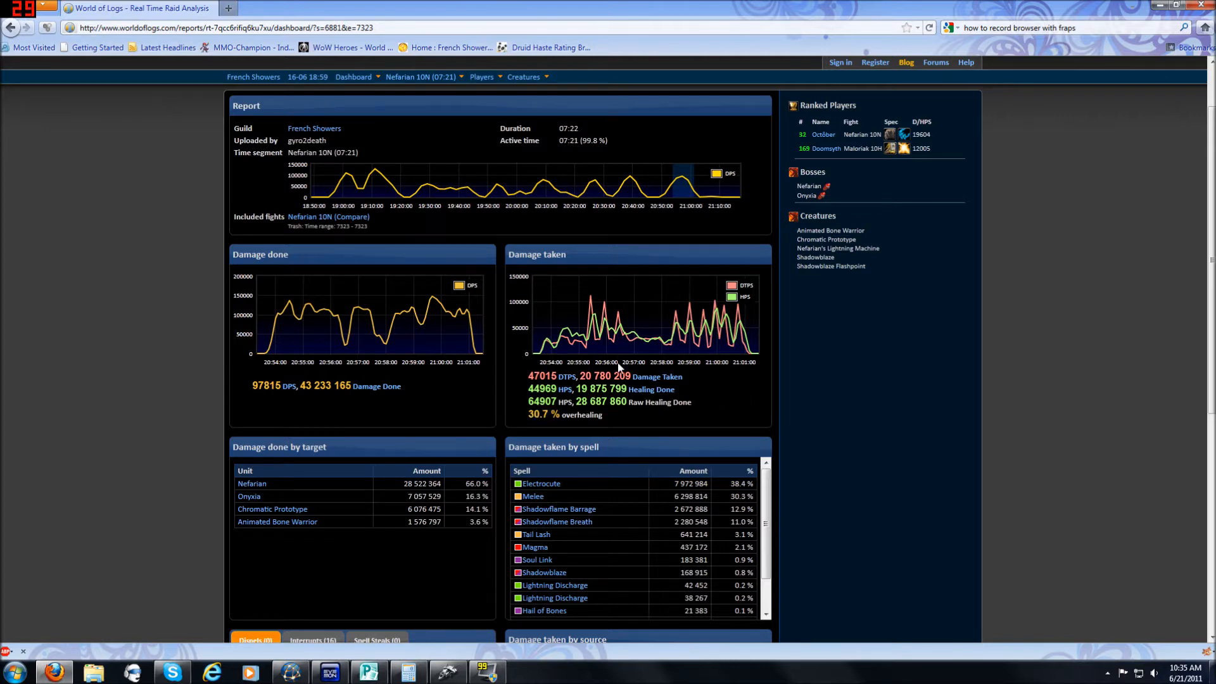
{"action": "mouse_move", "coordinate": [530, 383]}
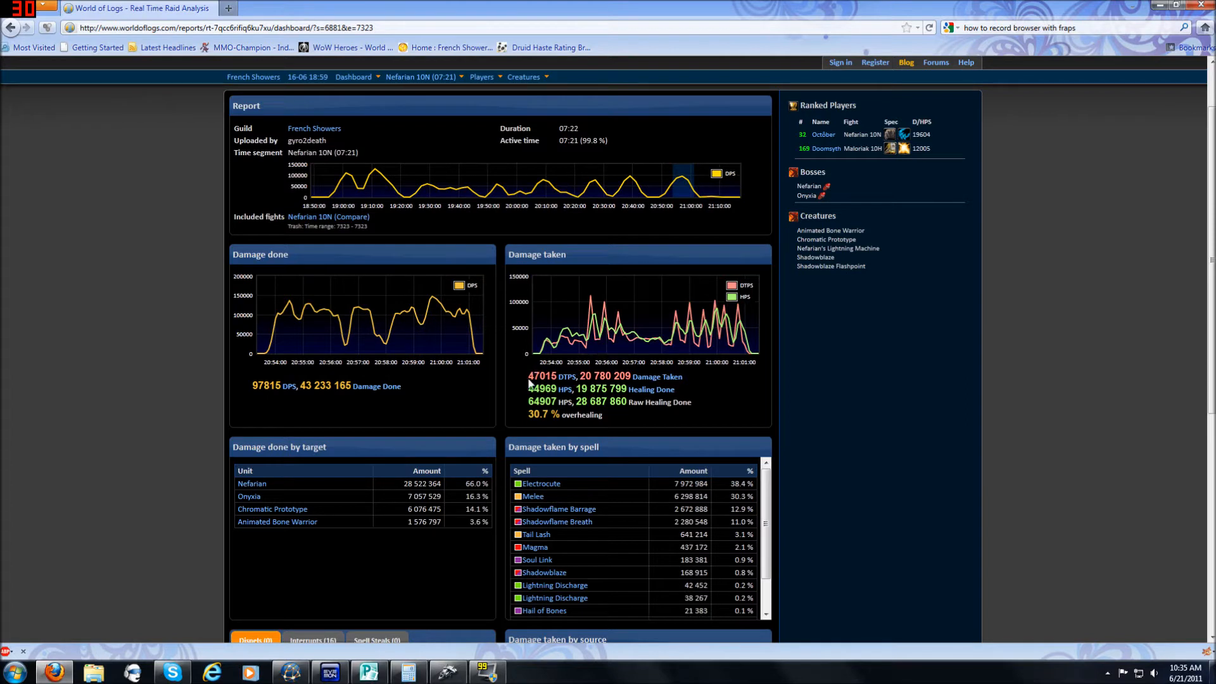
{"action": "double_click", "coordinate": [542, 376]}
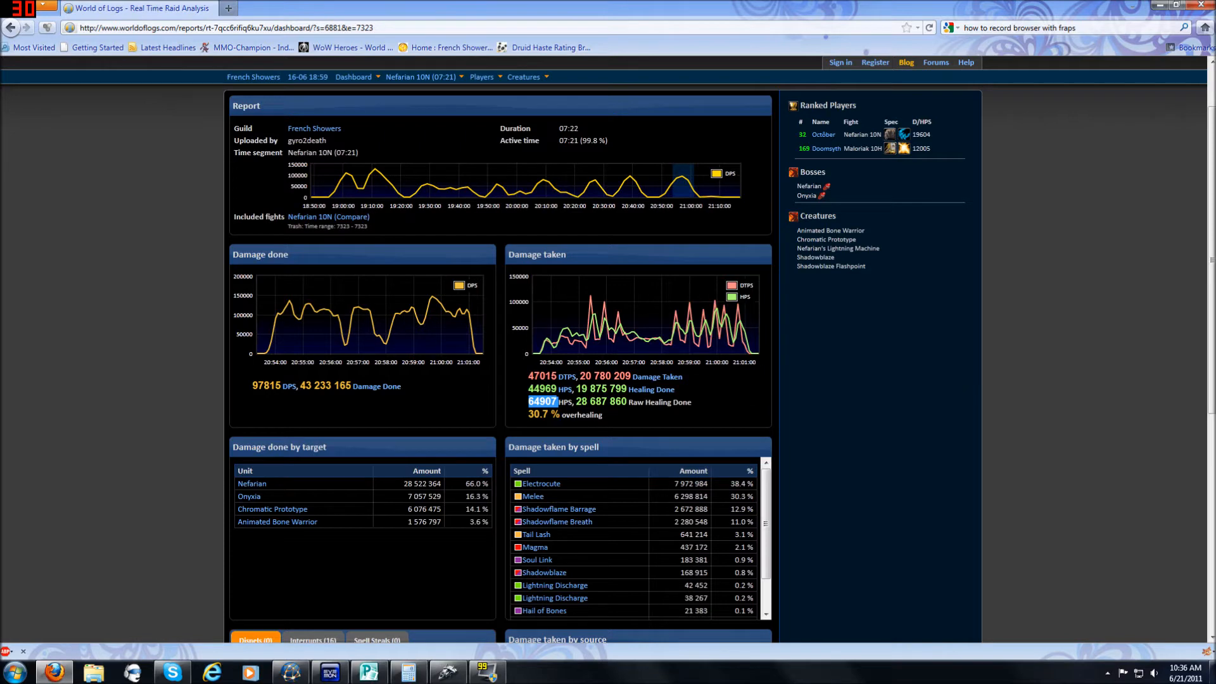
{"action": "mouse_move", "coordinate": [621, 326]}
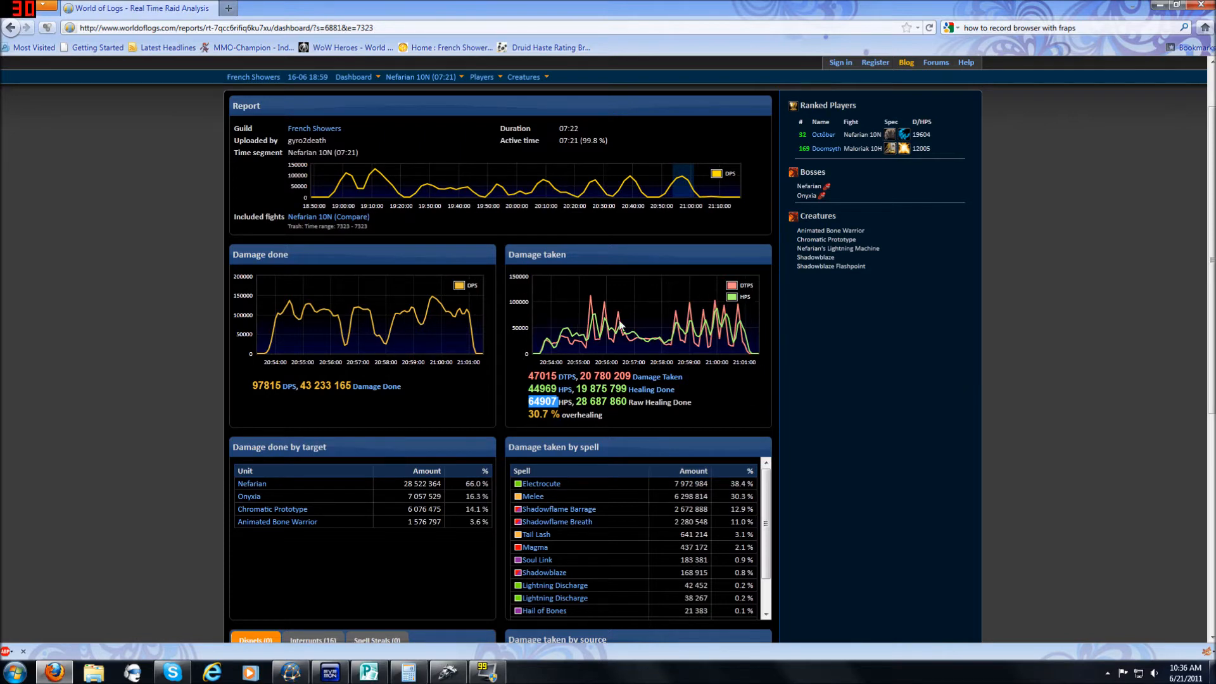
Step: Scroll through the Nefarian dashboard and its Damage taken by spell list
{"action": "scroll", "scroll_direction": "down", "scroll_amount": 3}
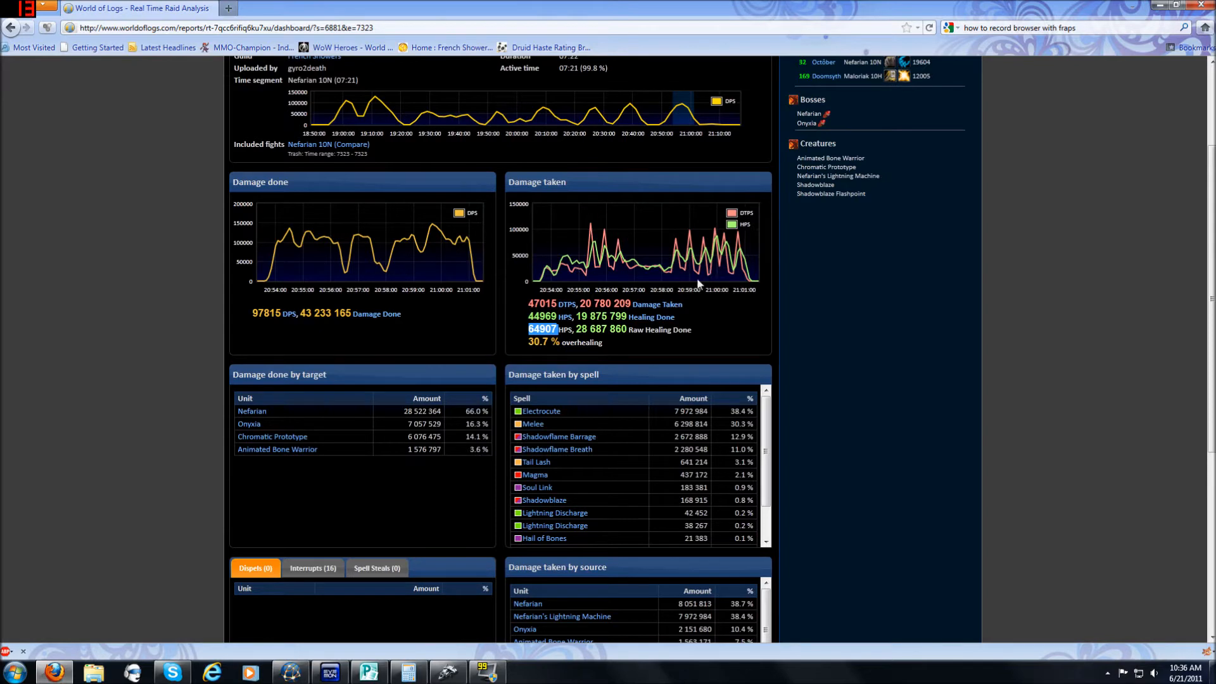
{"action": "scroll", "scroll_direction": "down", "scroll_amount": 3}
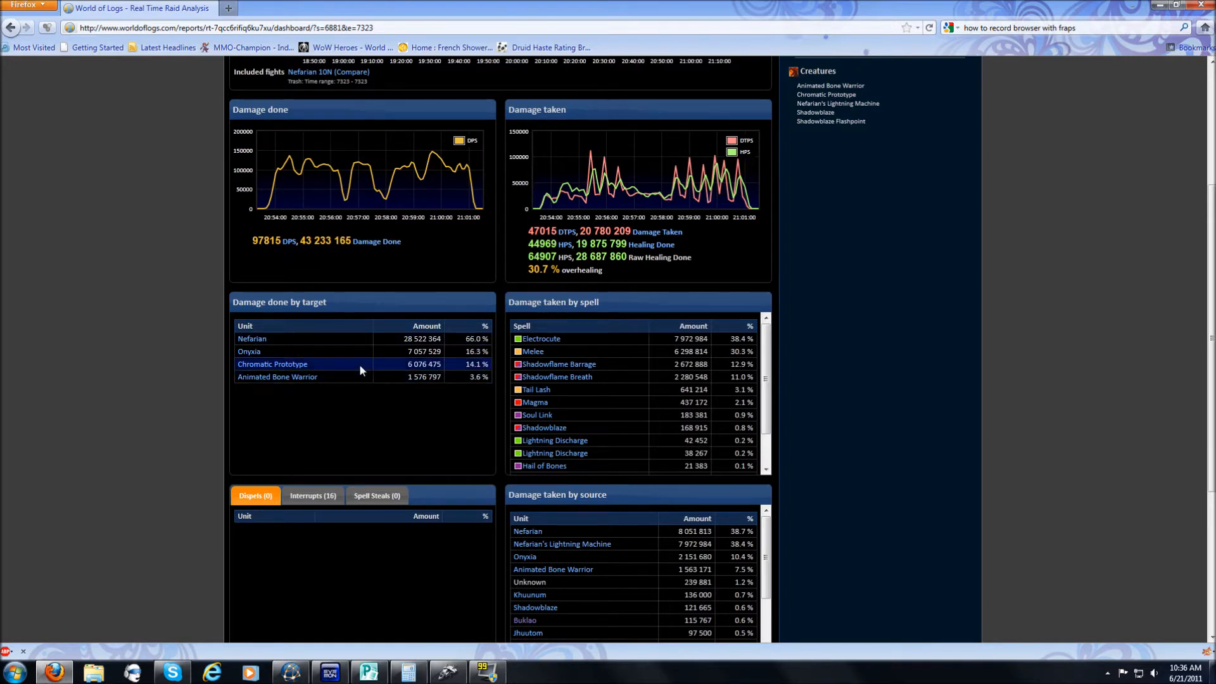
{"action": "mouse_move", "coordinate": [310, 351]}
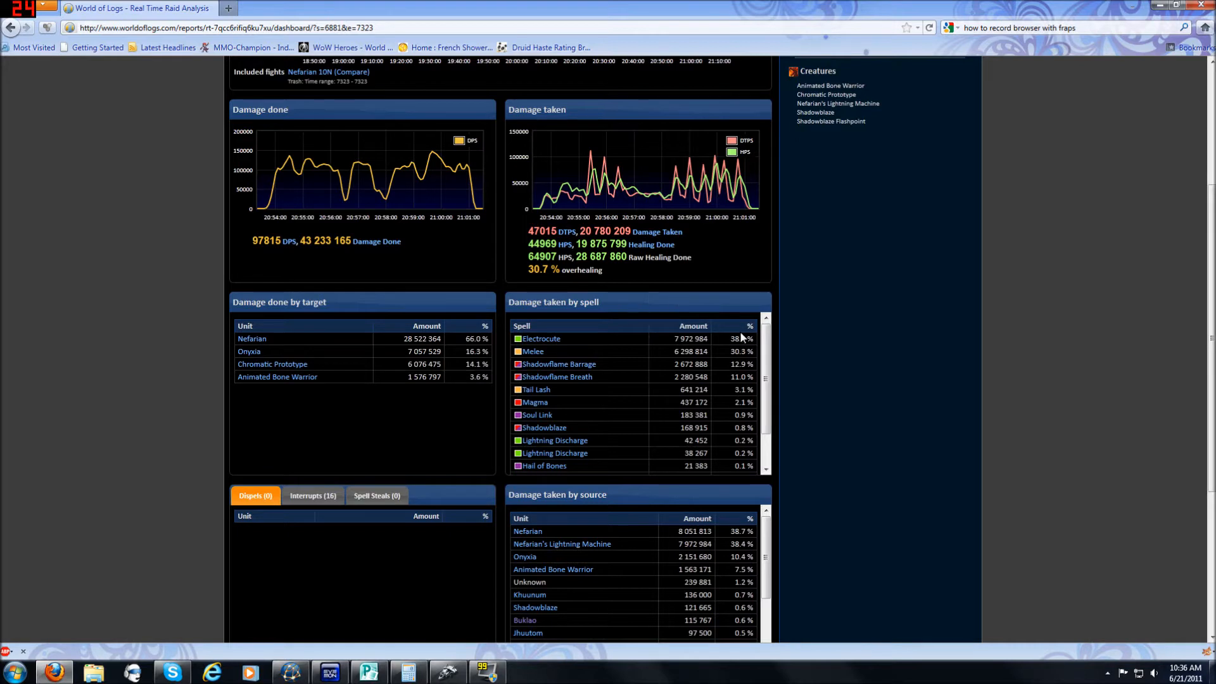
{"action": "scroll", "scroll_direction": "down", "scroll_amount": 3}
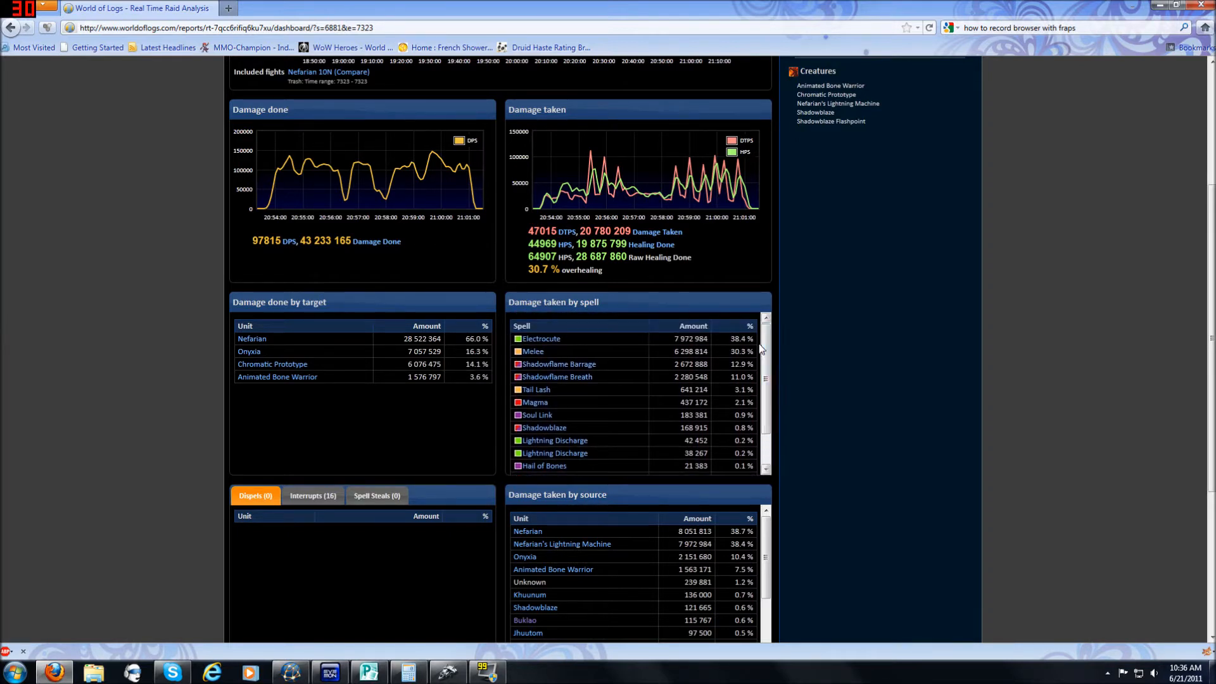
{"action": "scroll", "scroll_direction": "down", "scroll_amount": 3}
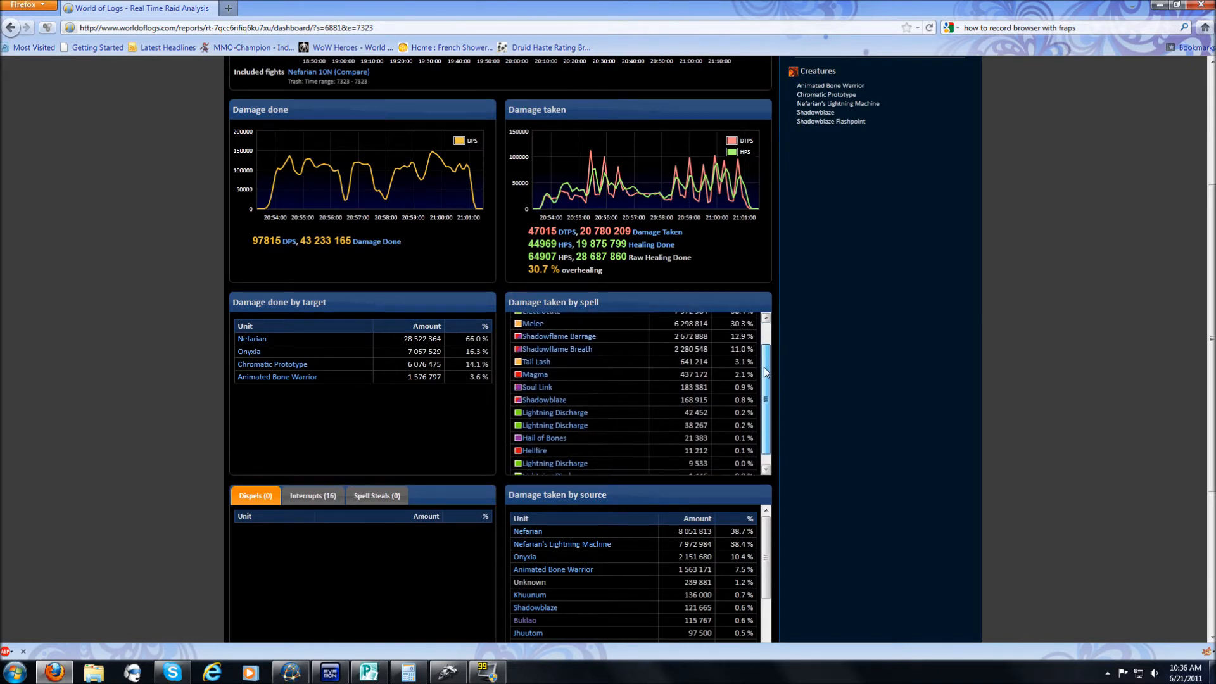
{"action": "scroll", "scroll_direction": "down", "scroll_amount": 3}
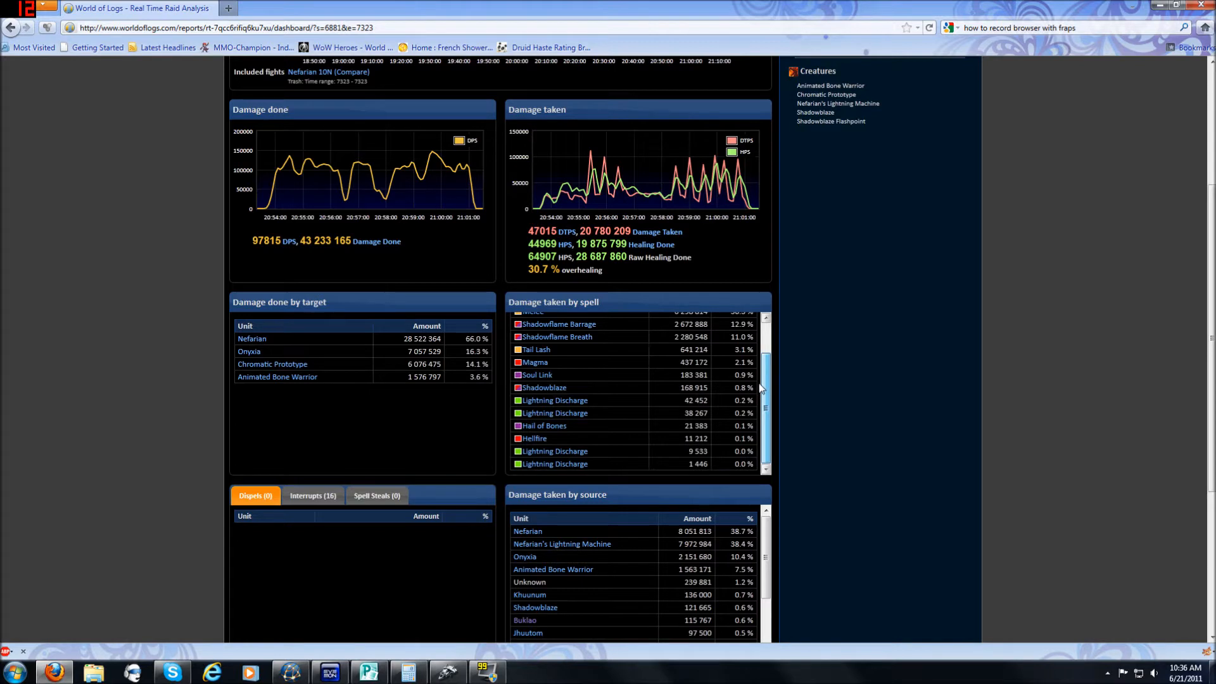
{"action": "mouse_move", "coordinate": [555, 400]}
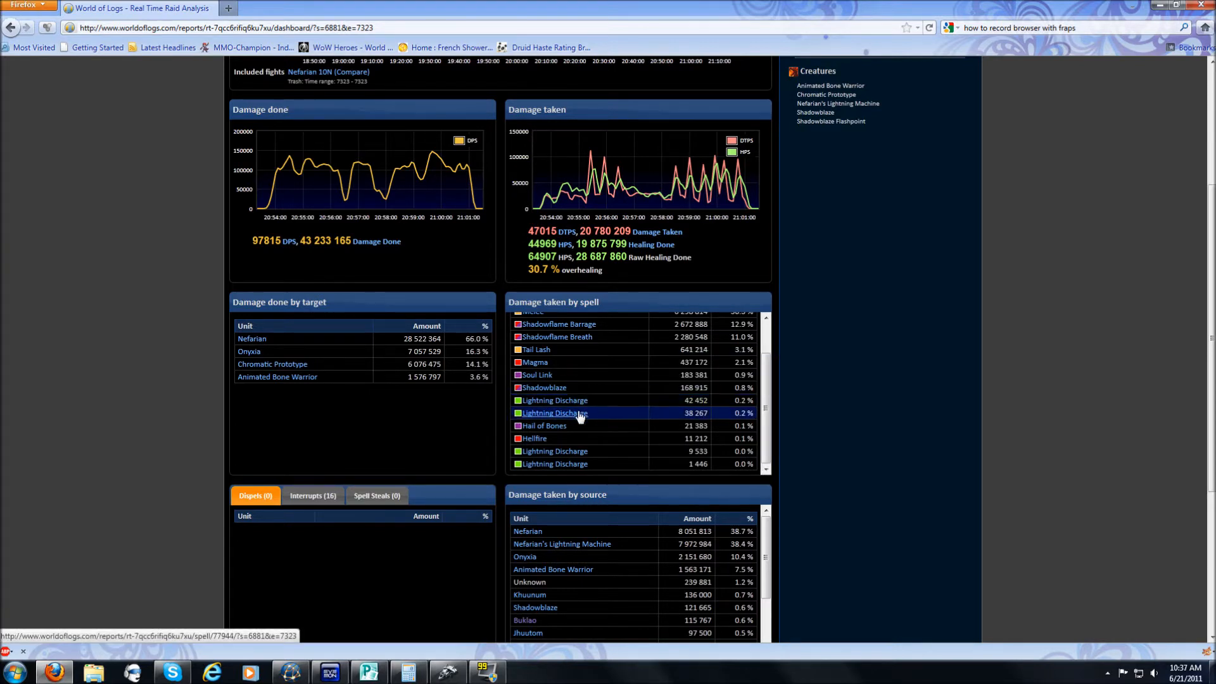
{"action": "scroll", "scroll_direction": "up", "scroll_amount": 3}
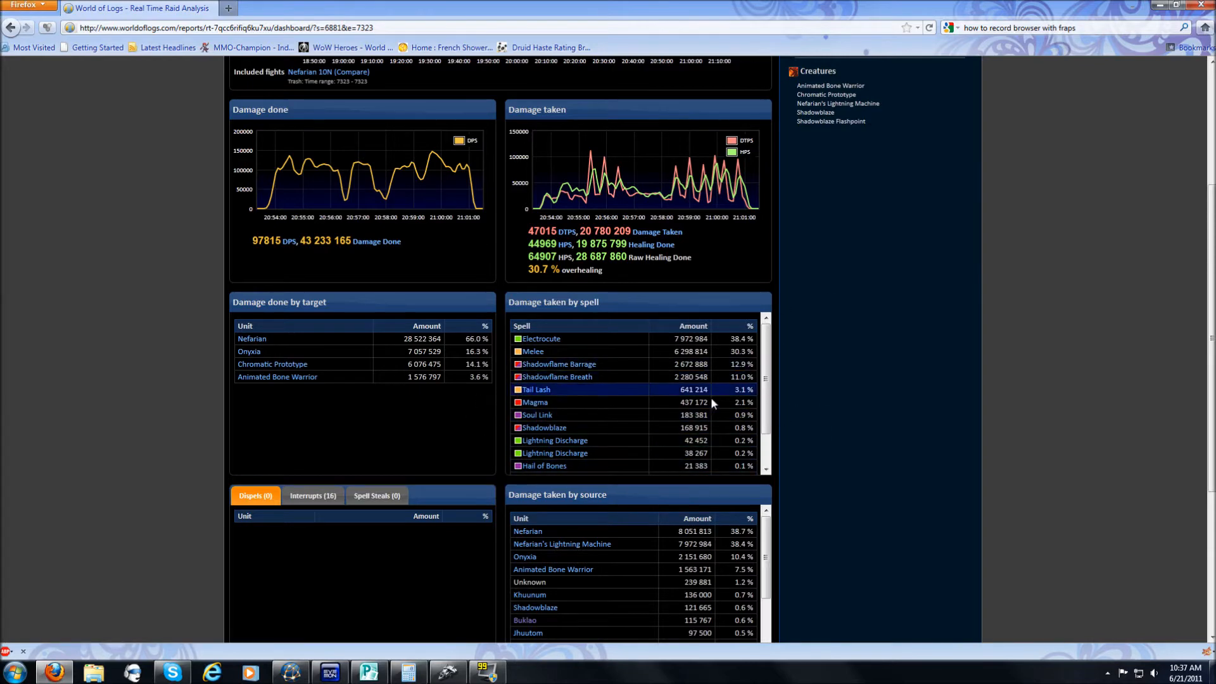
{"action": "scroll", "scroll_direction": "down", "scroll_amount": 3}
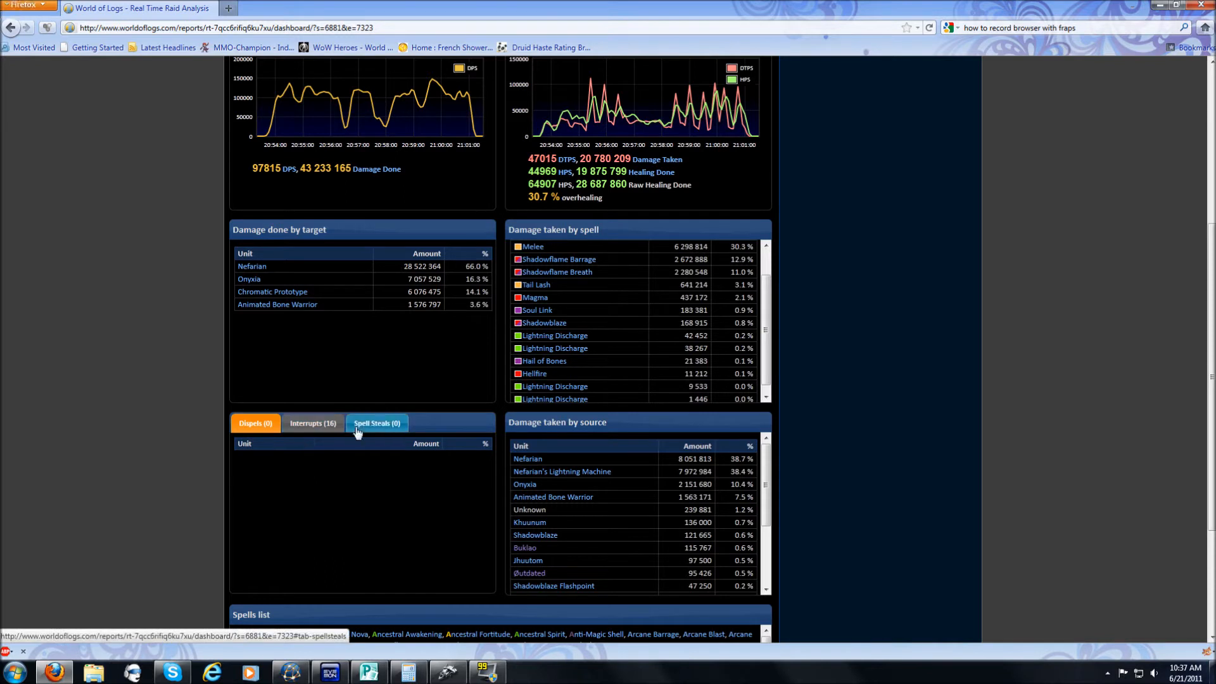
Step: Show the Interrupts (16) table with each player's interrupt count
{"action": "left_click", "coordinate": [313, 423]}
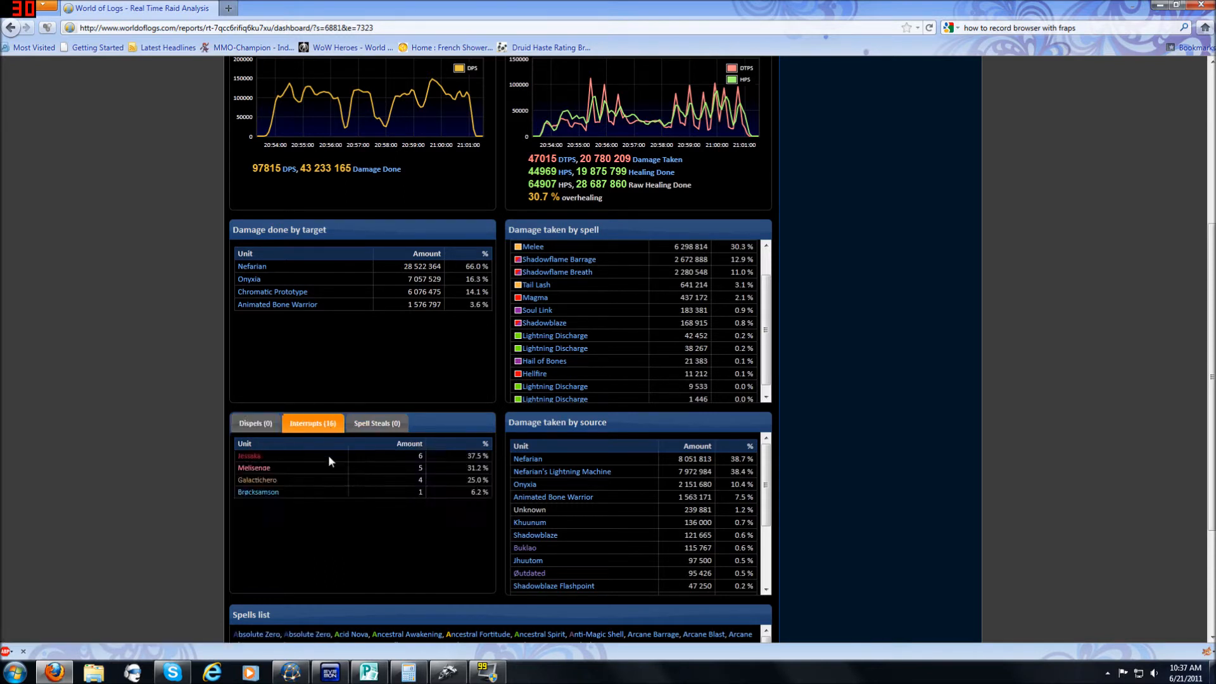
{"action": "mouse_move", "coordinate": [241, 441]}
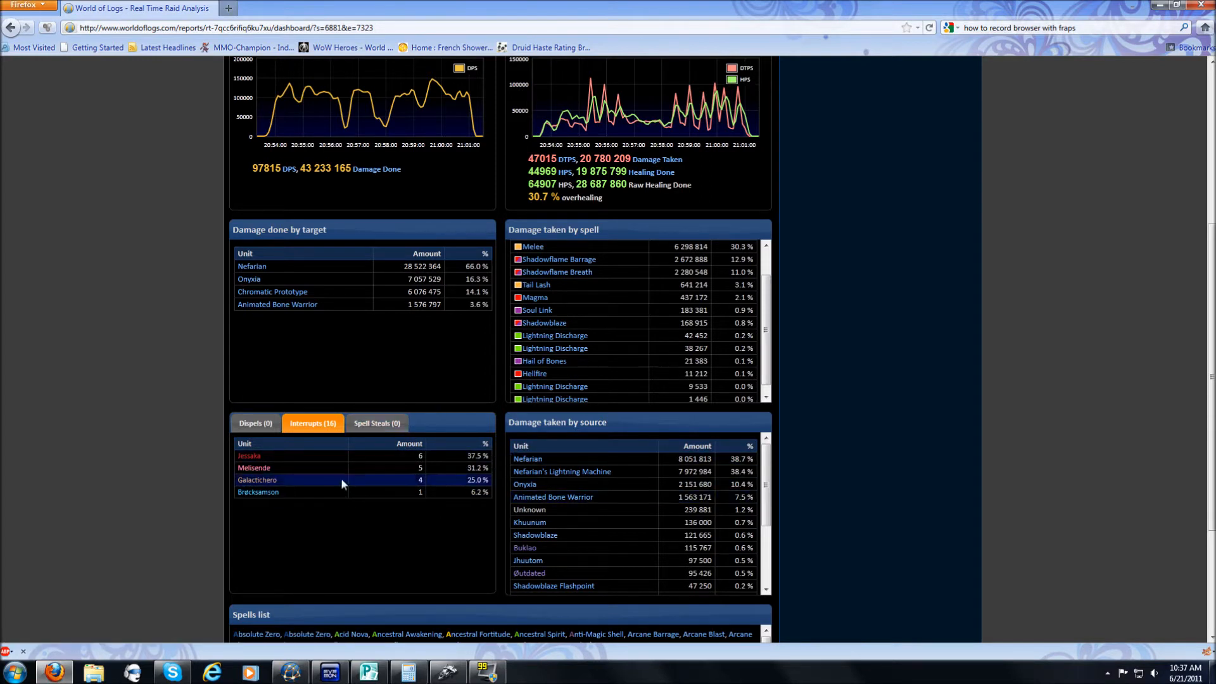
{"action": "mouse_move", "coordinate": [673, 386]}
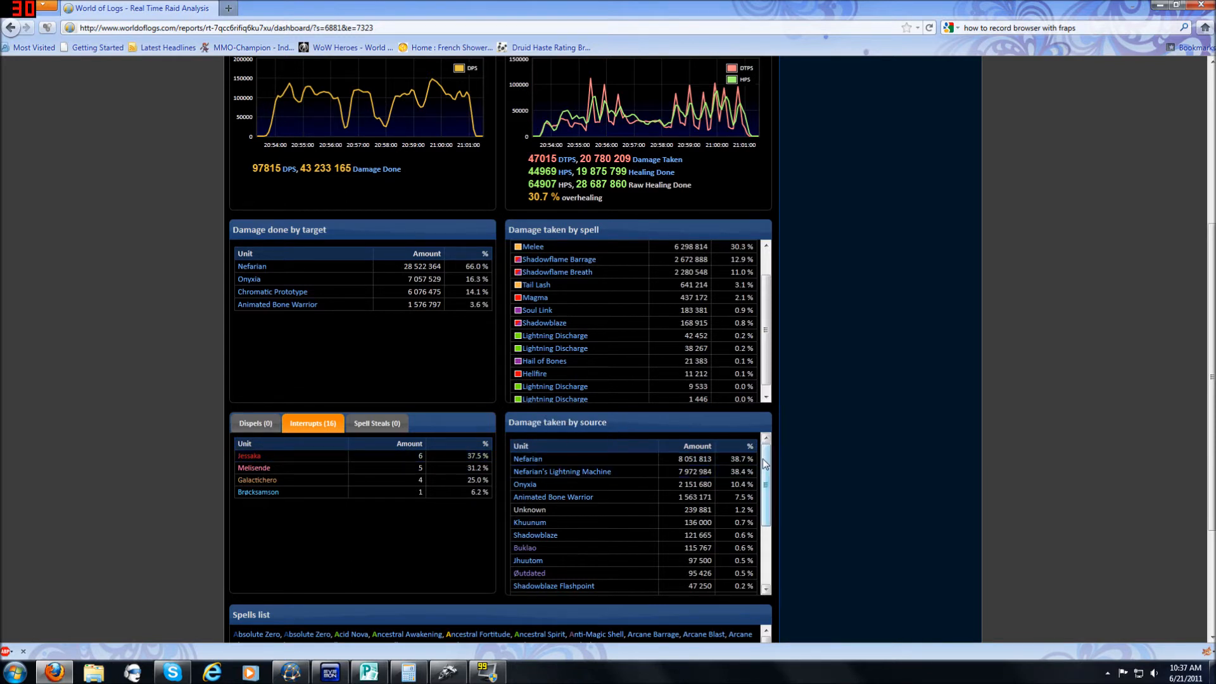
{"action": "scroll", "scroll_direction": "down", "scroll_amount": 3}
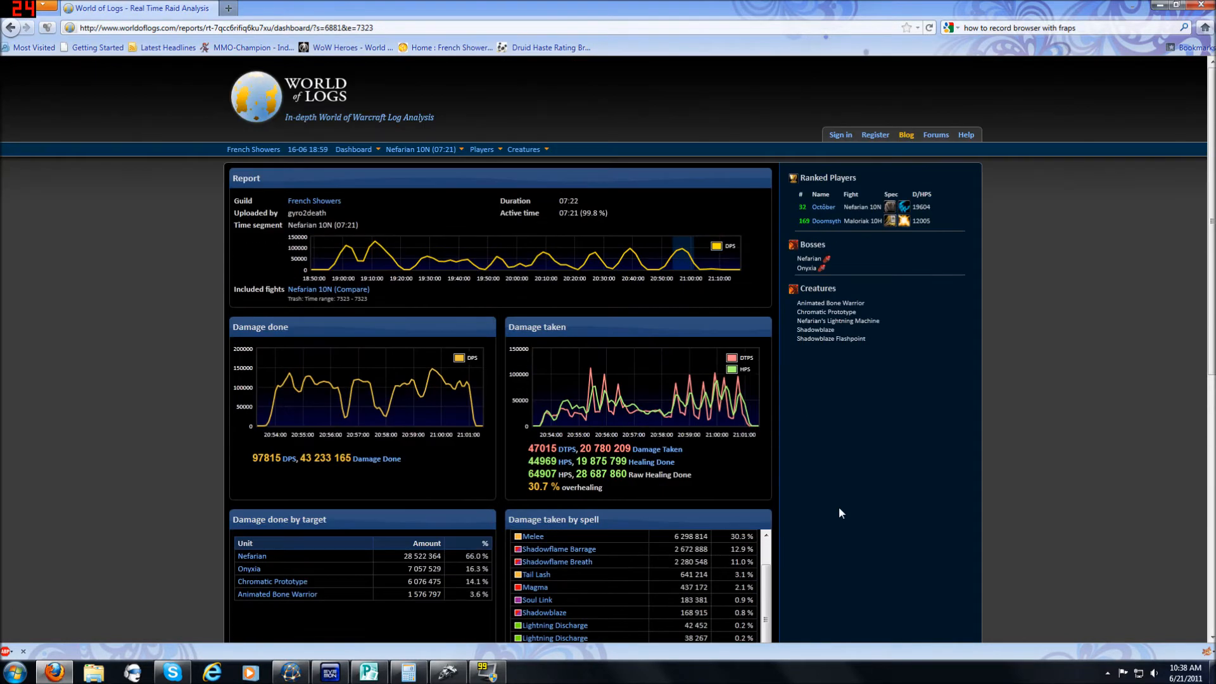
{"action": "mouse_move", "coordinate": [833, 171]}
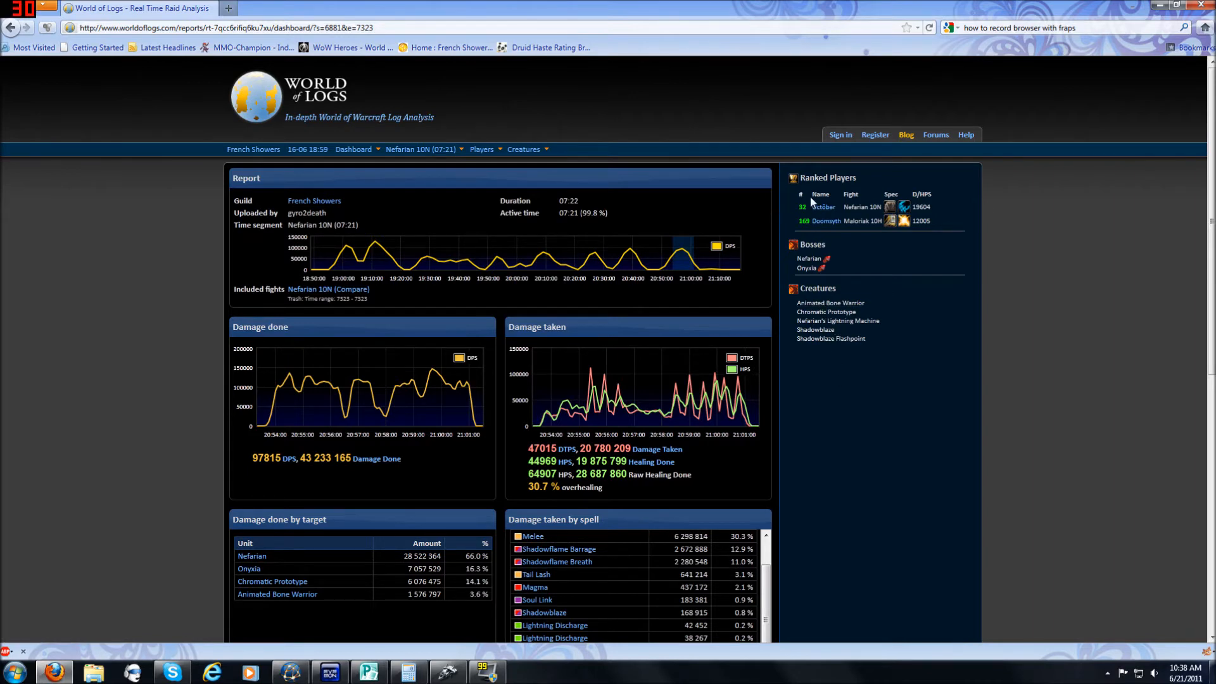
{"action": "mouse_move", "coordinate": [793, 230]}
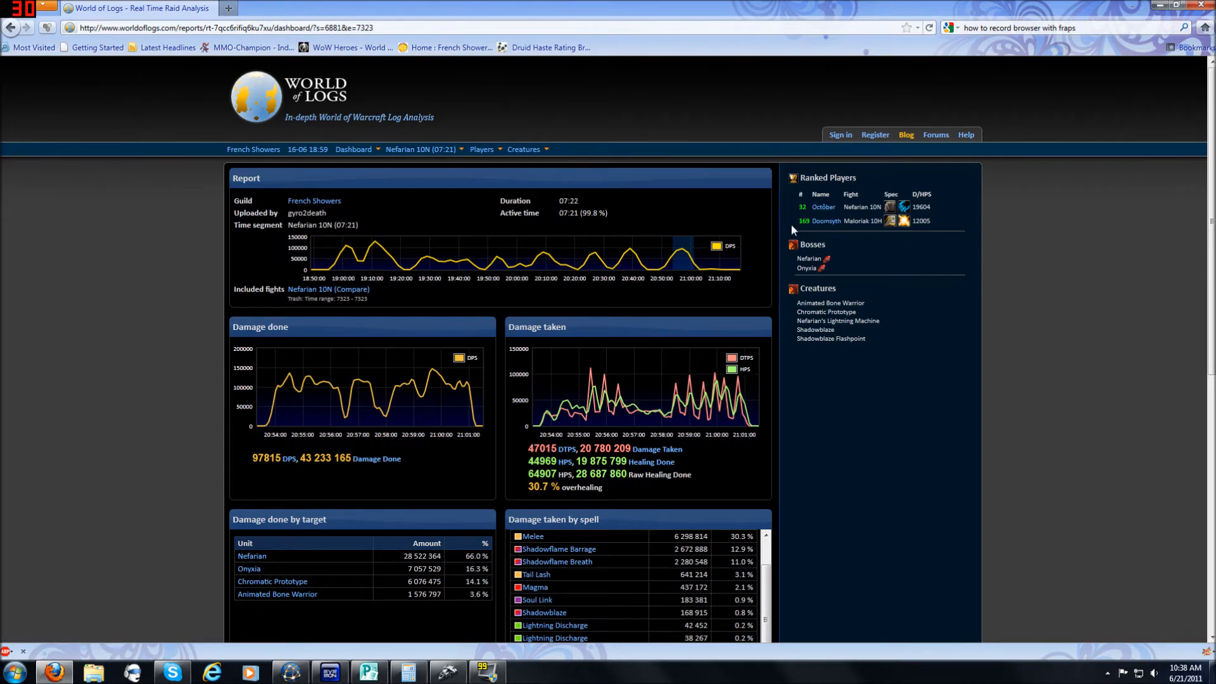
{"action": "mouse_move", "coordinate": [979, 202]}
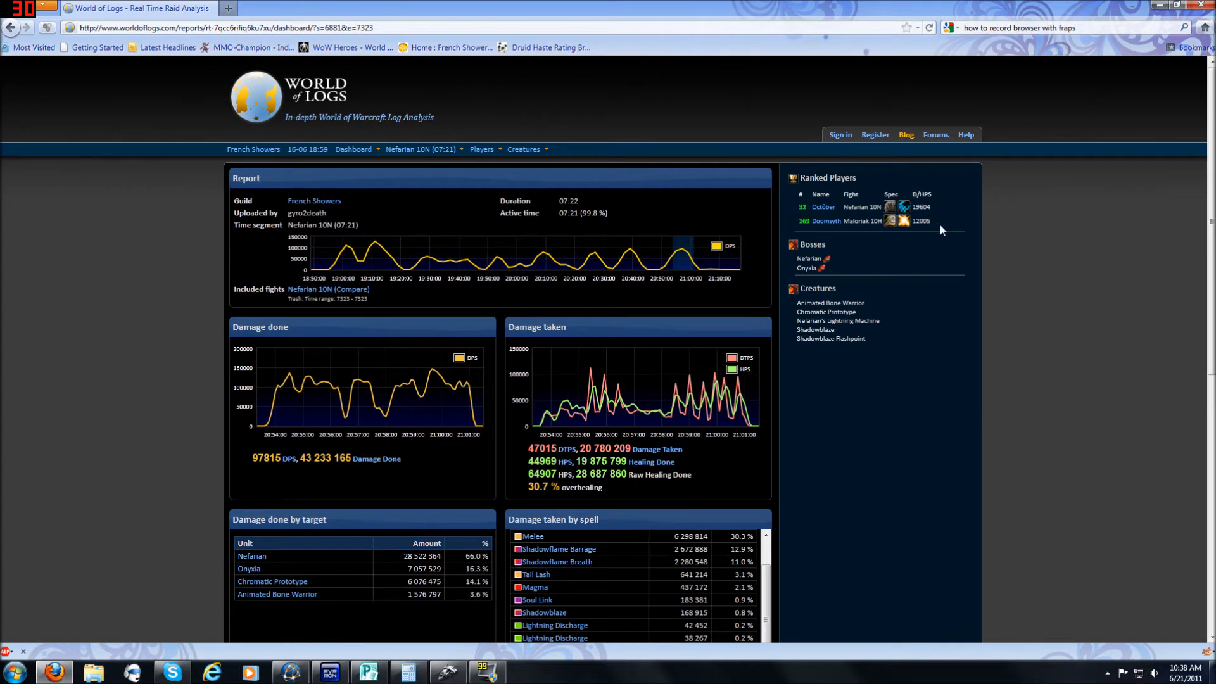
{"action": "mouse_move", "coordinate": [946, 233]}
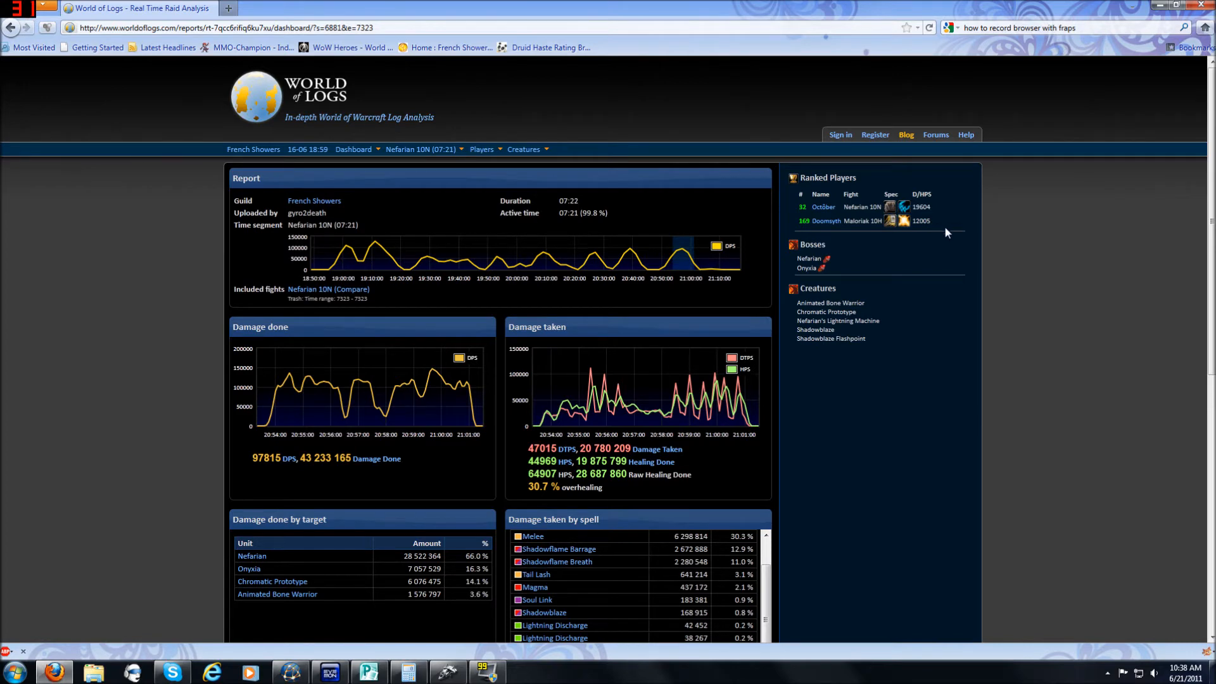
{"action": "mouse_move", "coordinate": [904, 223]}
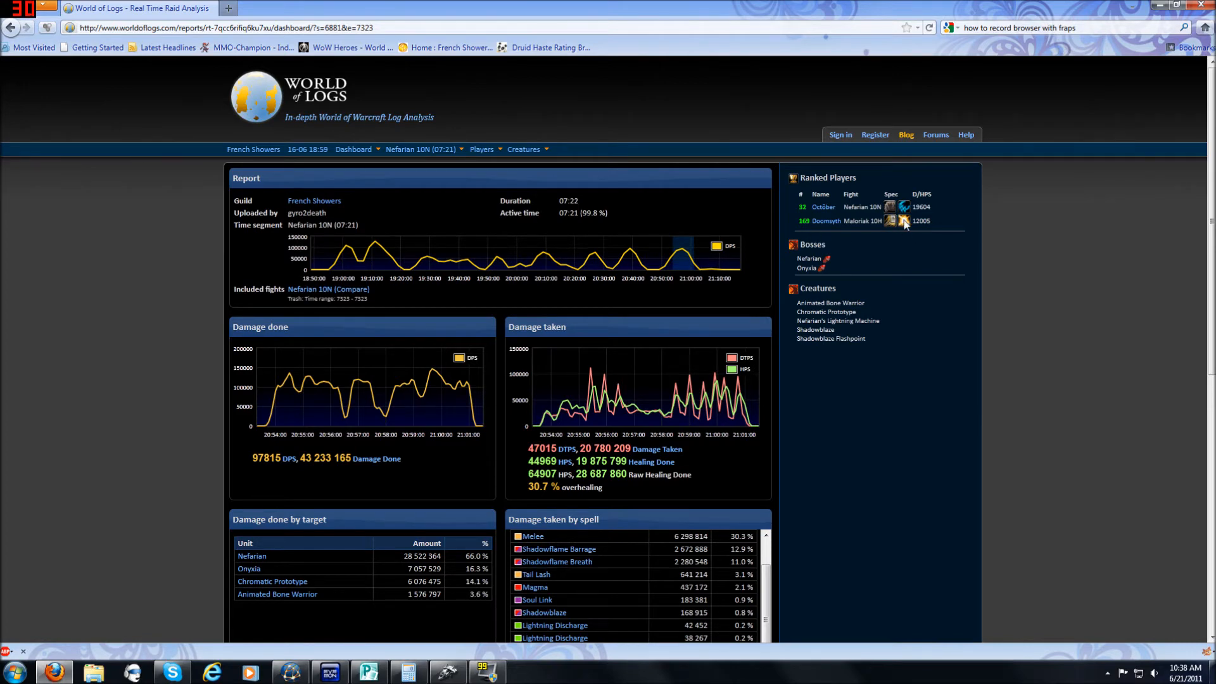
{"action": "mouse_move", "coordinate": [1069, 221]}
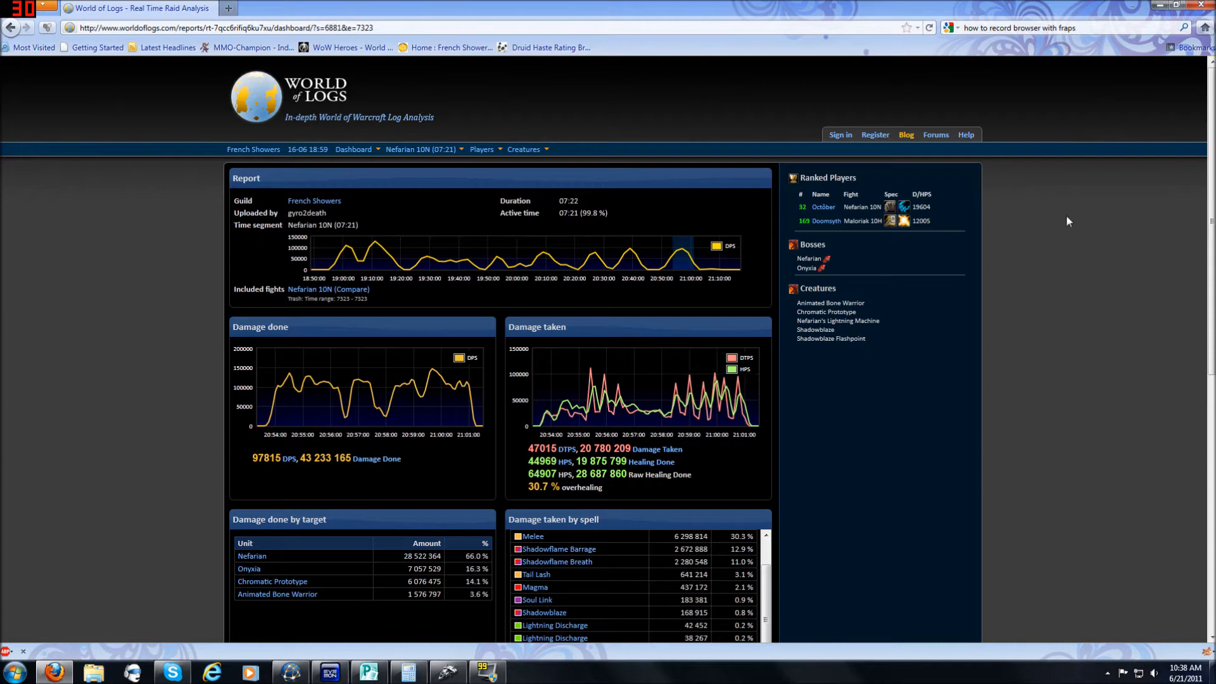
{"action": "mouse_move", "coordinate": [931, 237]}
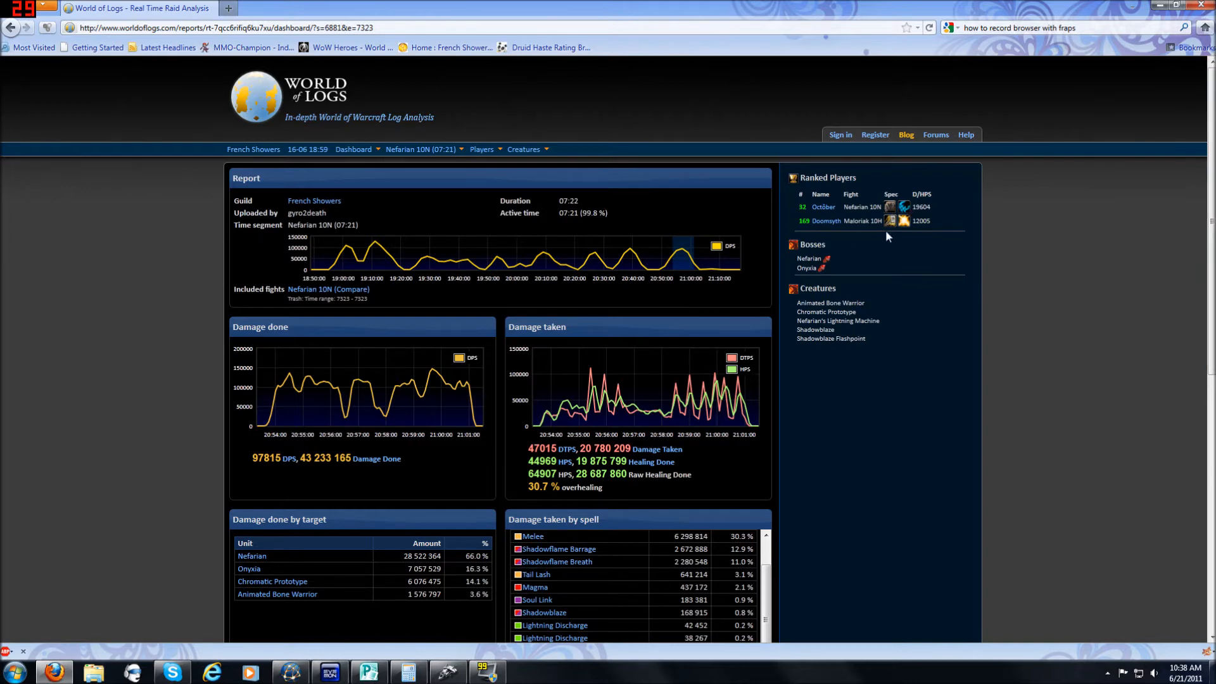
{"action": "mouse_move", "coordinate": [511, 241]}
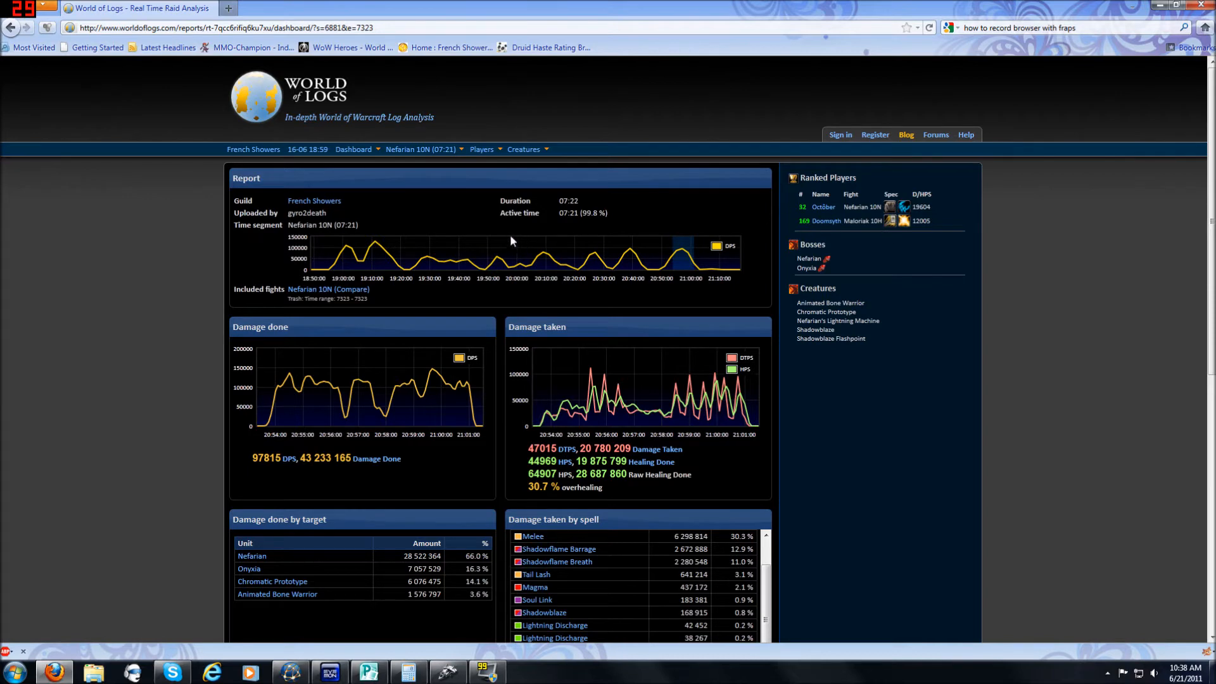
{"action": "mouse_move", "coordinate": [400, 64]}
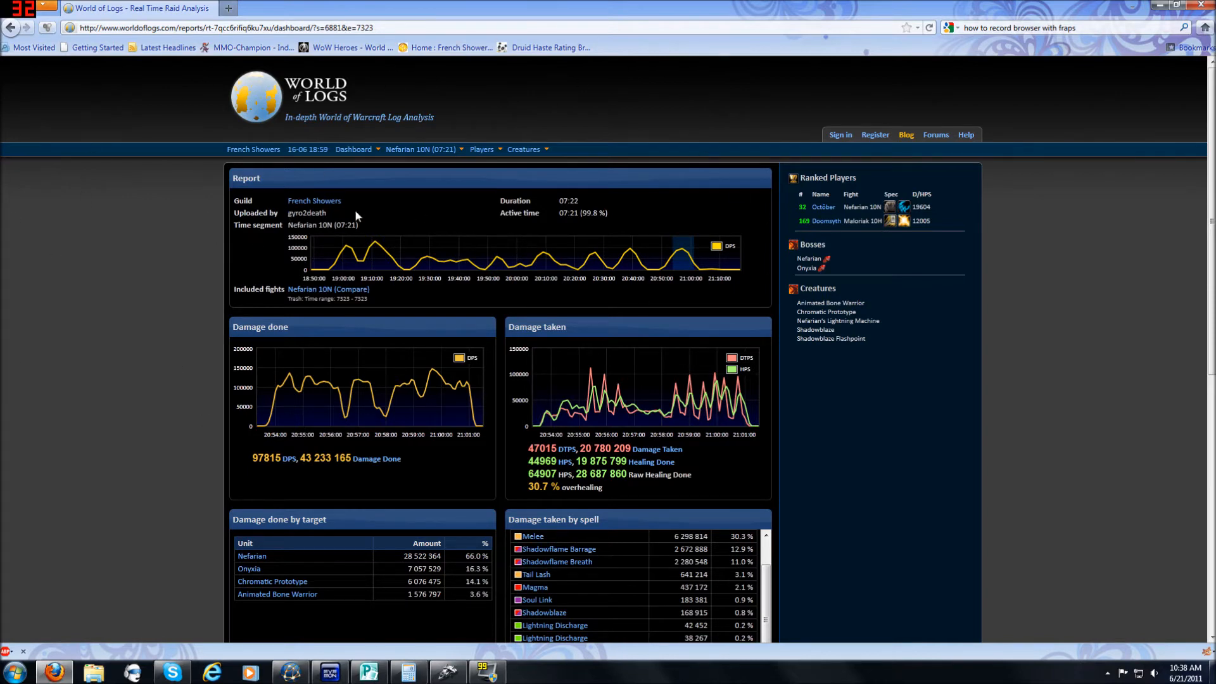
{"action": "mouse_move", "coordinate": [840, 134]}
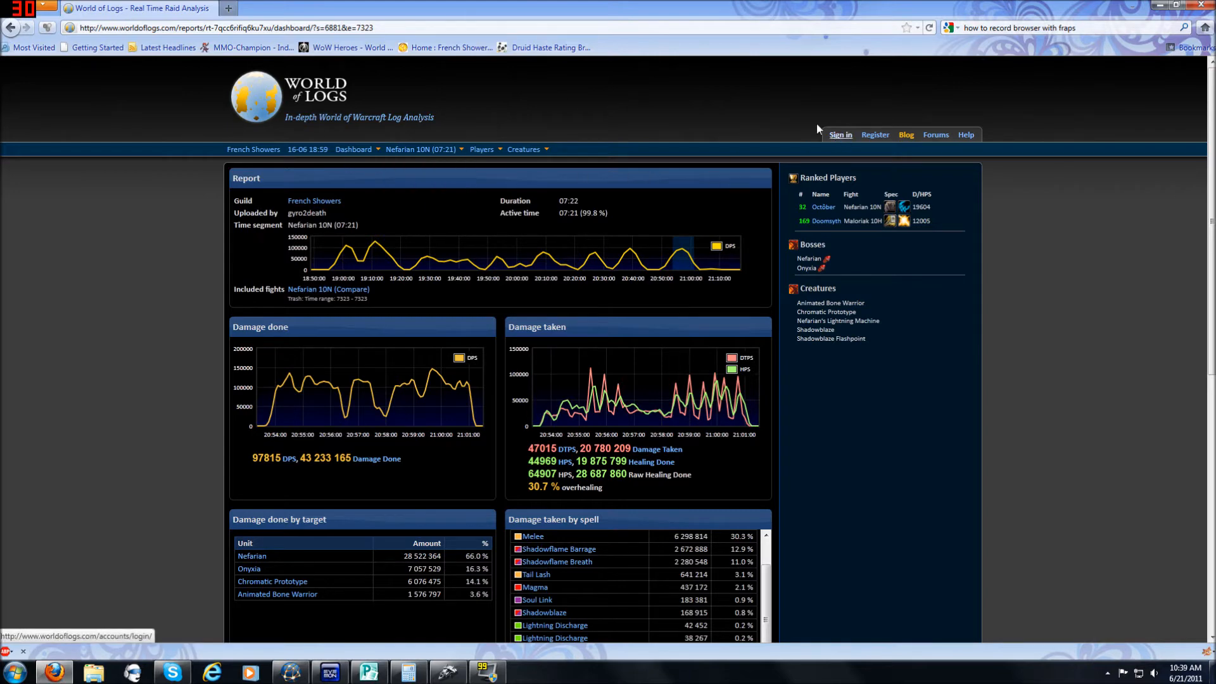
Step: Glance at the fight list, then open paladin Doomsyth's details page from Players
{"action": "left_click", "coordinate": [423, 149]}
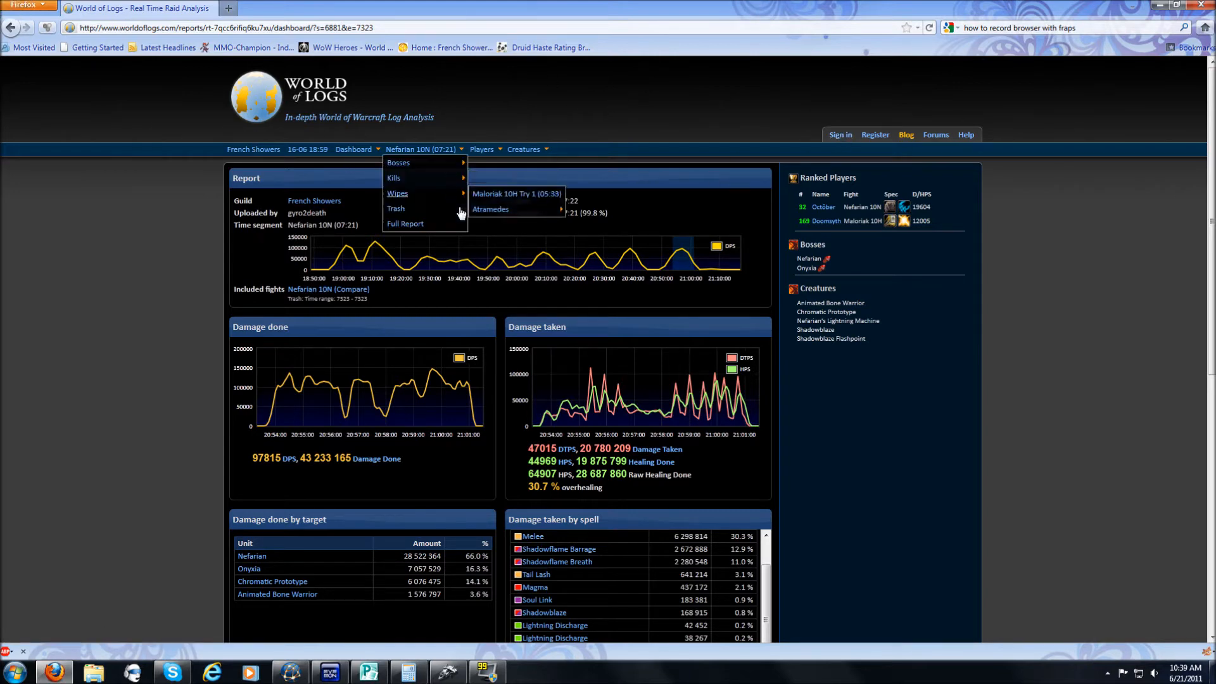
{"action": "left_click", "coordinate": [394, 117]}
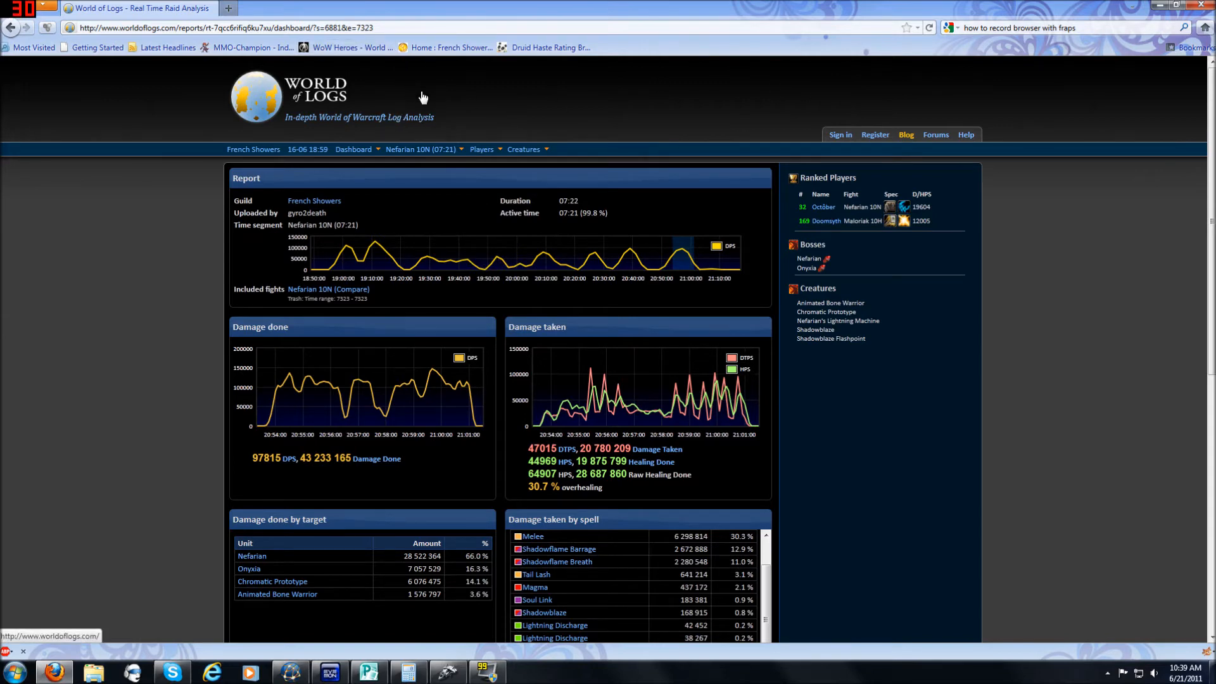
{"action": "left_click", "coordinate": [482, 150]}
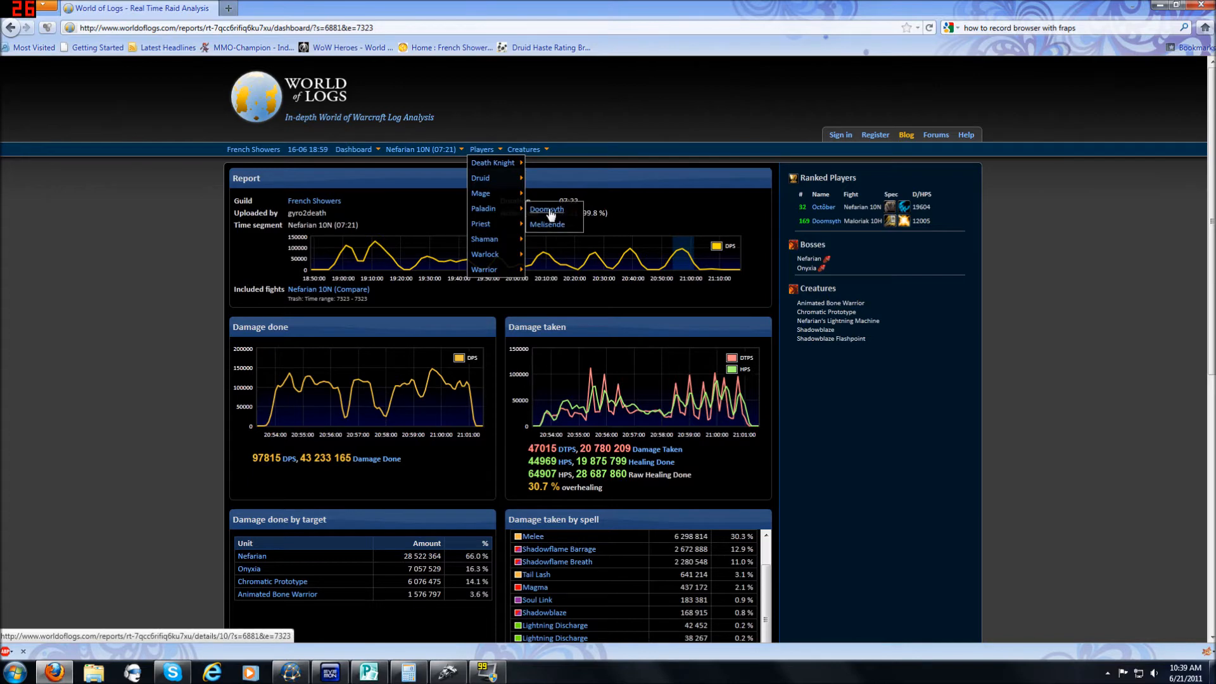
{"action": "left_click", "coordinate": [548, 209]}
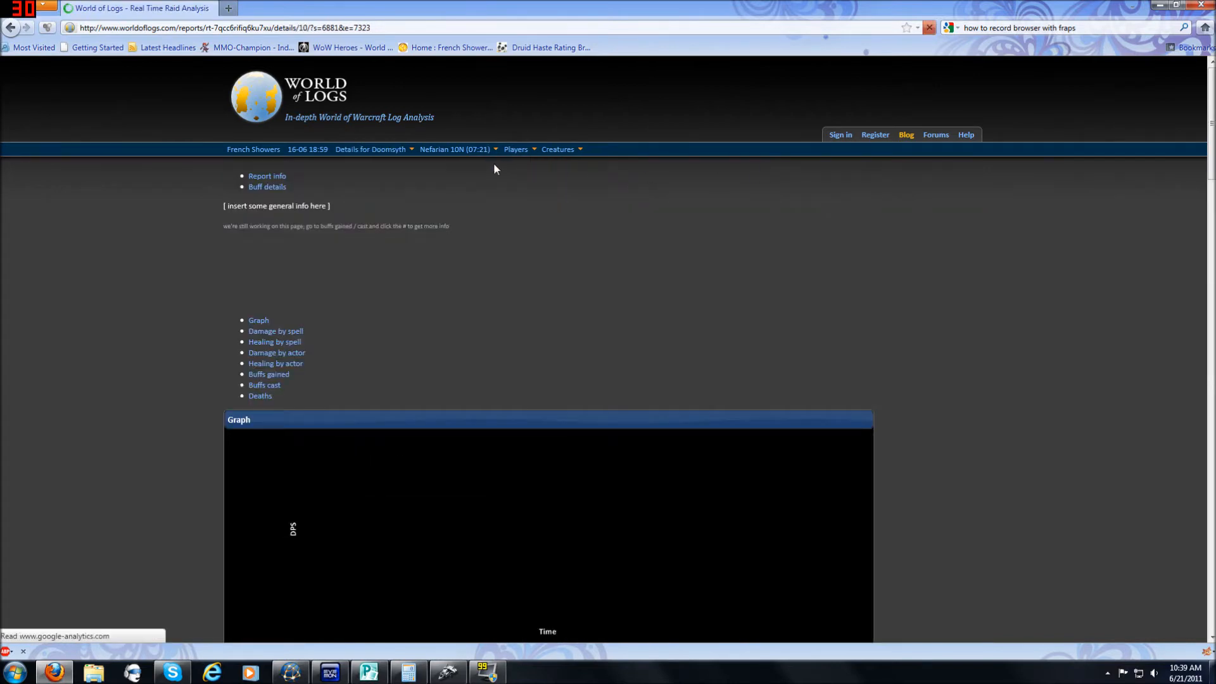
Step: Let Doomsyth's graph load, glance at Buff details and return to Report info
{"action": "left_click", "coordinate": [515, 149]}
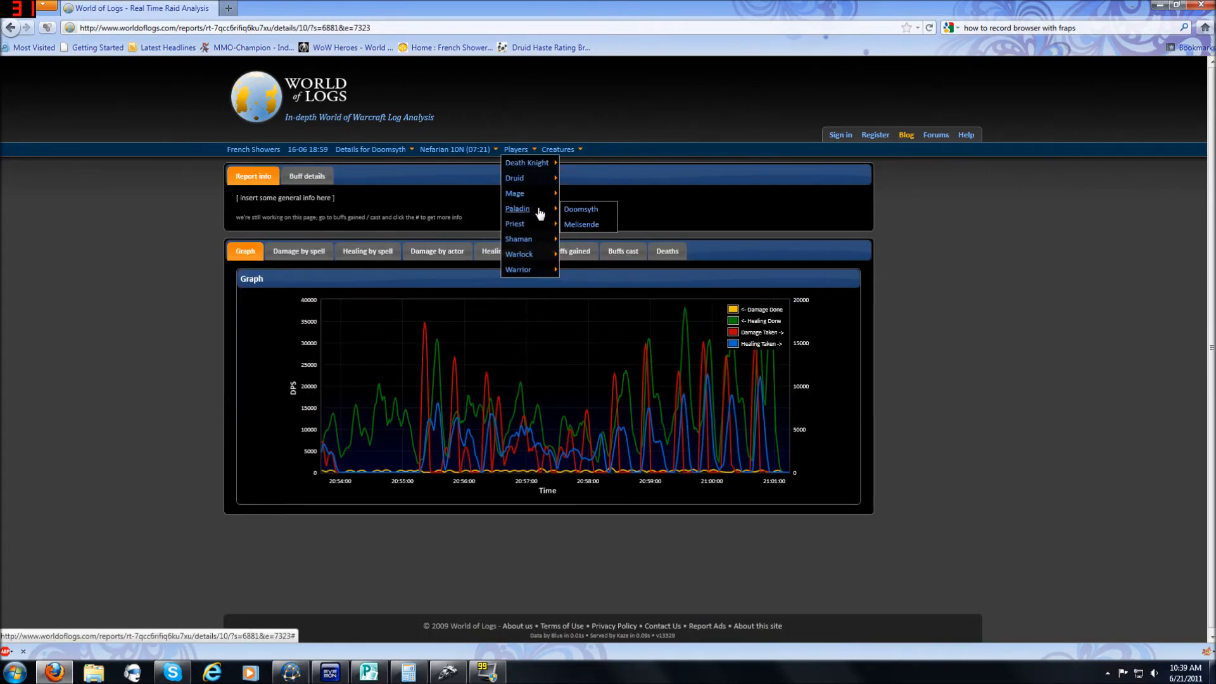
{"action": "left_click", "coordinate": [403, 198]}
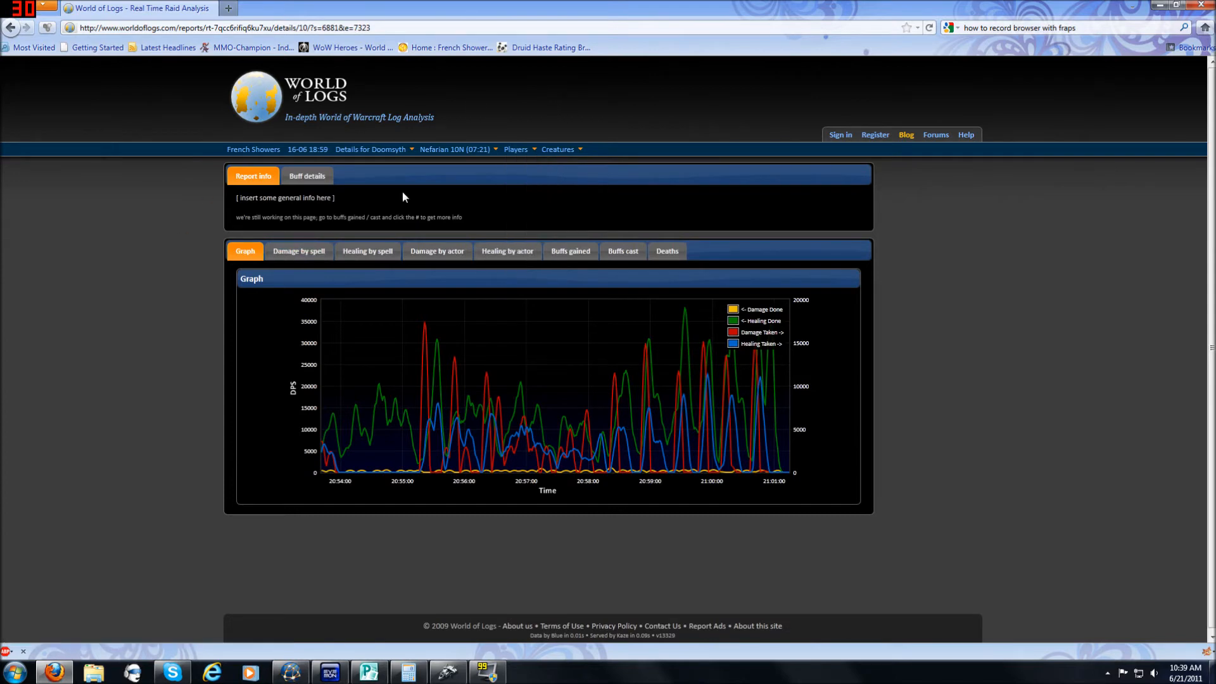
{"action": "left_click", "coordinate": [456, 149]}
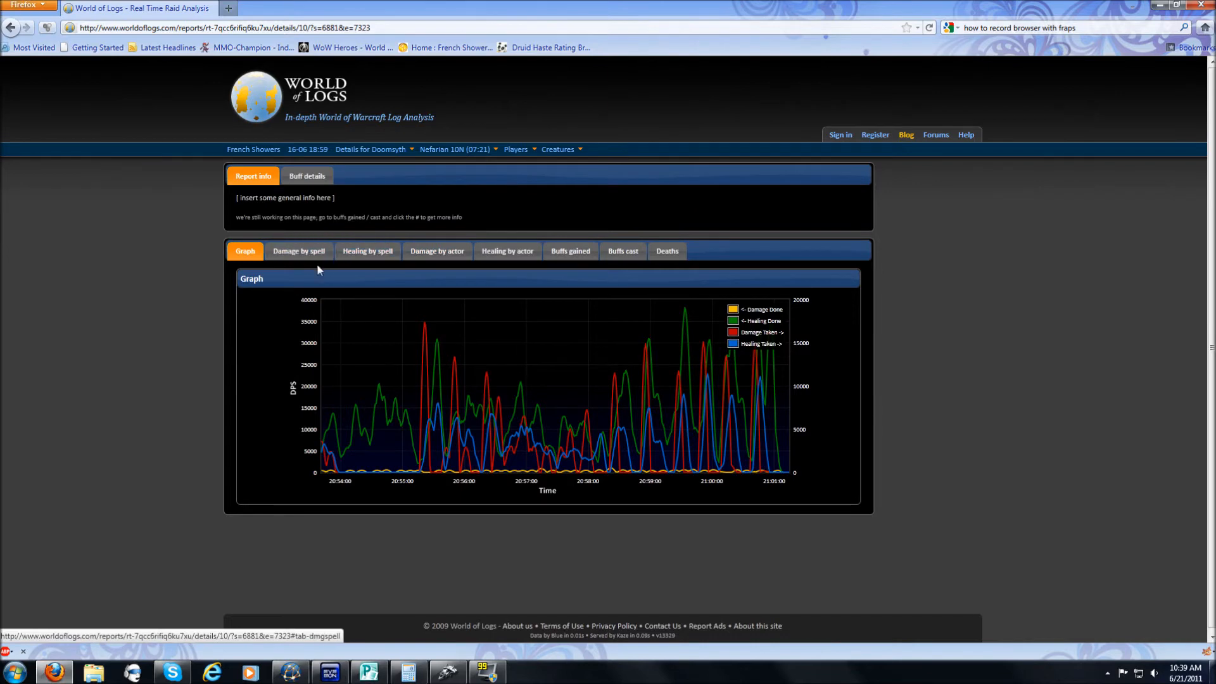
{"action": "mouse_move", "coordinate": [195, 233]}
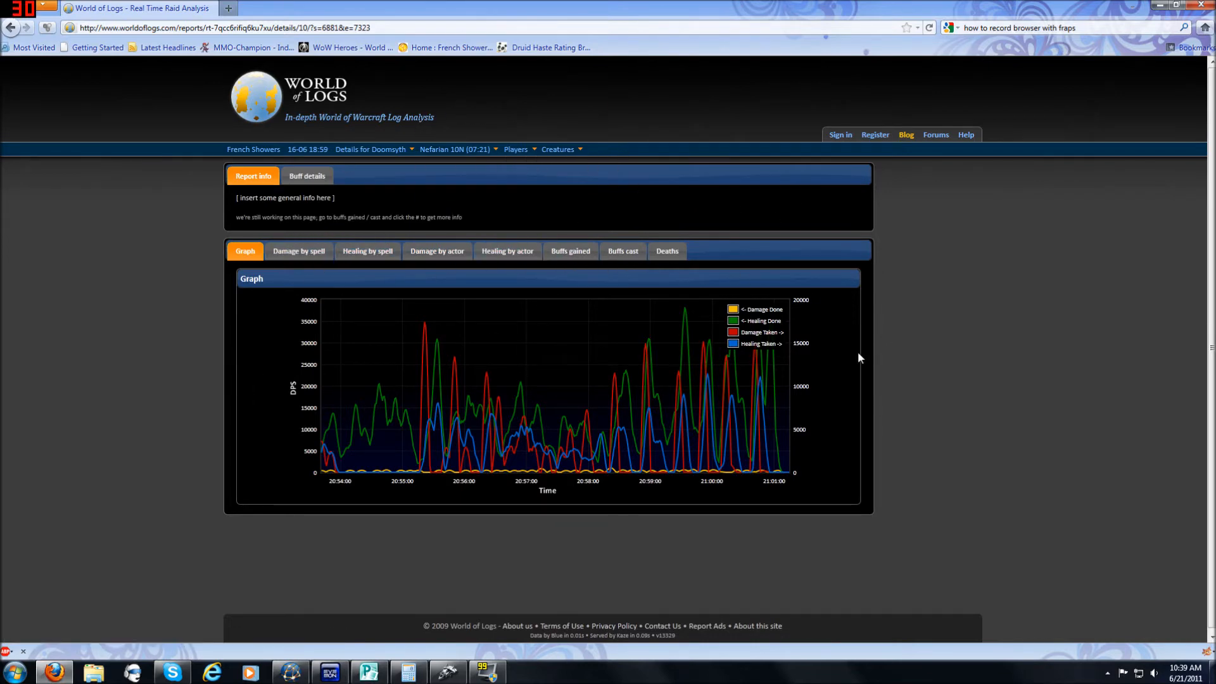
{"action": "mouse_move", "coordinate": [825, 421]}
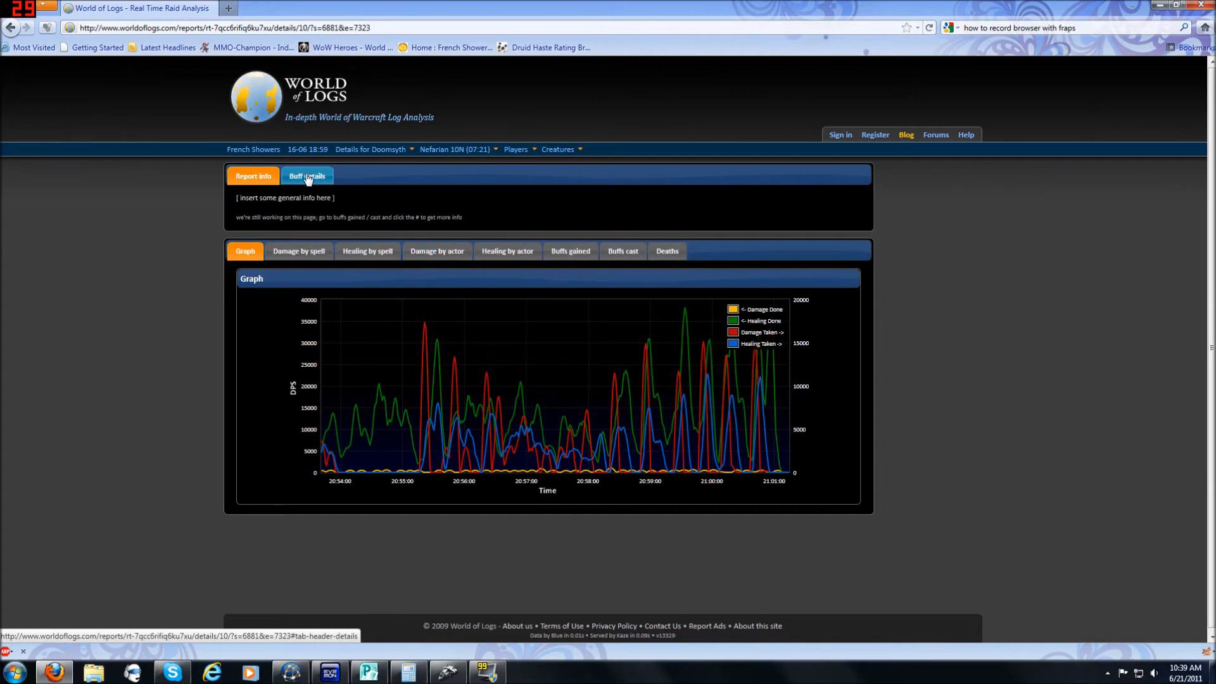
{"action": "left_click", "coordinate": [306, 175]}
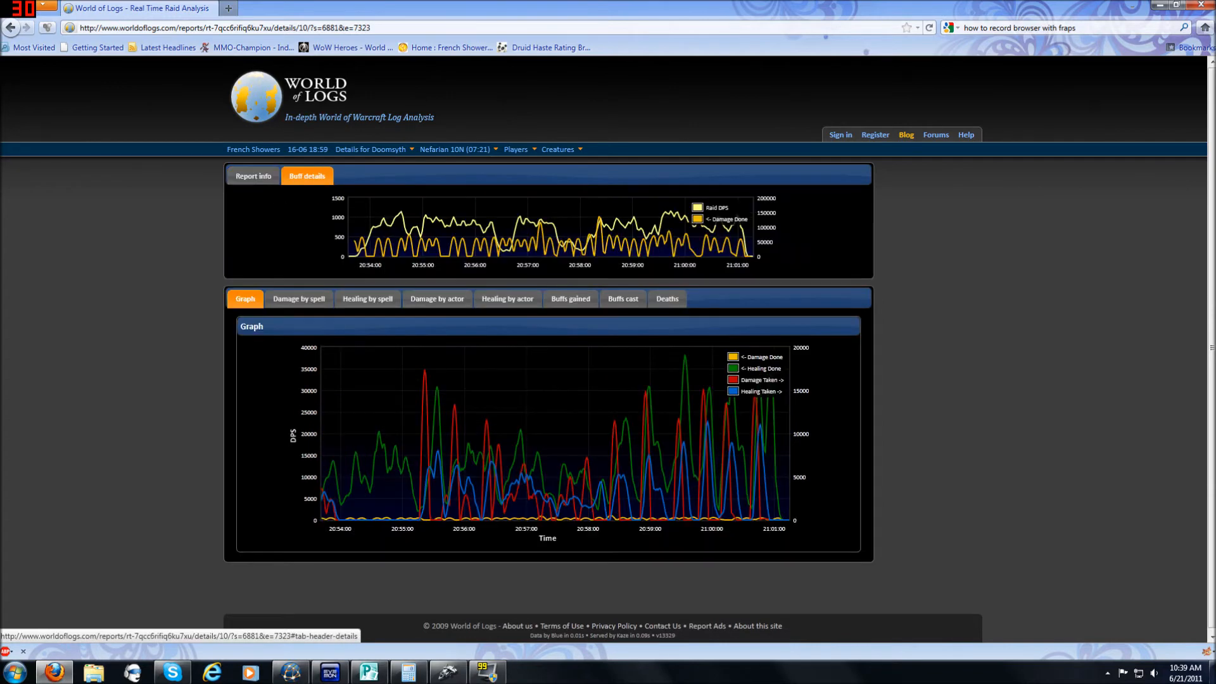
{"action": "left_click", "coordinate": [252, 176]}
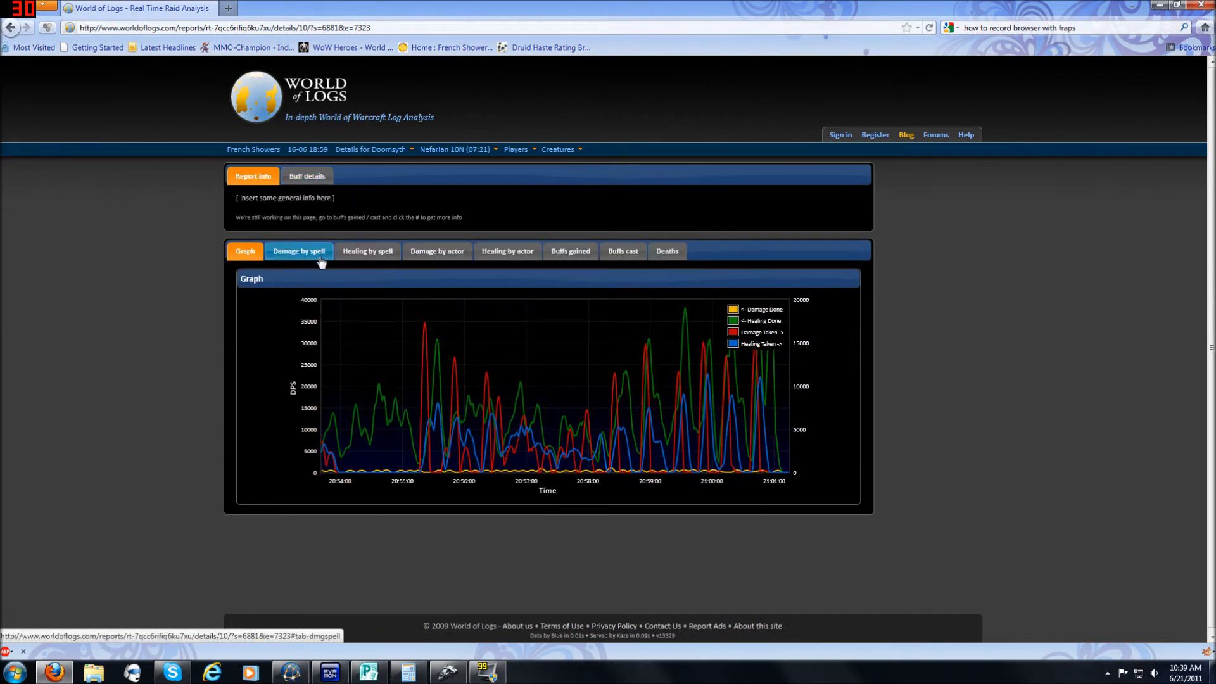
Step: Show Doomsyth's damage done and taken broken down by spell
{"action": "left_click", "coordinate": [299, 251]}
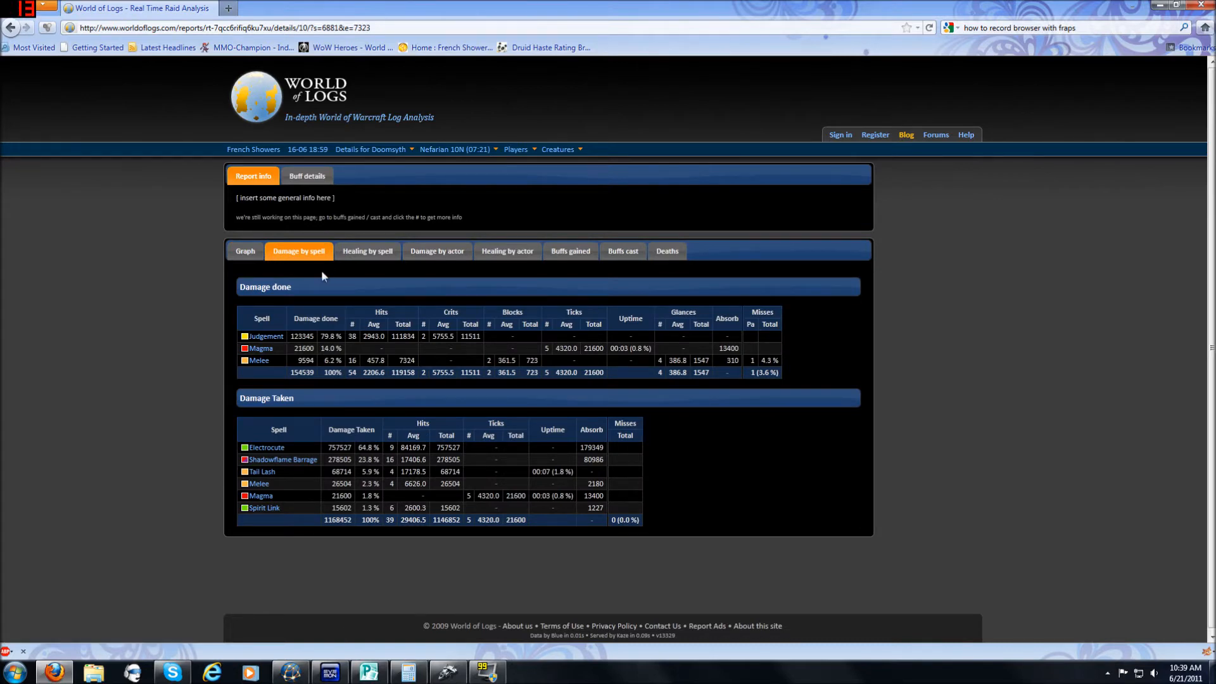
{"action": "mouse_move", "coordinate": [335, 277]}
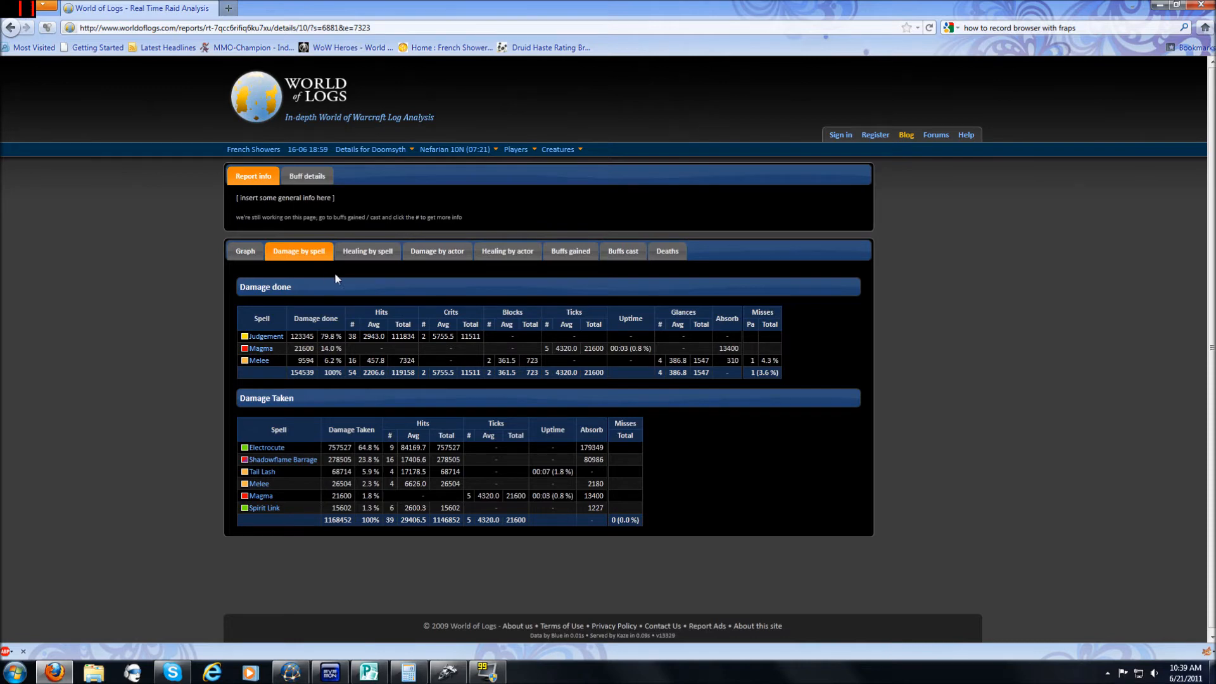
{"action": "mouse_move", "coordinate": [395, 354]}
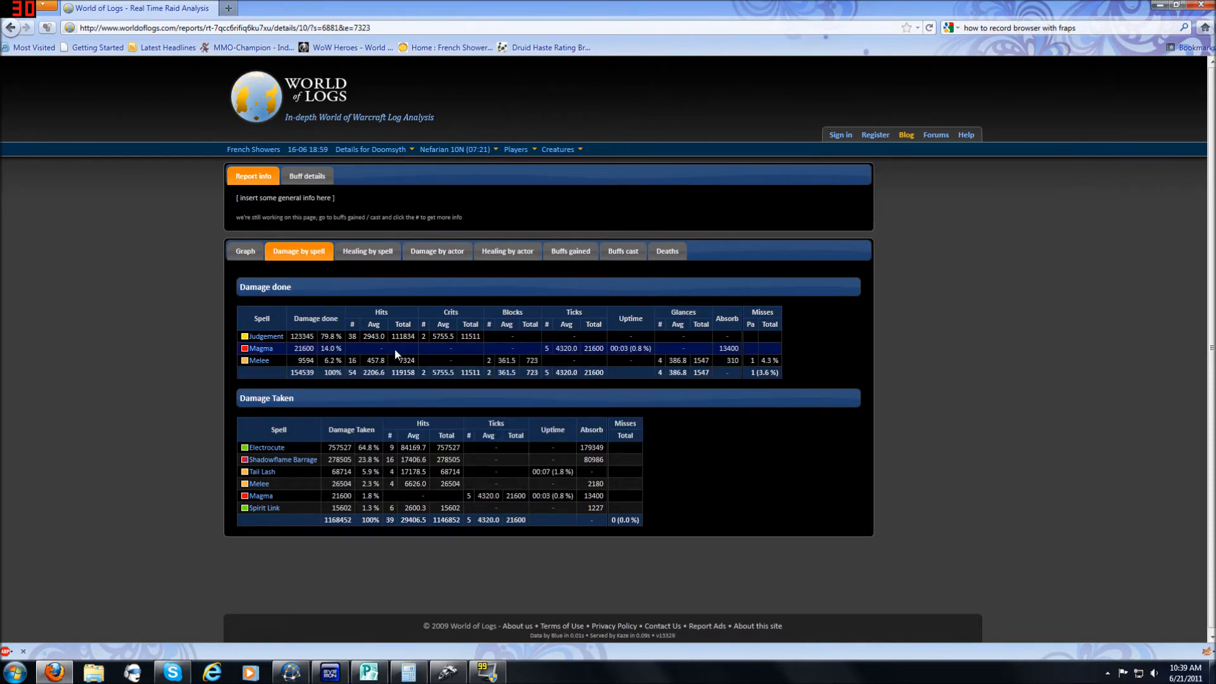
{"action": "mouse_move", "coordinate": [388, 344]}
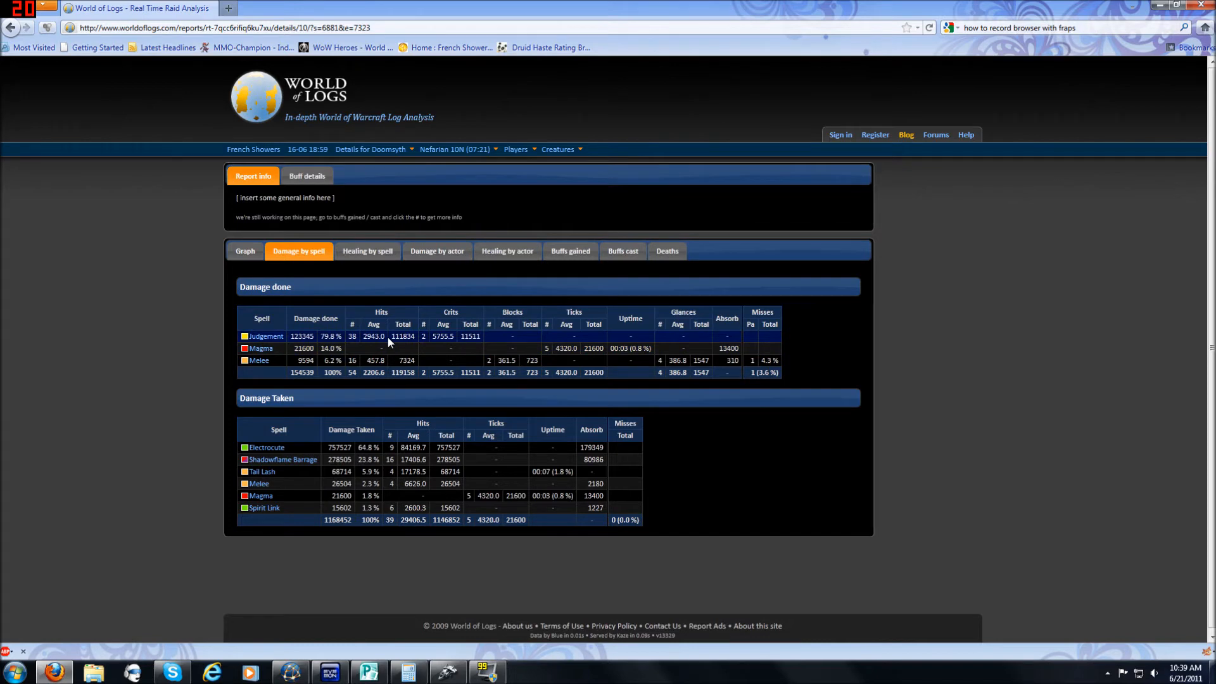
Step: Show Doomsyth's healing by spell and scroll through the healing done and taken tables
{"action": "left_click", "coordinate": [368, 251]}
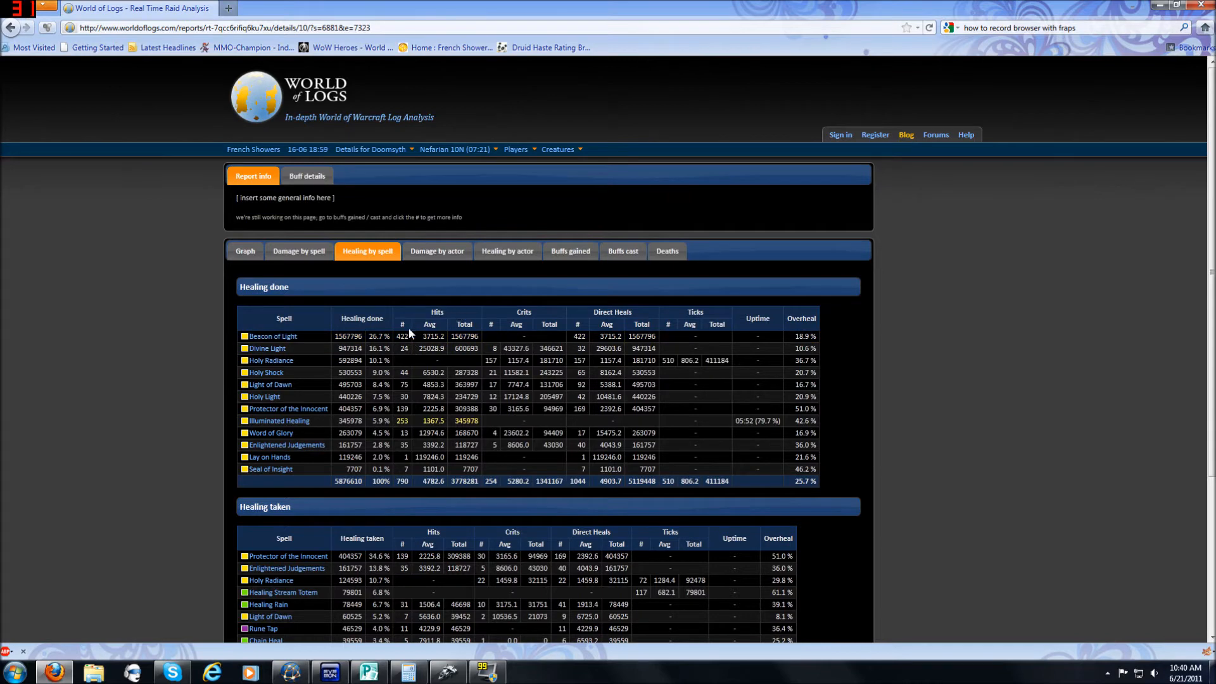
{"action": "mouse_move", "coordinate": [431, 325]}
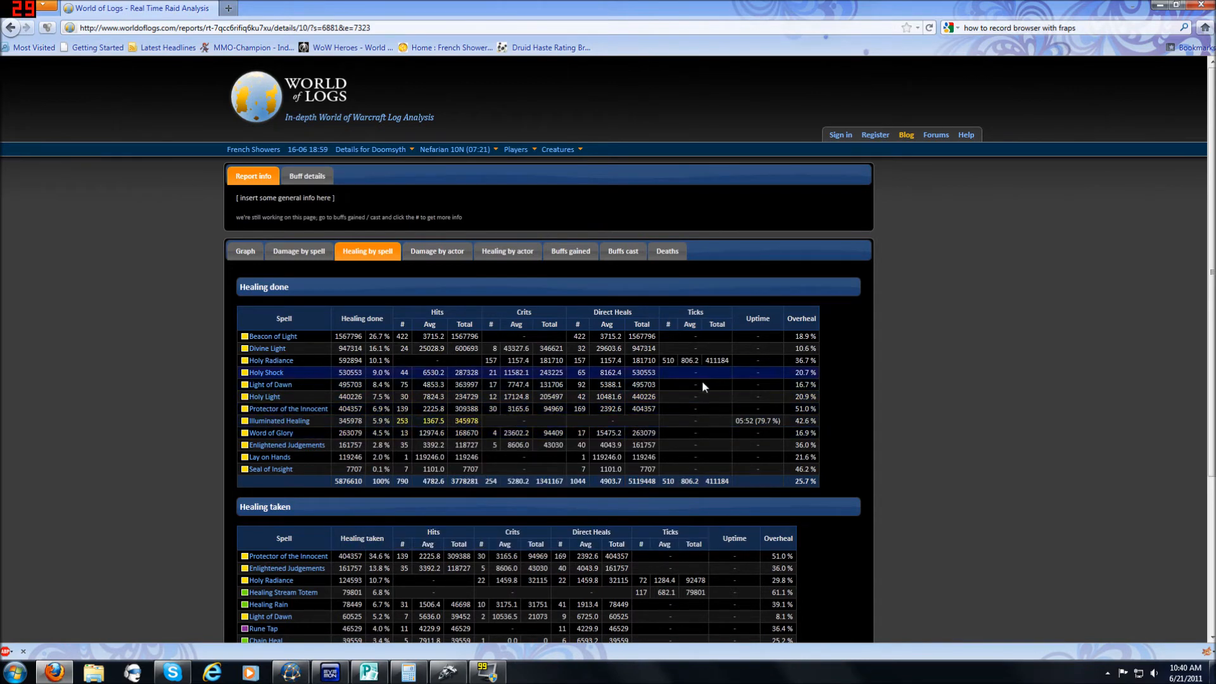
{"action": "mouse_move", "coordinate": [391, 421]}
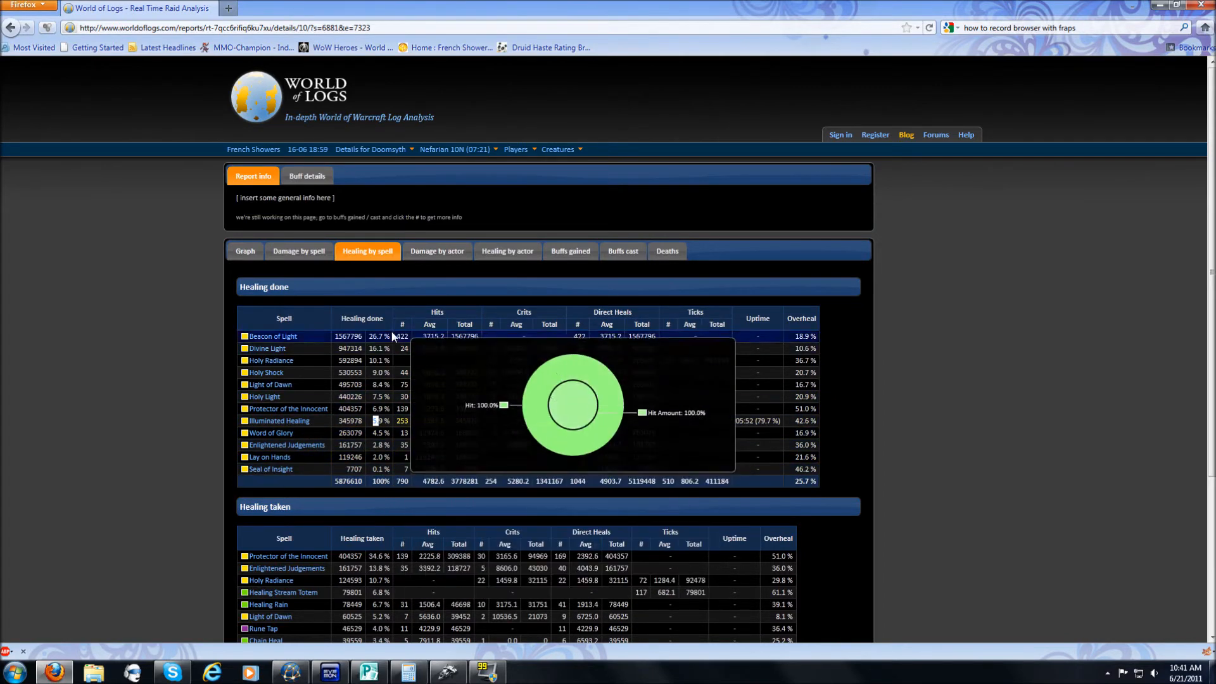
{"action": "scroll", "scroll_direction": "down", "scroll_amount": 3}
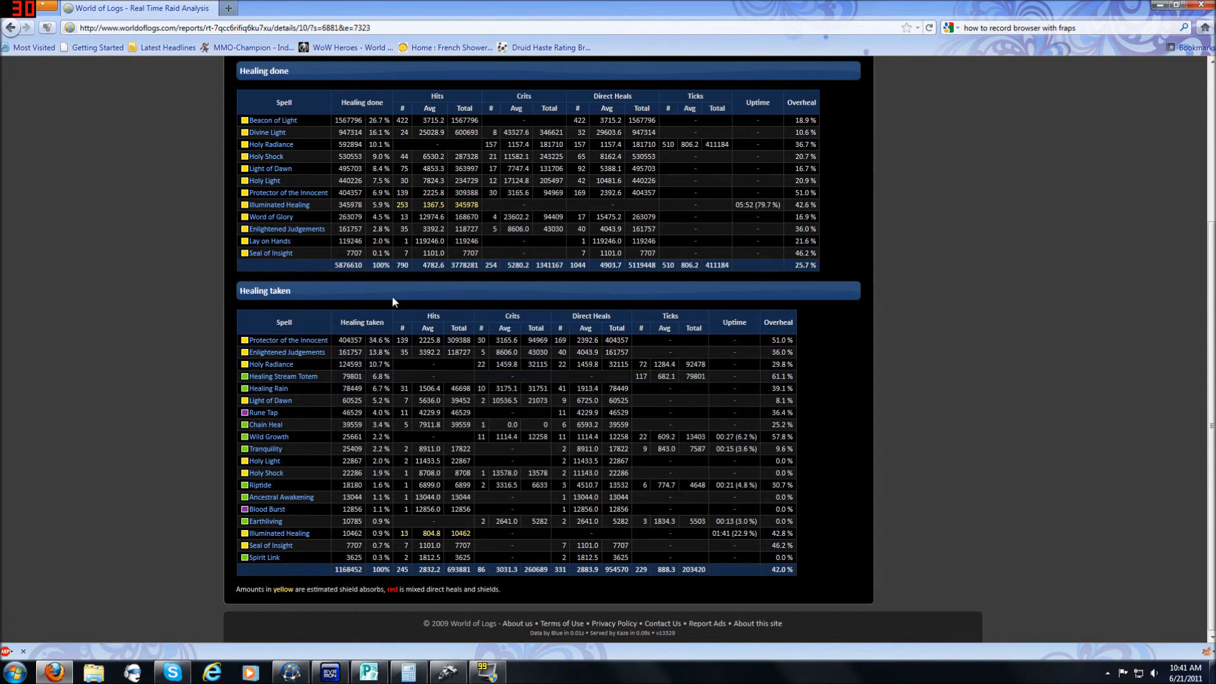
{"action": "mouse_move", "coordinate": [287, 340]}
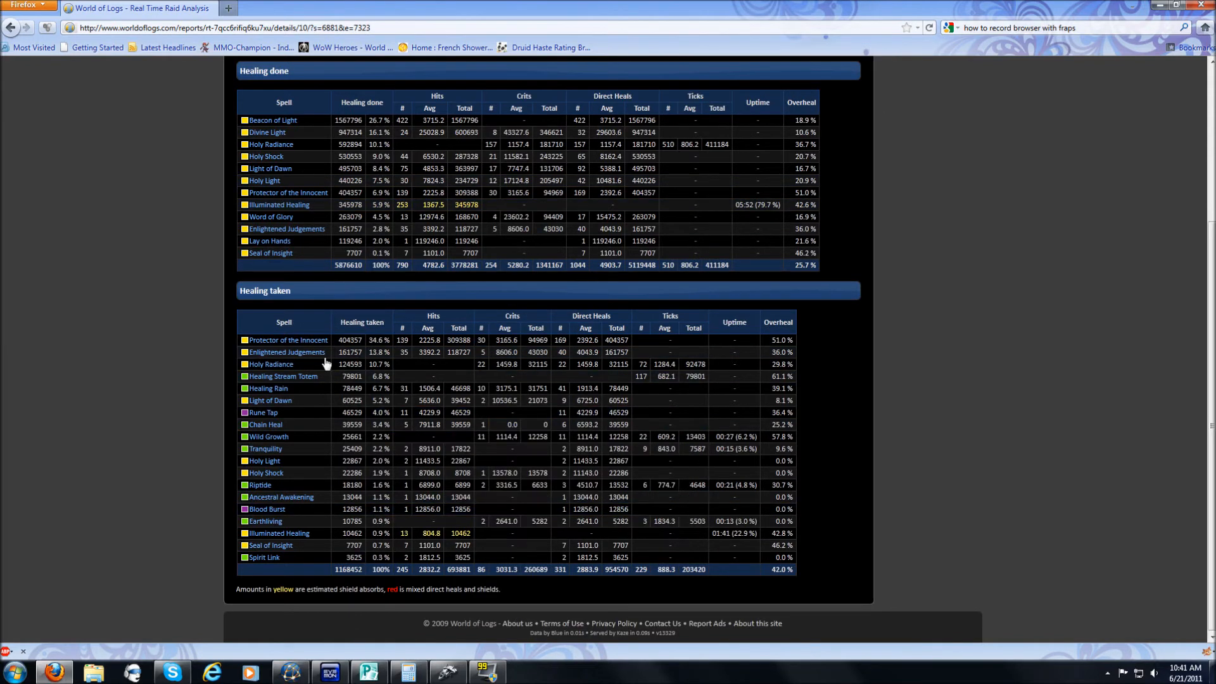
{"action": "mouse_move", "coordinate": [329, 354]}
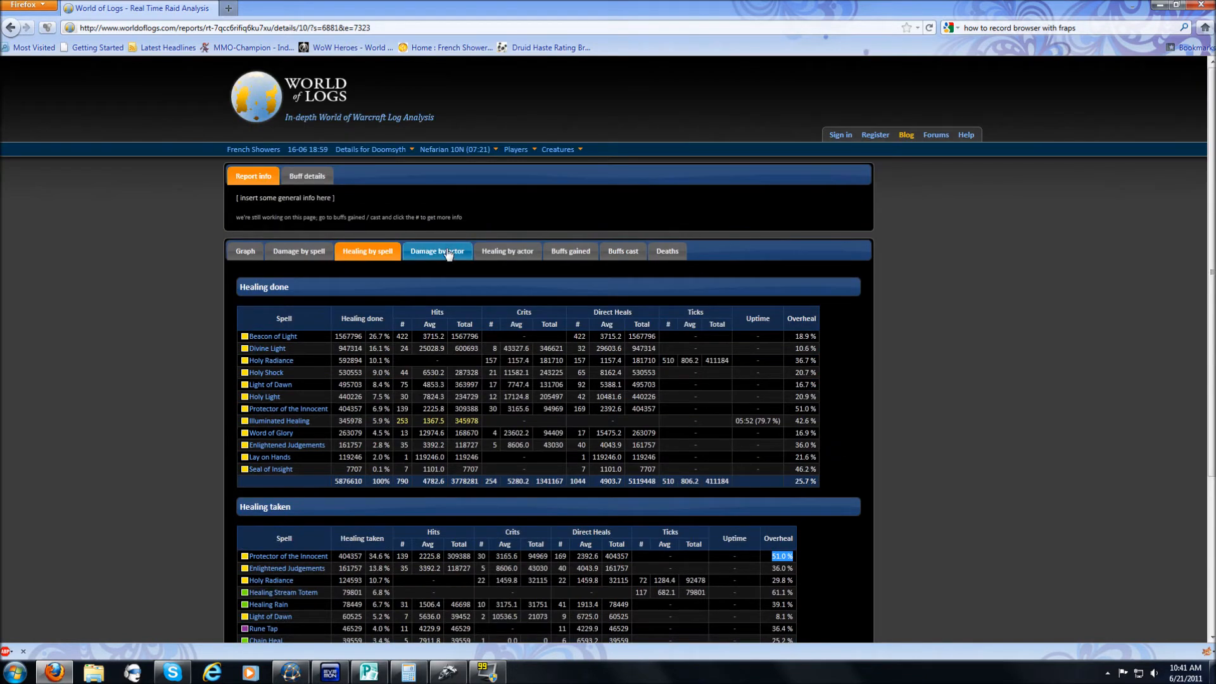
Step: Show Doomsyth's damage done on and taken from each actor
{"action": "left_click", "coordinate": [437, 251]}
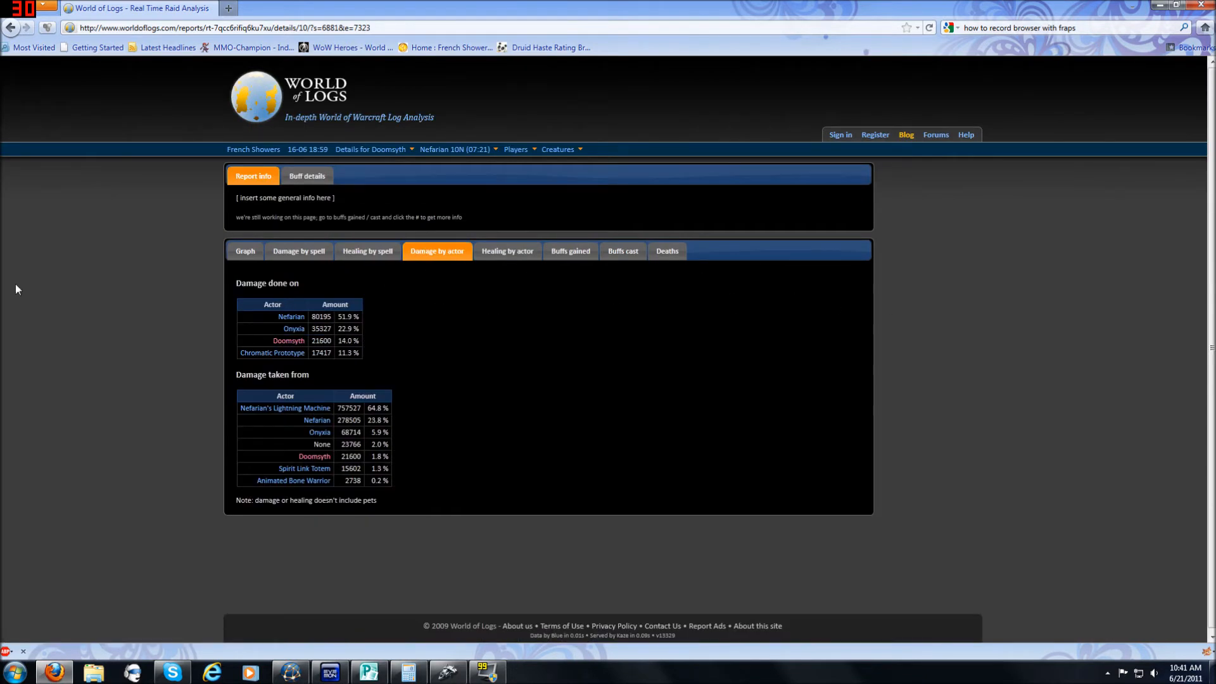
{"action": "mouse_move", "coordinate": [390, 333]}
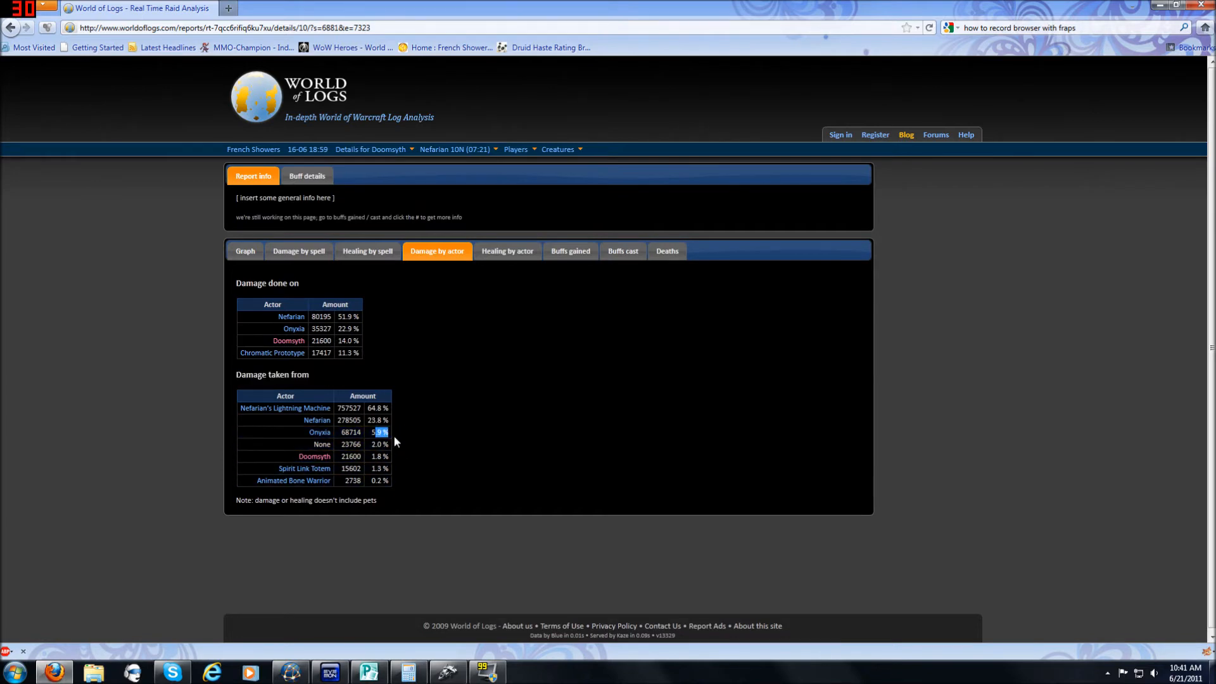
{"action": "mouse_move", "coordinate": [393, 419]}
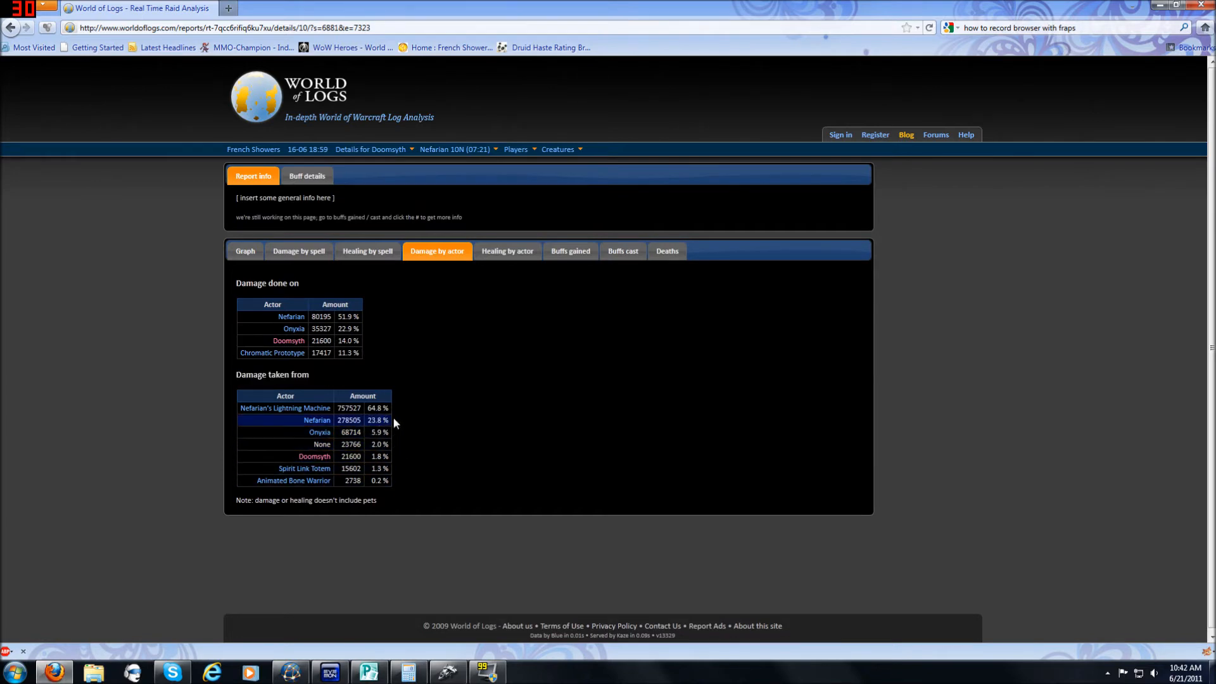
Step: Show Doomsyth's healing by actor, down to the Healing taken from table
{"action": "left_click", "coordinate": [507, 251]}
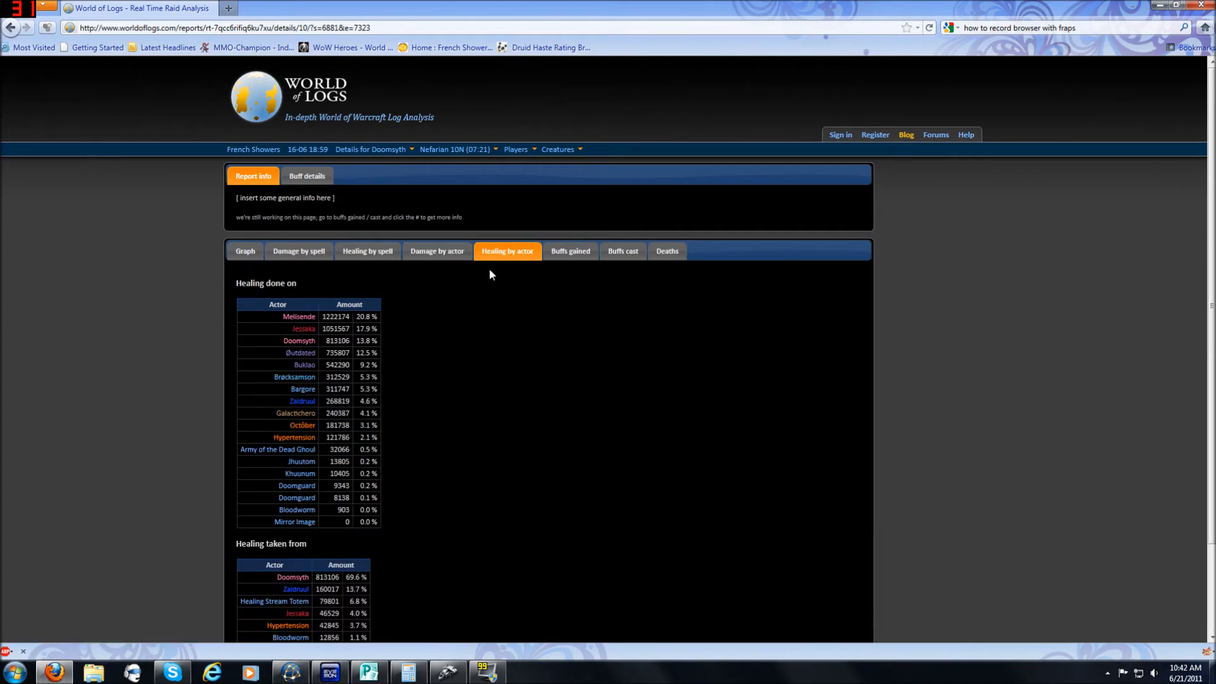
{"action": "scroll", "scroll_direction": "down", "scroll_amount": 3}
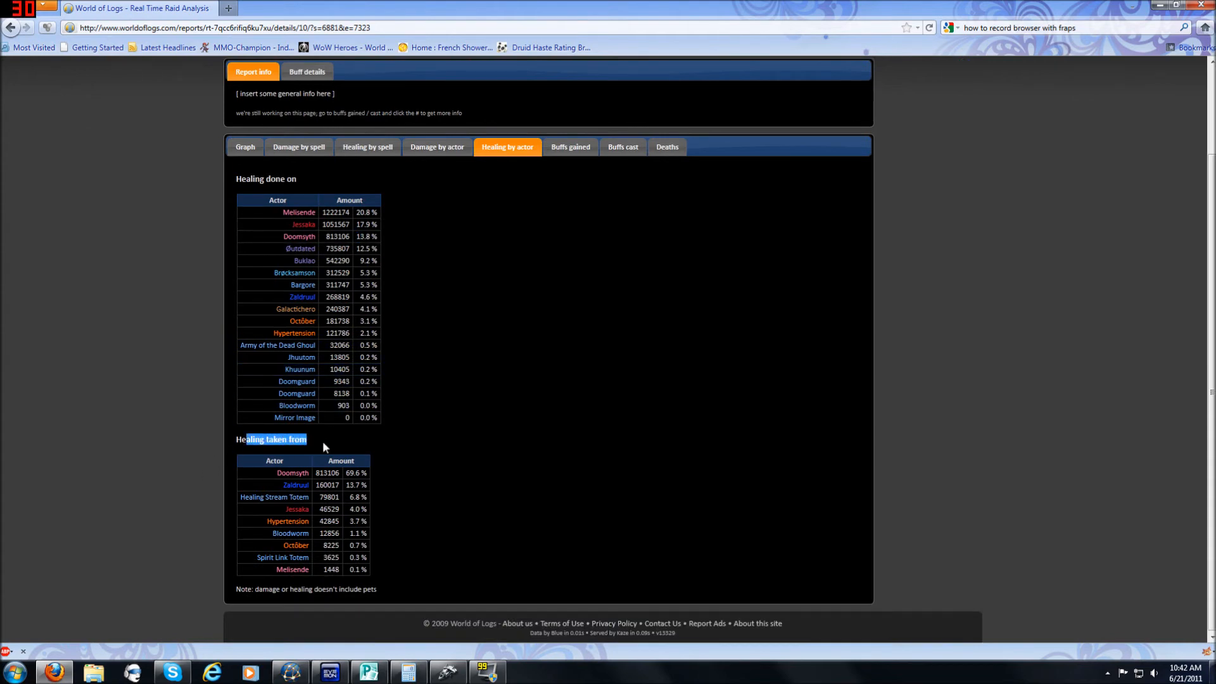
{"action": "mouse_move", "coordinate": [450, 540]}
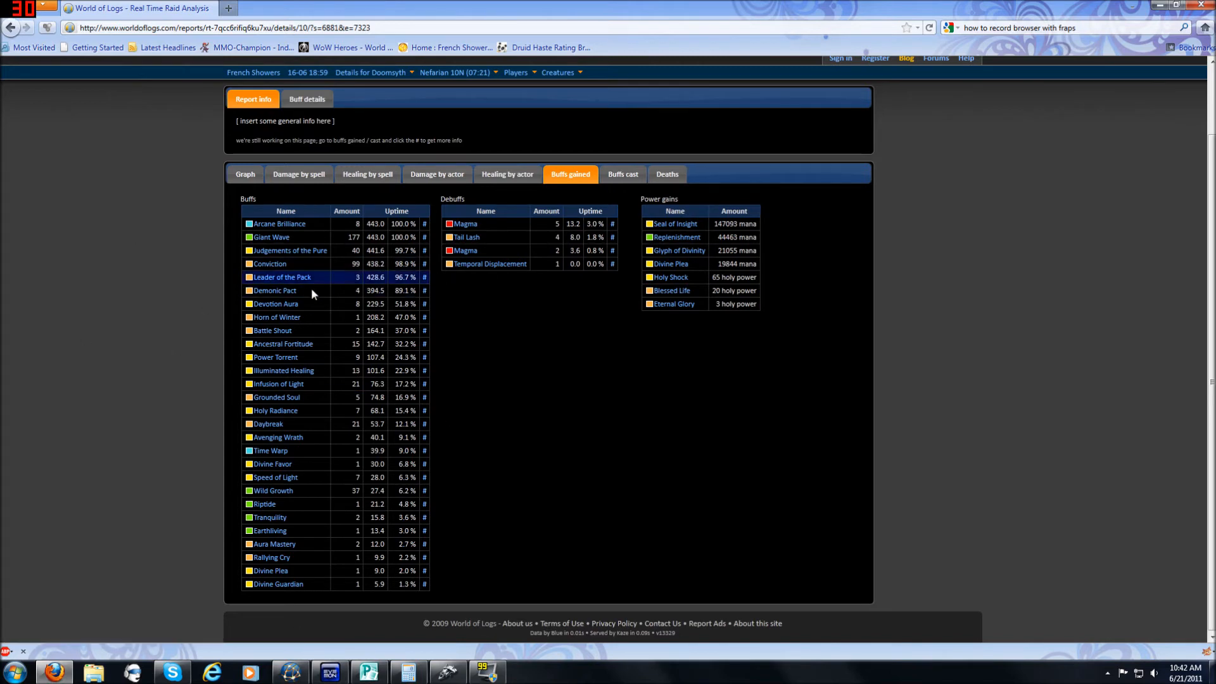
{"action": "mouse_move", "coordinate": [62, 518]}
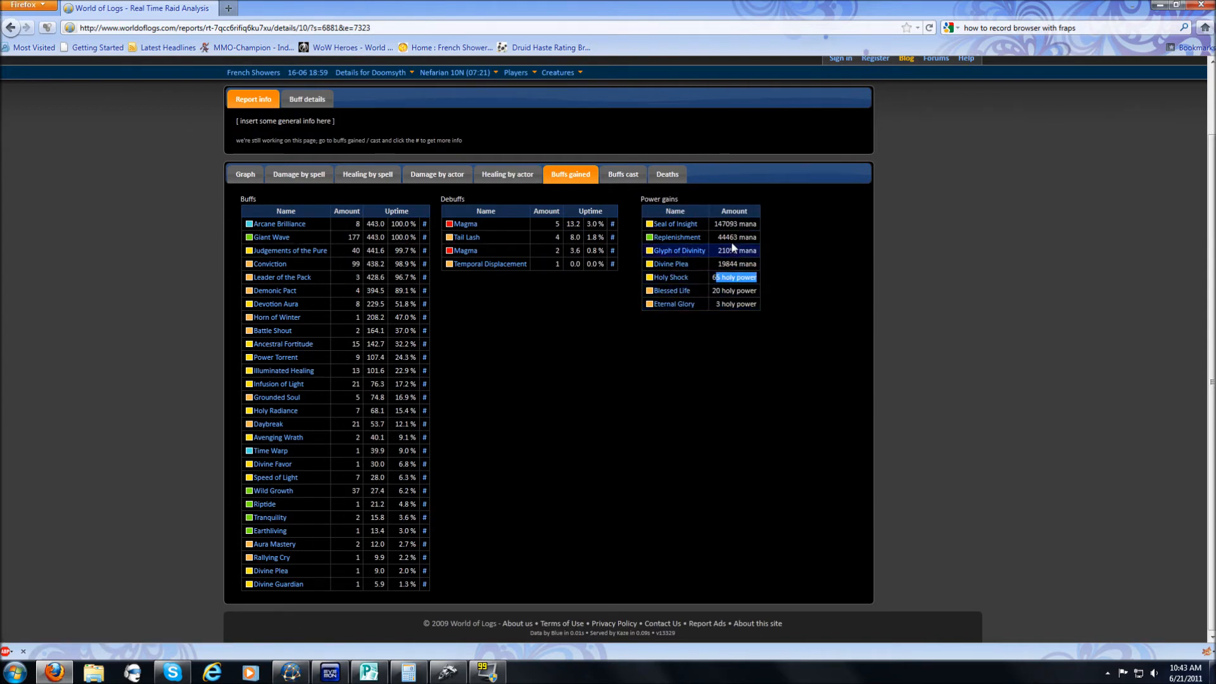
{"action": "mouse_move", "coordinate": [676, 223]}
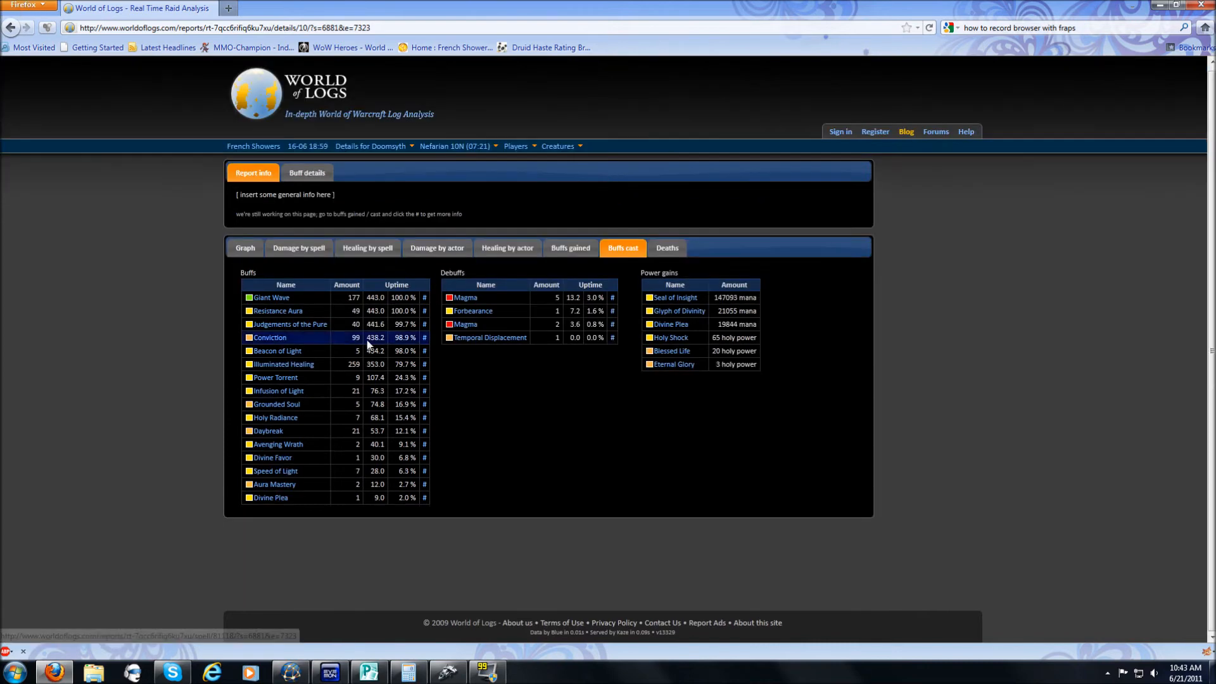
{"action": "mouse_move", "coordinate": [461, 347]}
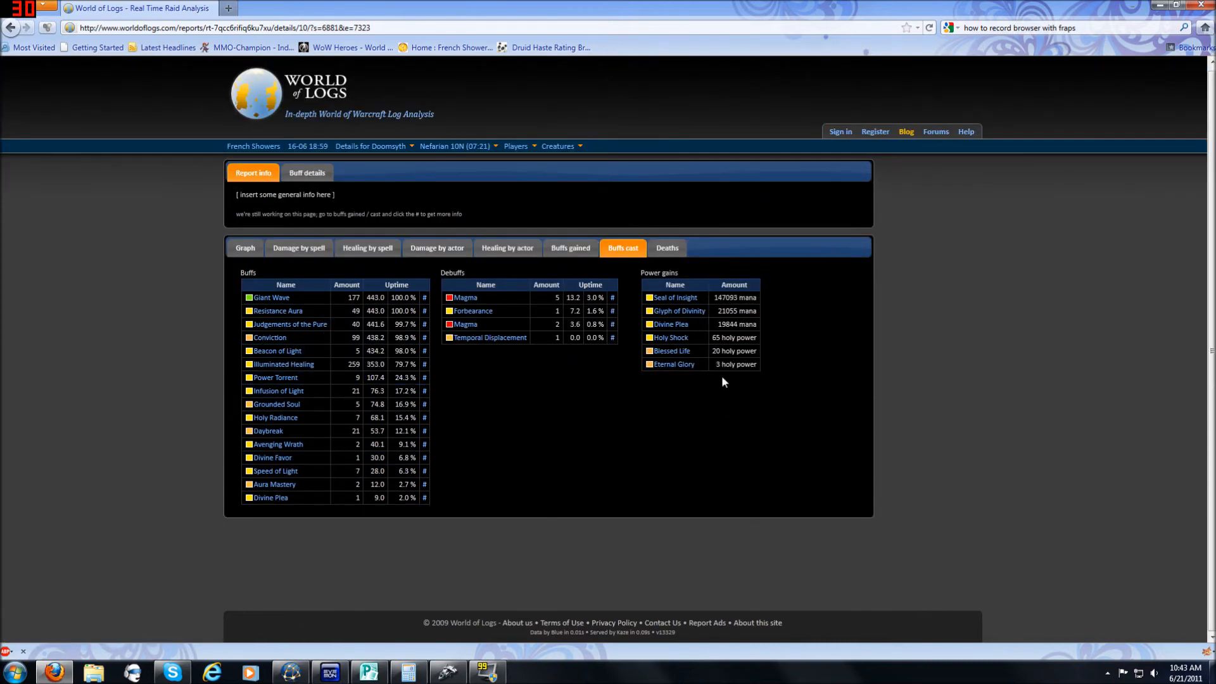
Step: Check Doomsyth's deaths on Nefarian, then load Atramedes 10H Try 5 from the wipes
{"action": "left_click", "coordinate": [665, 247]}
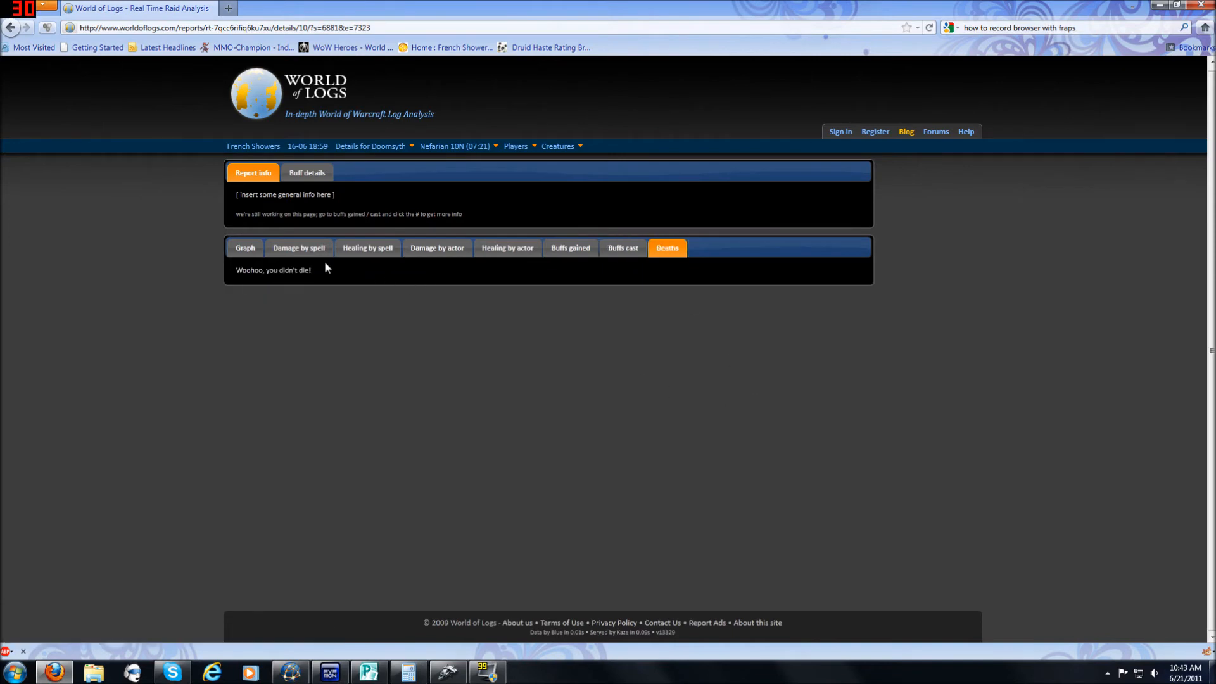
{"action": "mouse_move", "coordinate": [520, 278]}
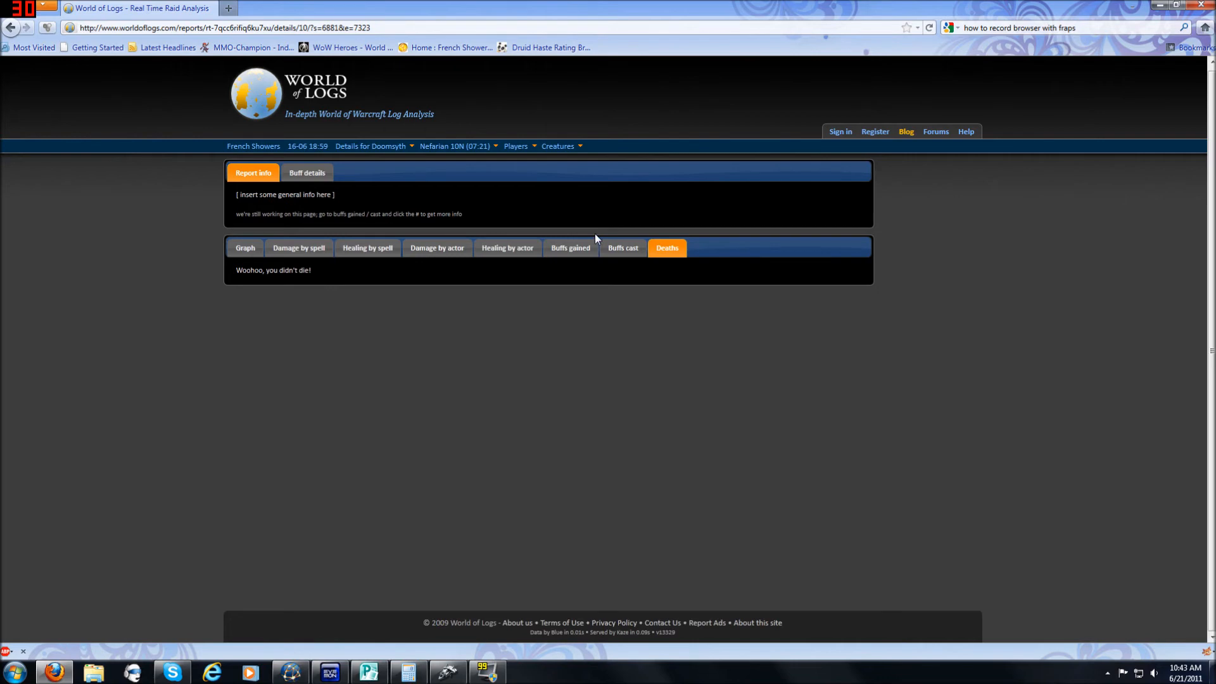
{"action": "left_click", "coordinate": [455, 146]}
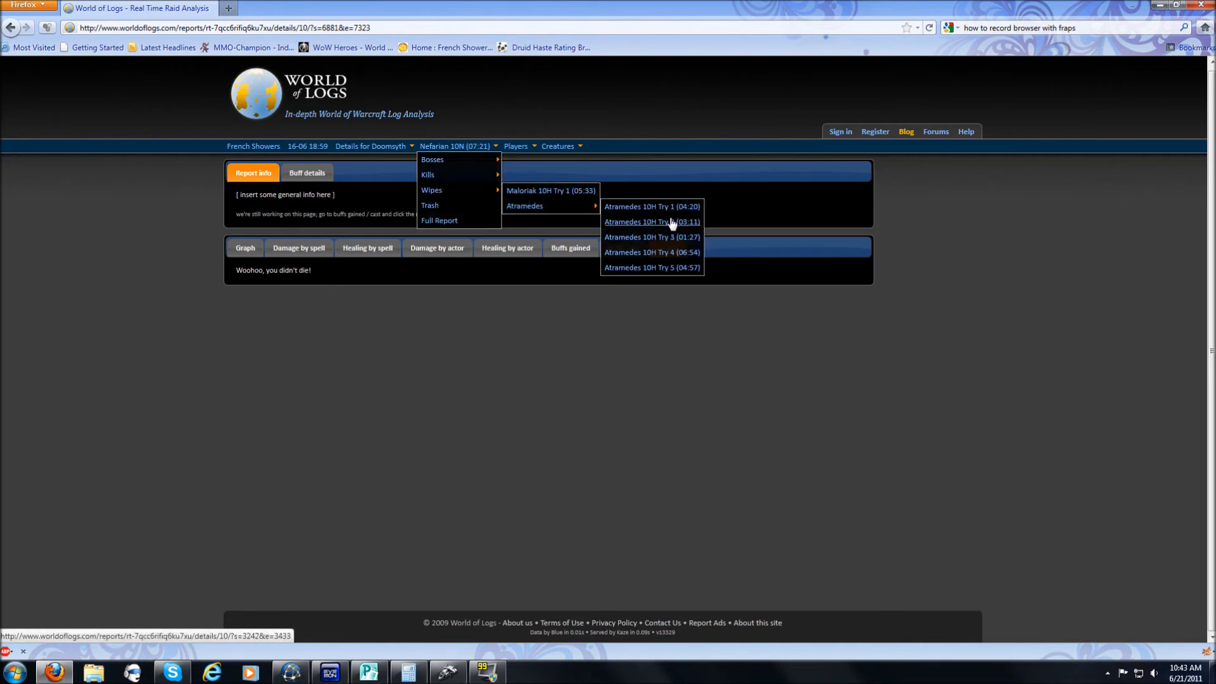
{"action": "left_click", "coordinate": [651, 267]}
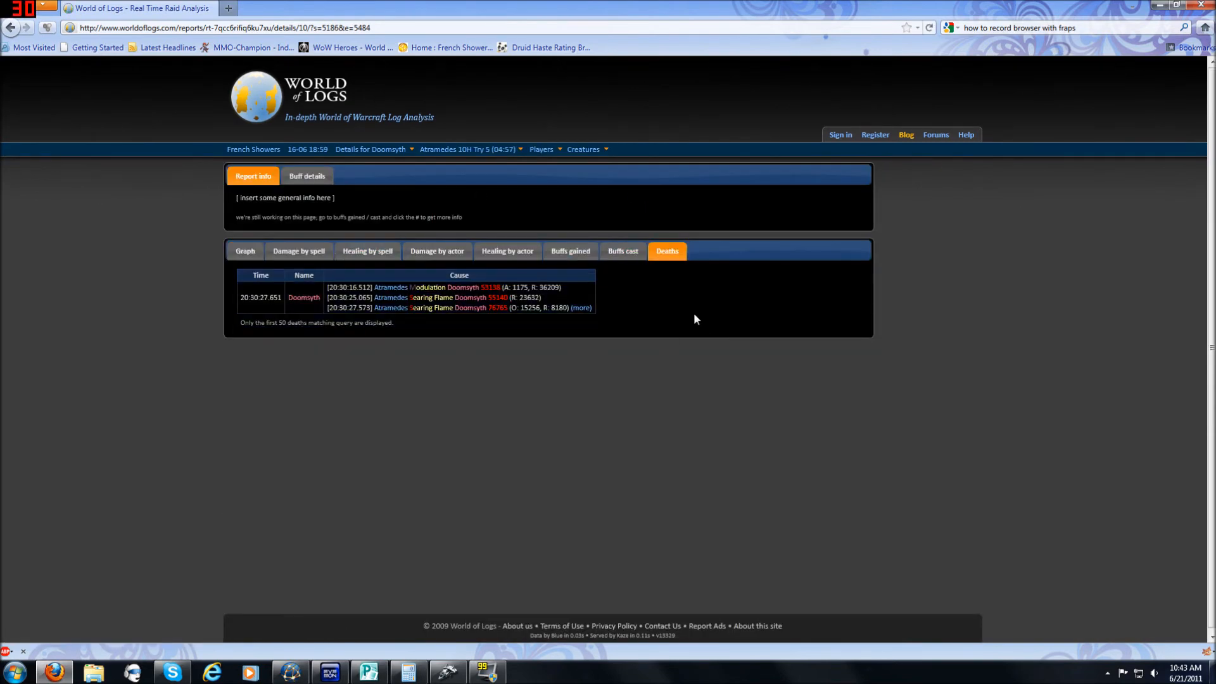
{"action": "mouse_move", "coordinate": [643, 313]}
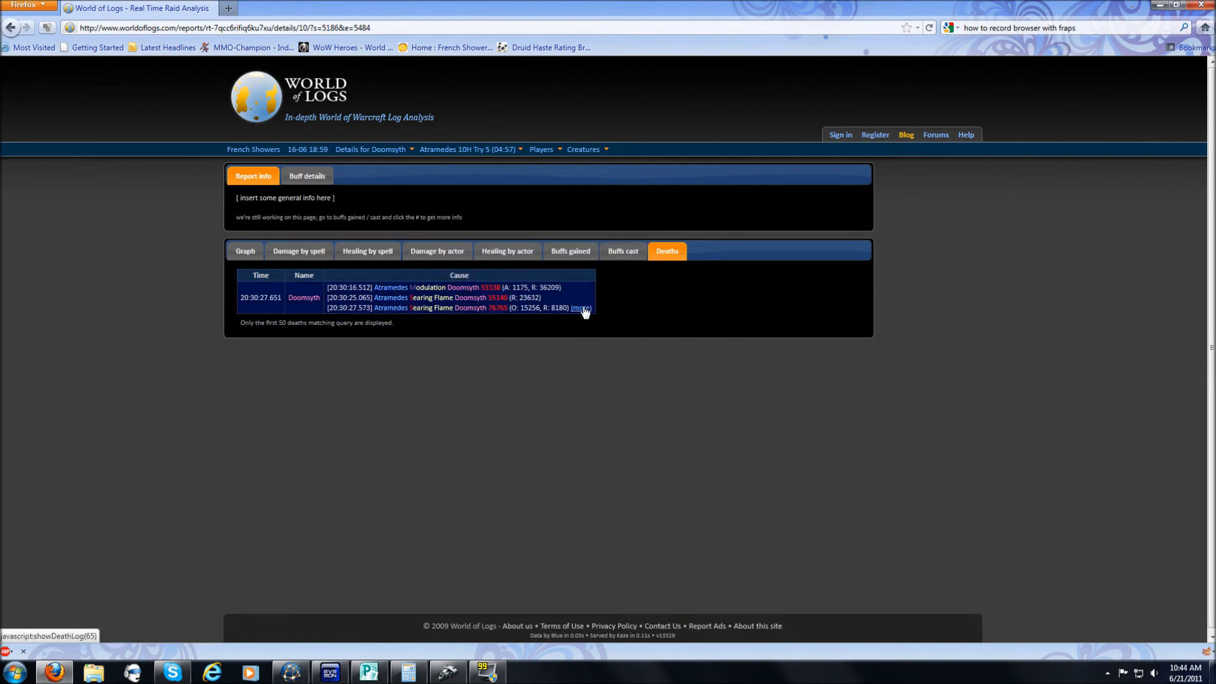
Step: Expand the Deaths entry and read through the last events before the healer's death
{"action": "left_click", "coordinate": [581, 308]}
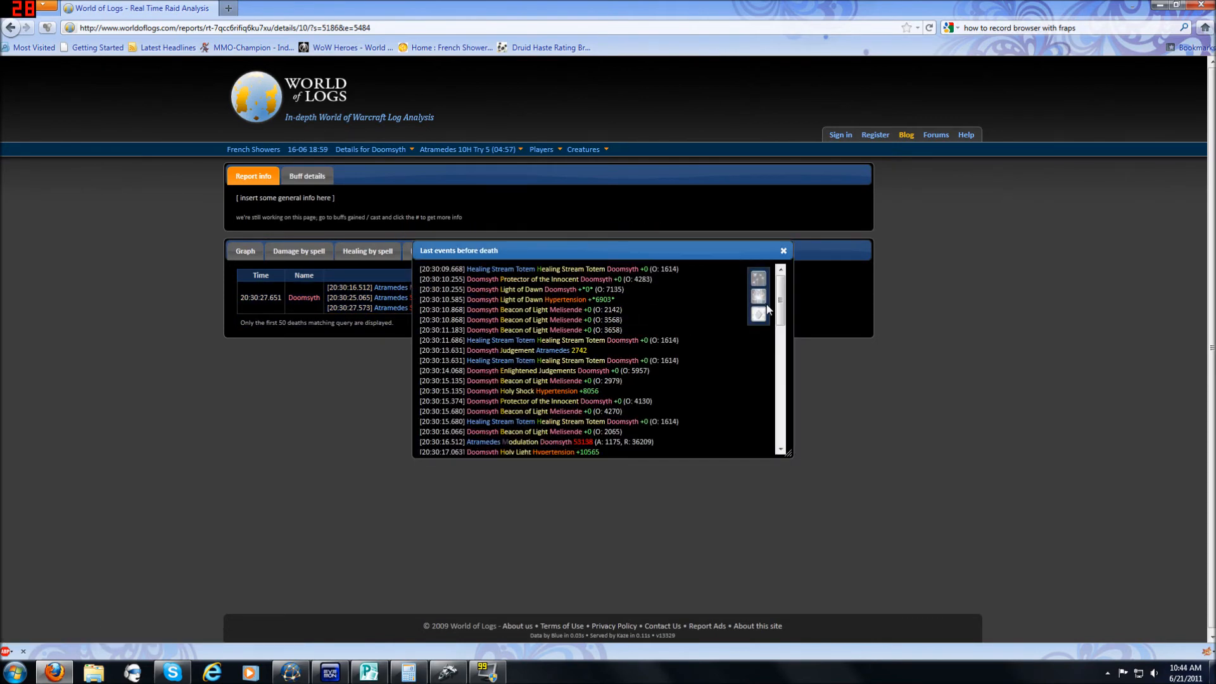
{"action": "scroll", "scroll_direction": "down", "scroll_amount": 3}
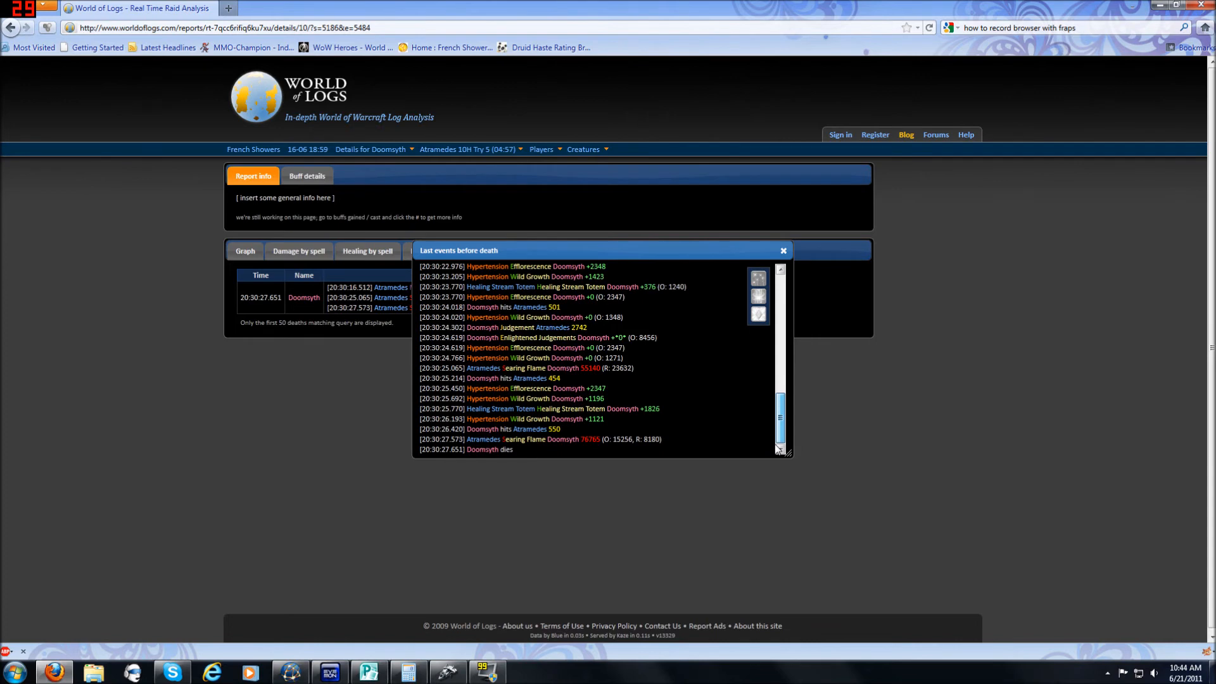
{"action": "scroll", "scroll_direction": "down", "scroll_amount": 3}
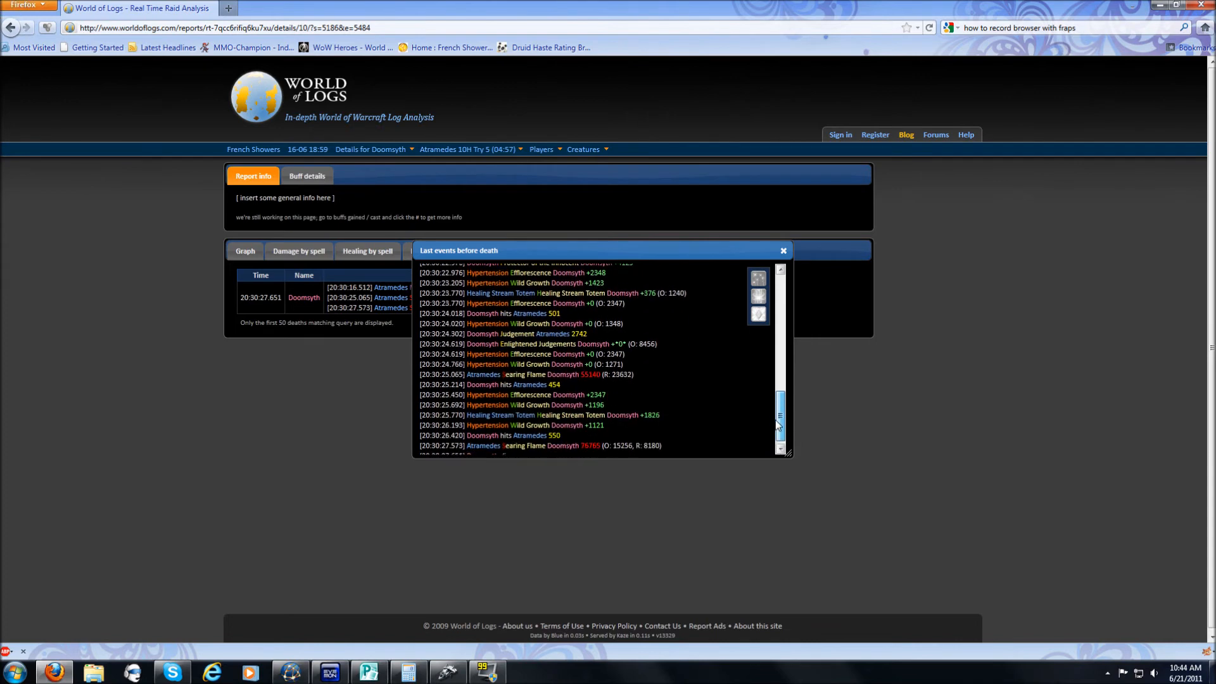
{"action": "scroll", "scroll_direction": "down", "scroll_amount": 3}
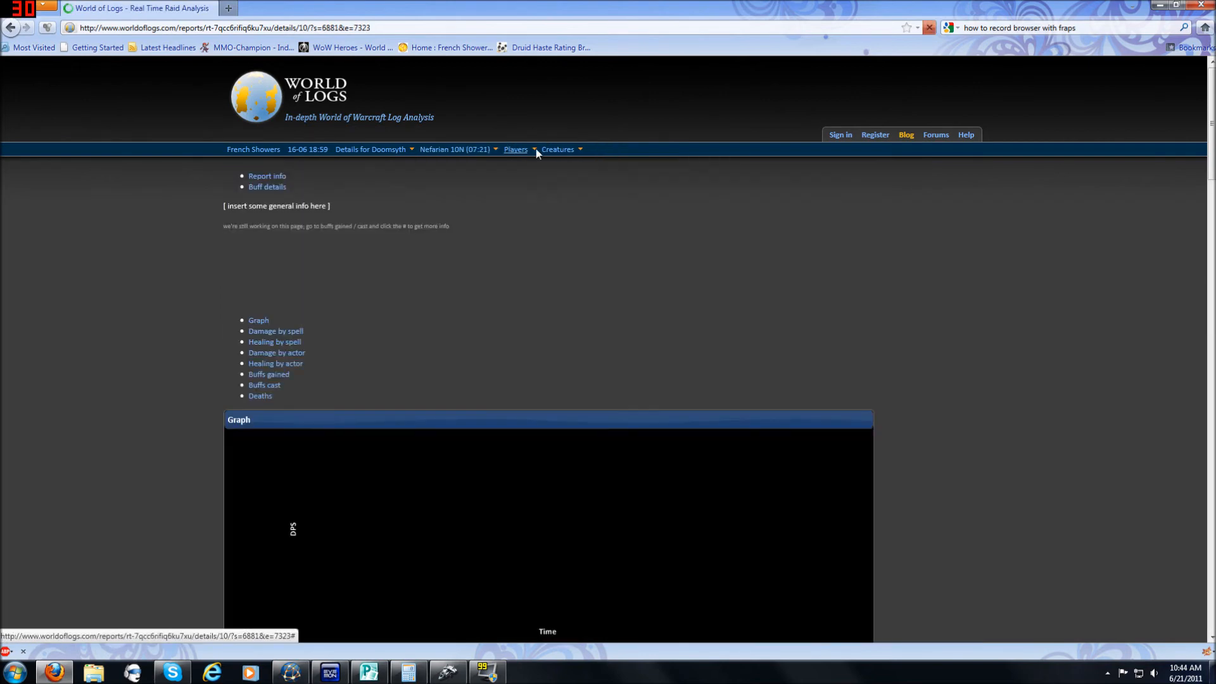
Step: Load the death knight's detail report, then switch to Melisende, the second paladin
{"action": "left_click", "coordinate": [516, 149]}
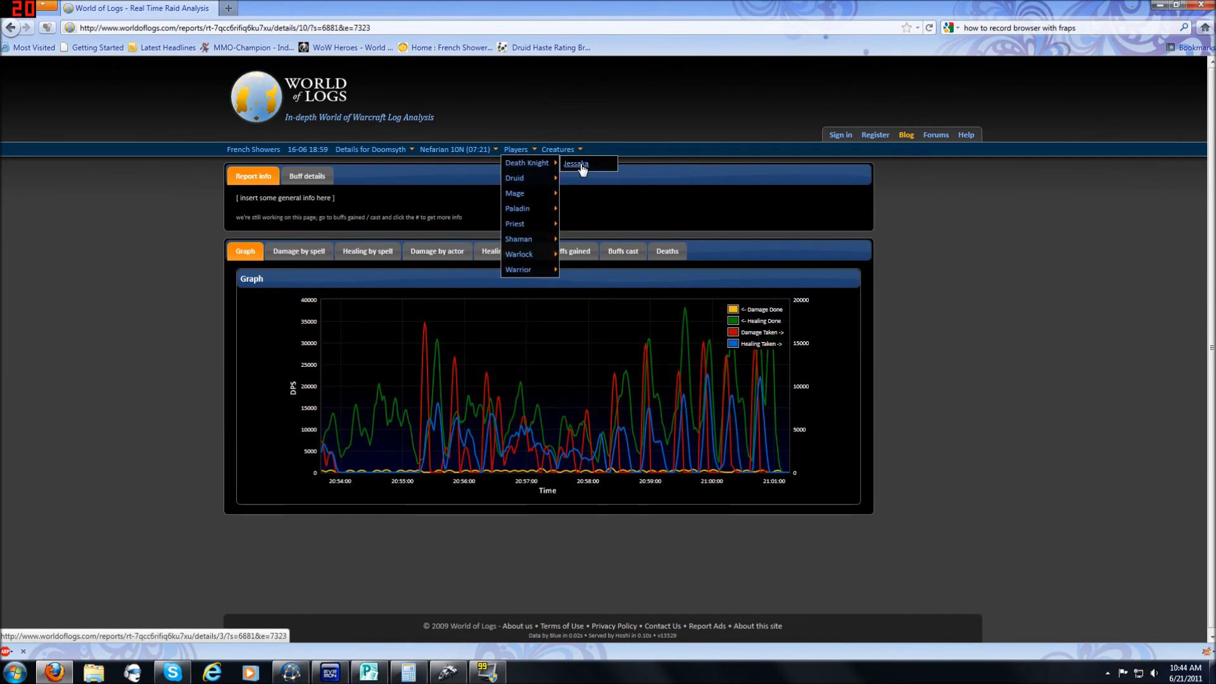
{"action": "left_click", "coordinate": [575, 164]}
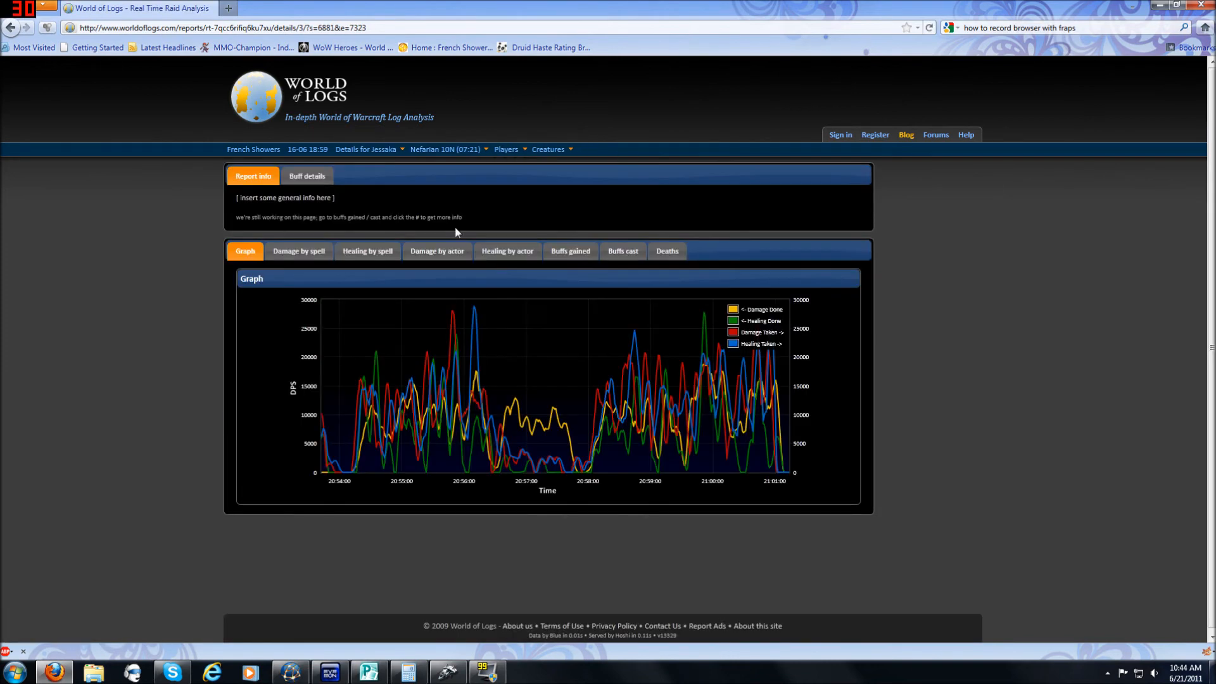
{"action": "left_click", "coordinate": [507, 149]}
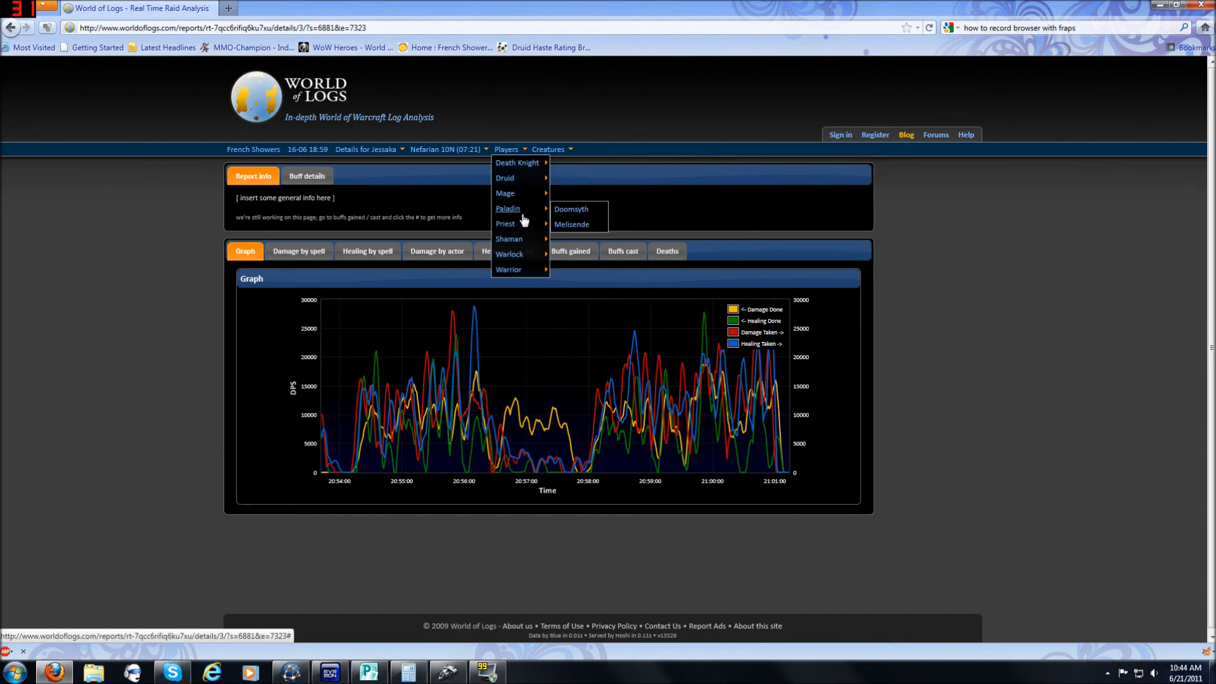
{"action": "mouse_move", "coordinate": [574, 218]}
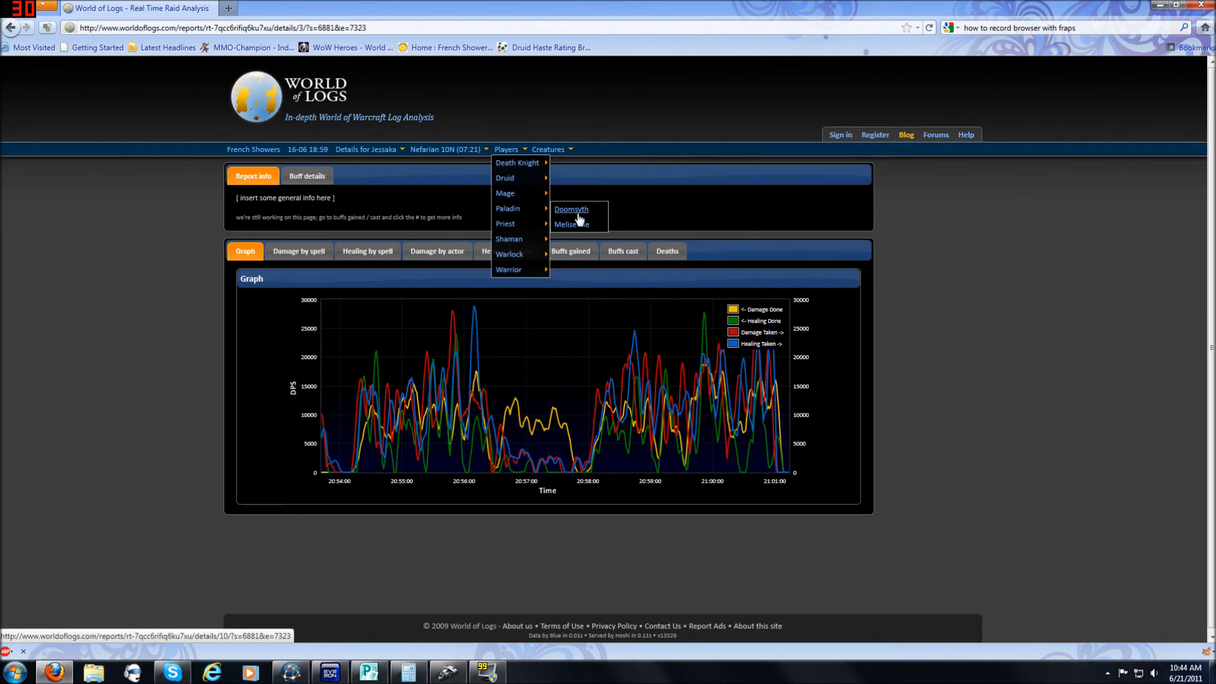
{"action": "left_click", "coordinate": [572, 224]}
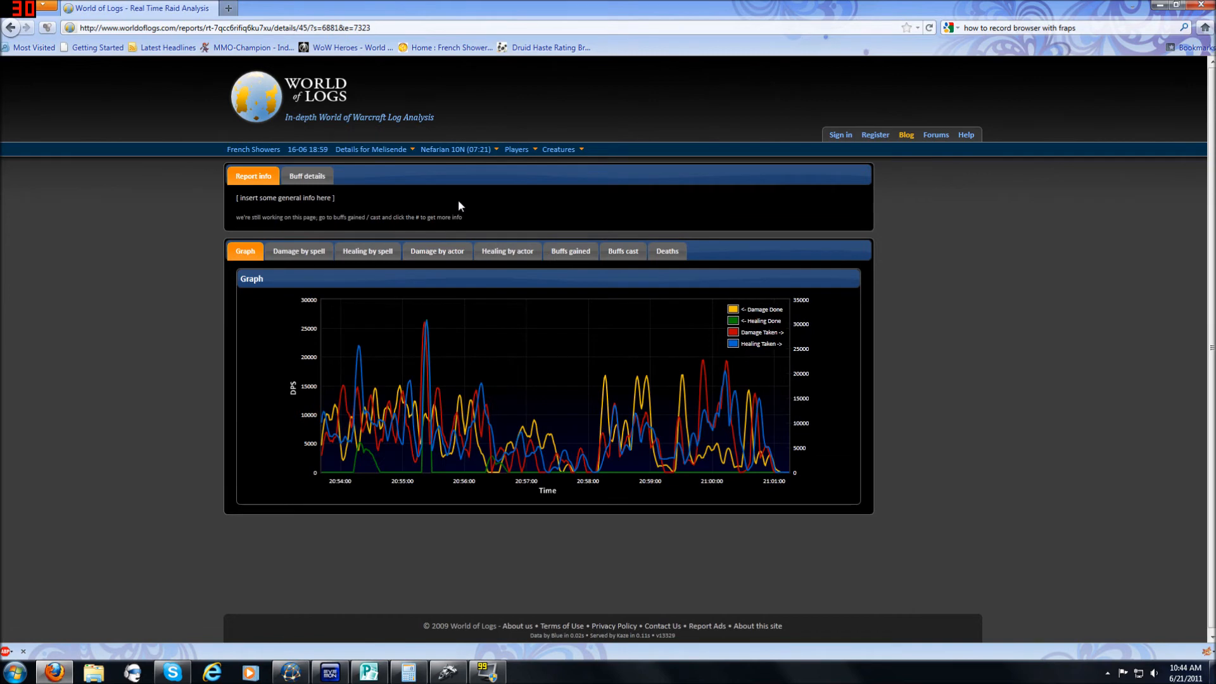
{"action": "mouse_move", "coordinate": [1080, 303]}
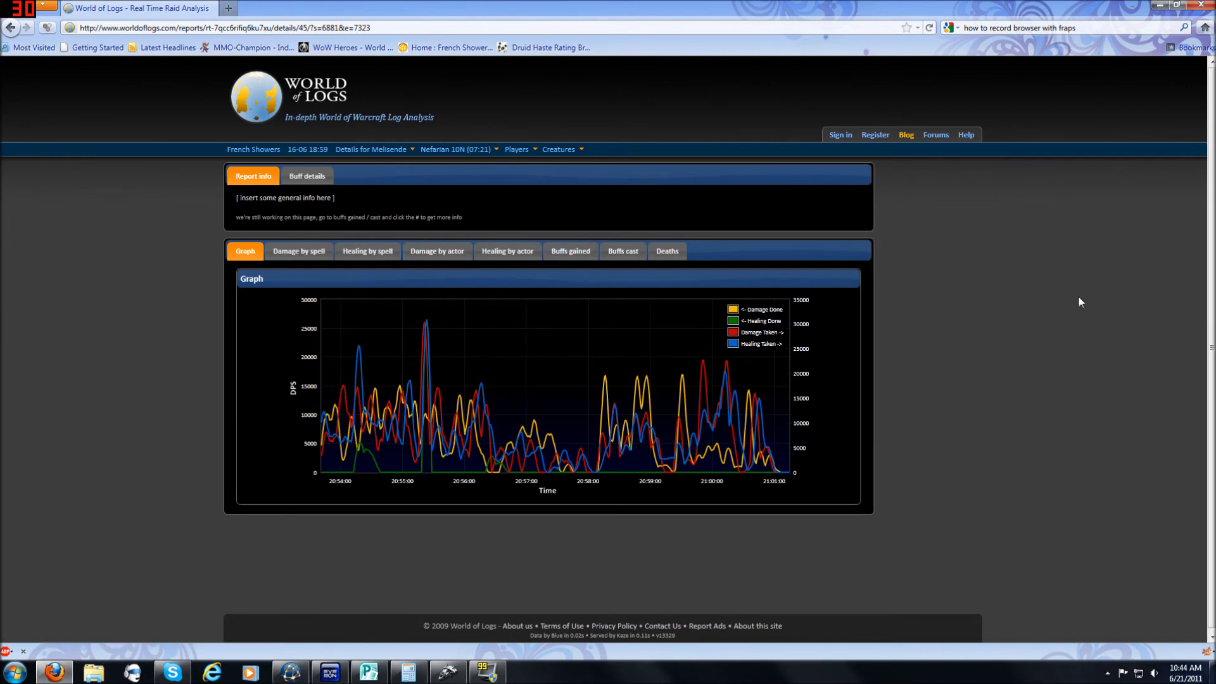
{"action": "mouse_move", "coordinate": [170, 271]}
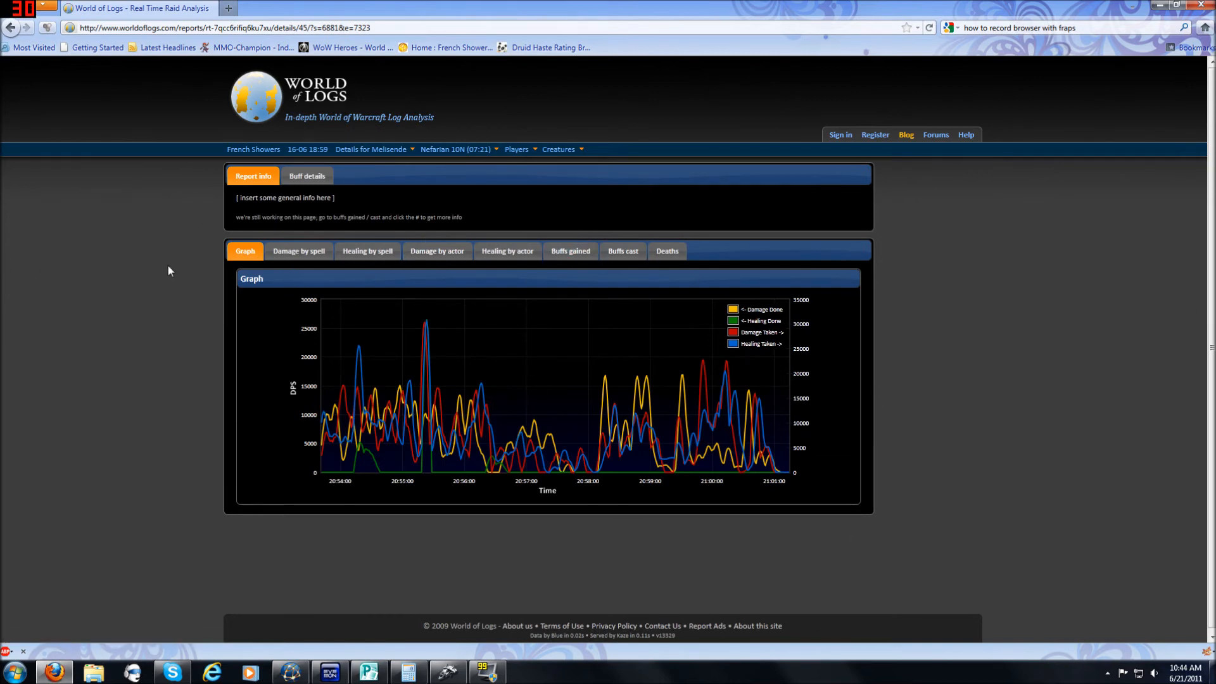
Step: Show Melisende's damage by spell, review Damage Taken, then move to healing by spell
{"action": "left_click", "coordinate": [299, 251]}
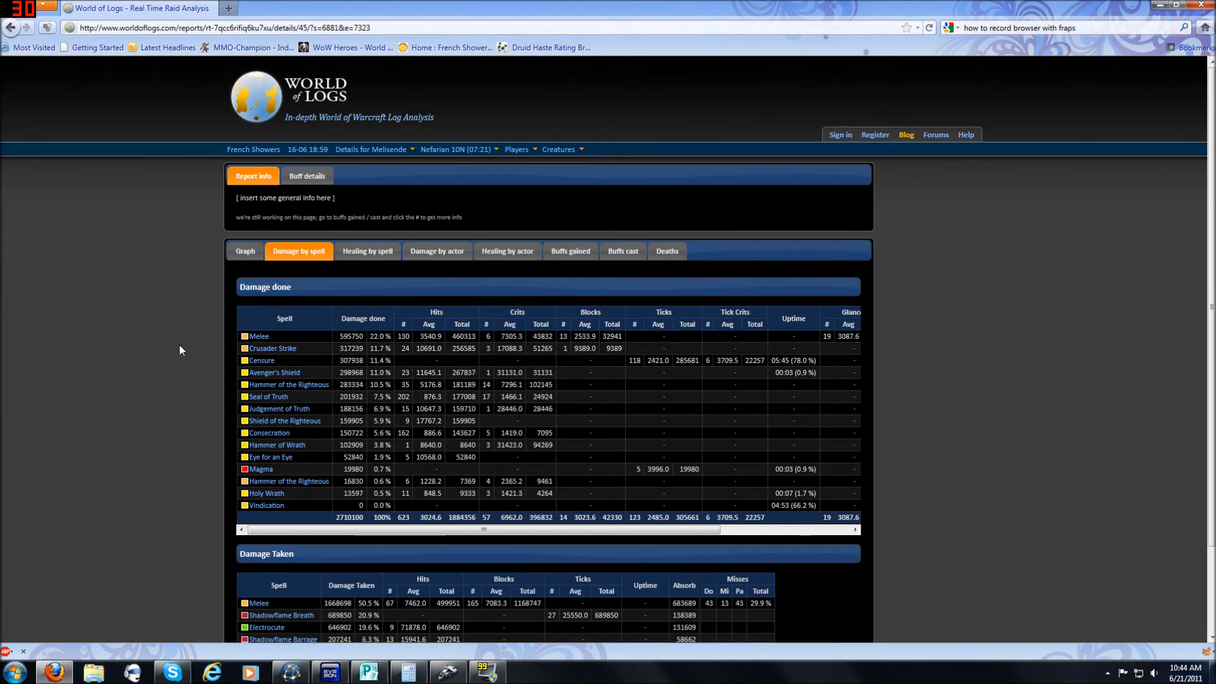
{"action": "mouse_move", "coordinate": [243, 216]}
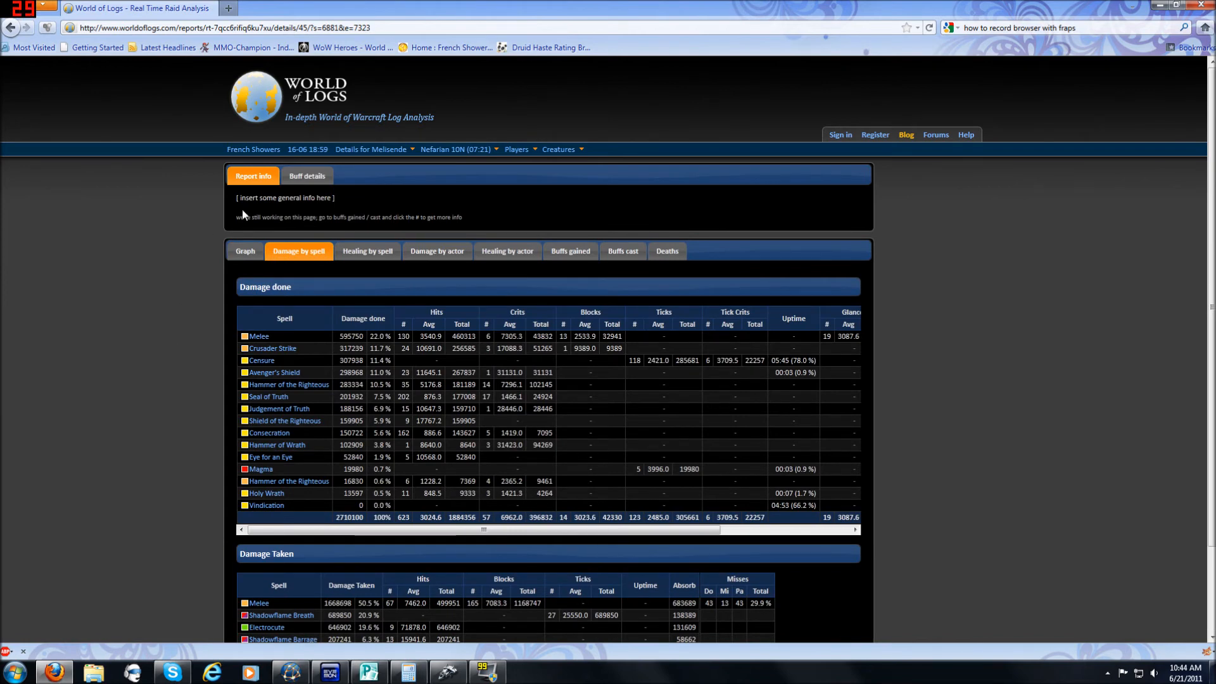
{"action": "mouse_move", "coordinate": [271, 474]}
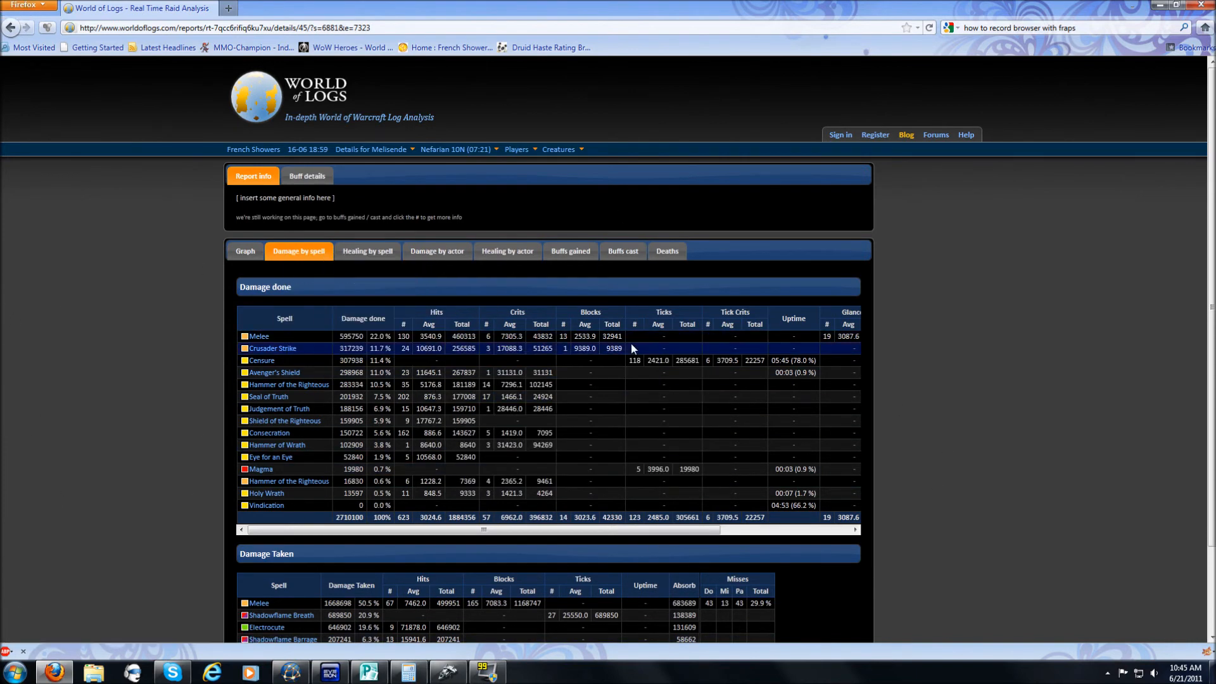
{"action": "mouse_move", "coordinate": [309, 354]}
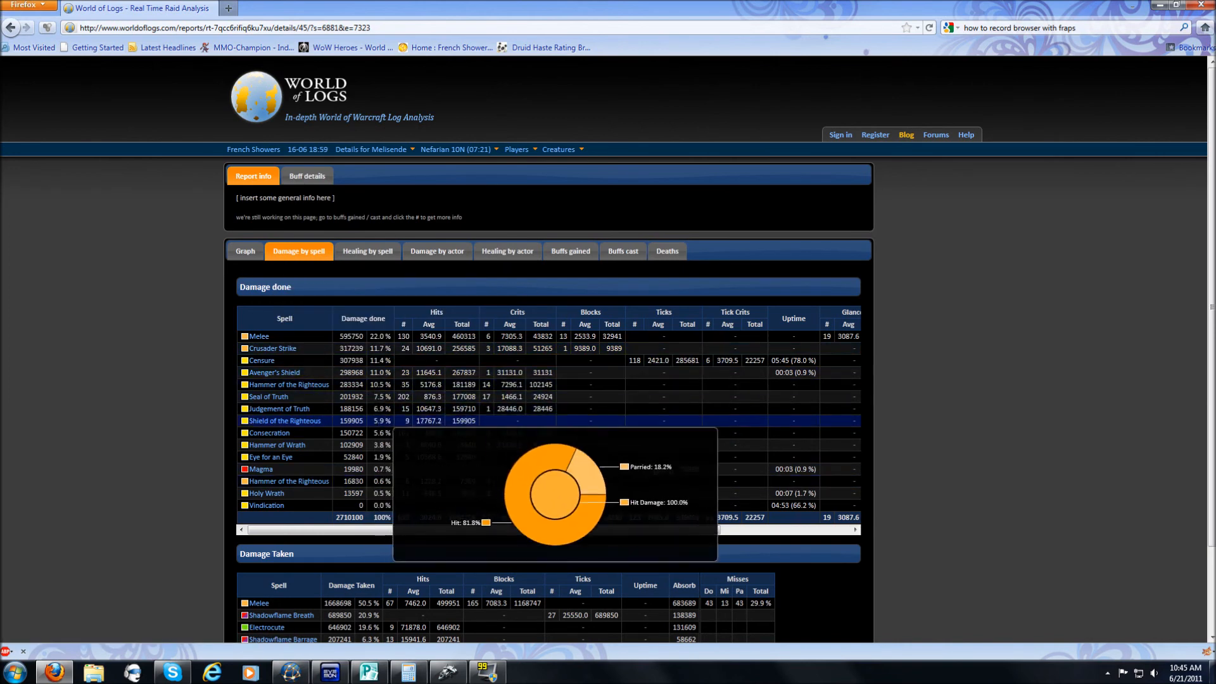
{"action": "scroll", "scroll_direction": "down", "scroll_amount": 3}
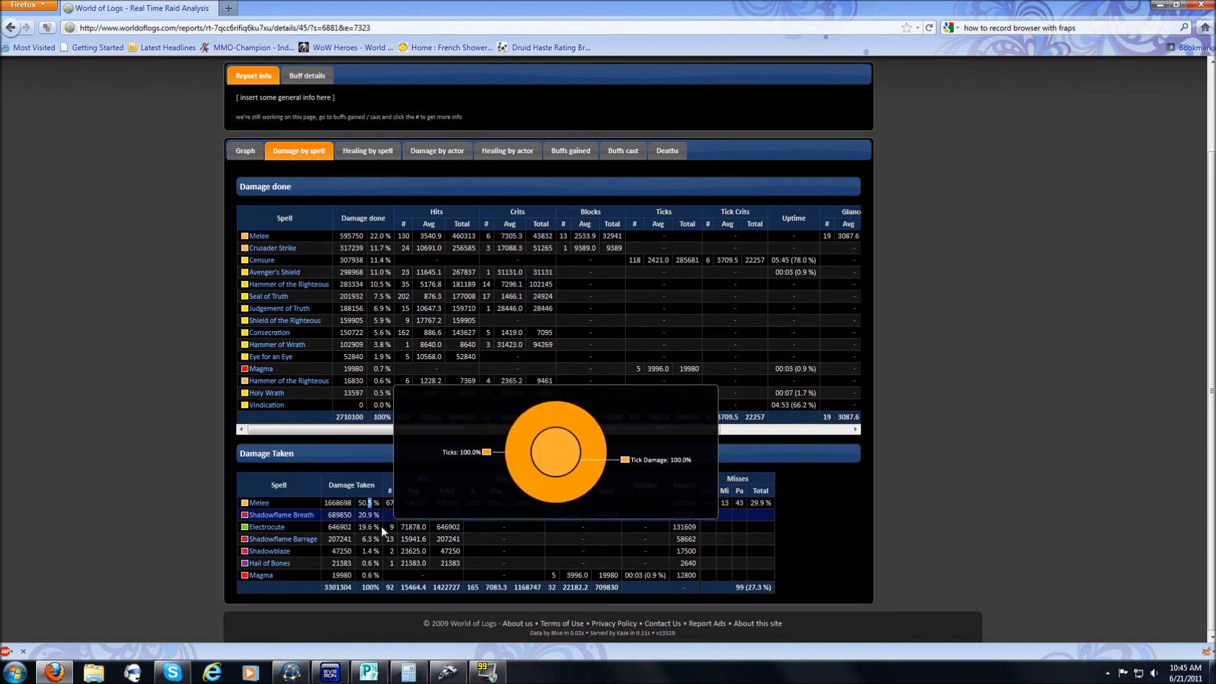
{"action": "mouse_move", "coordinate": [209, 551]}
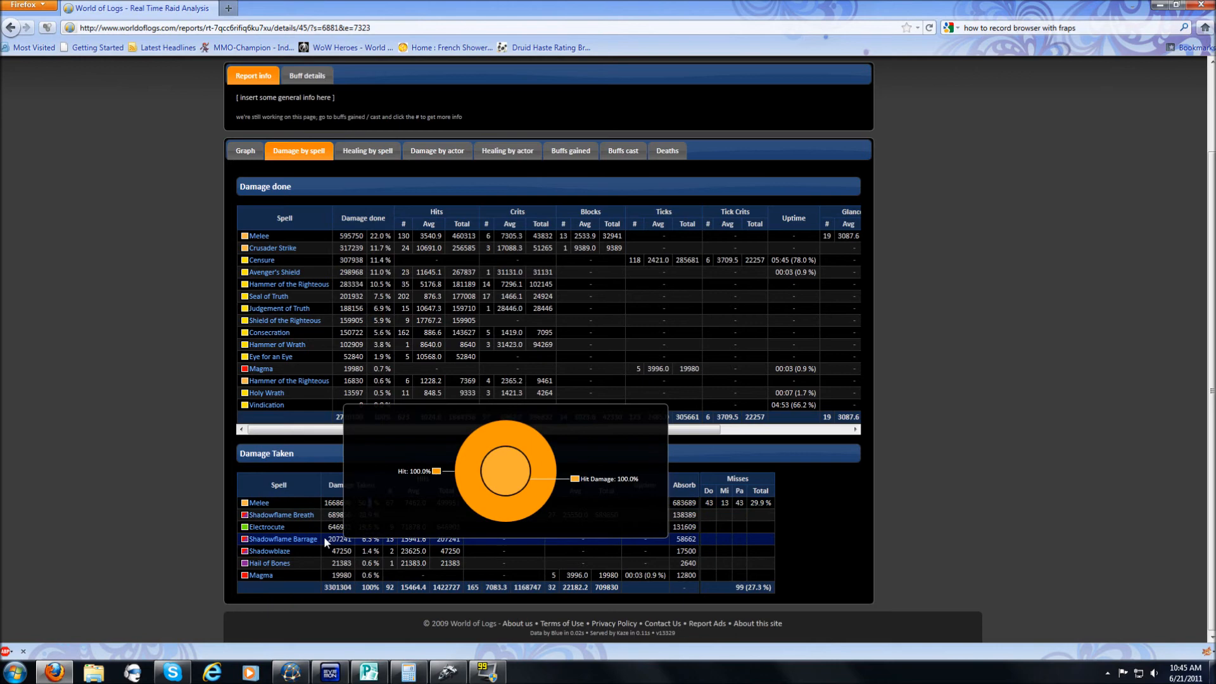
{"action": "mouse_move", "coordinate": [259, 503]}
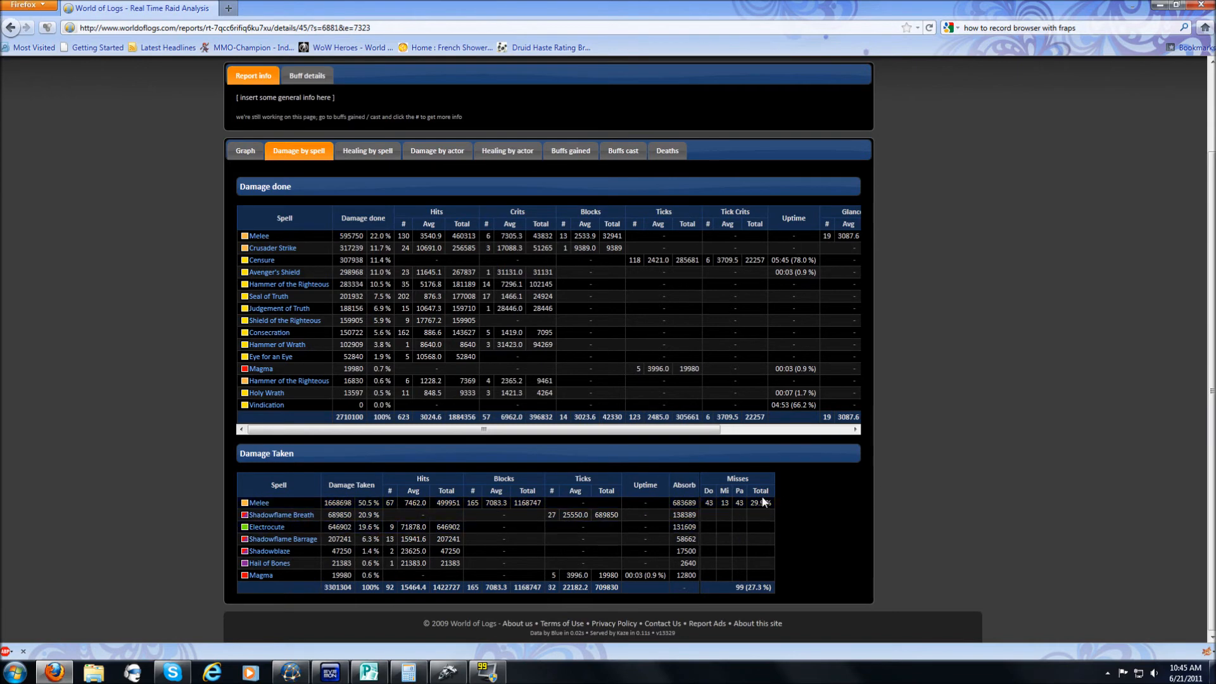
{"action": "left_click", "coordinate": [368, 151]}
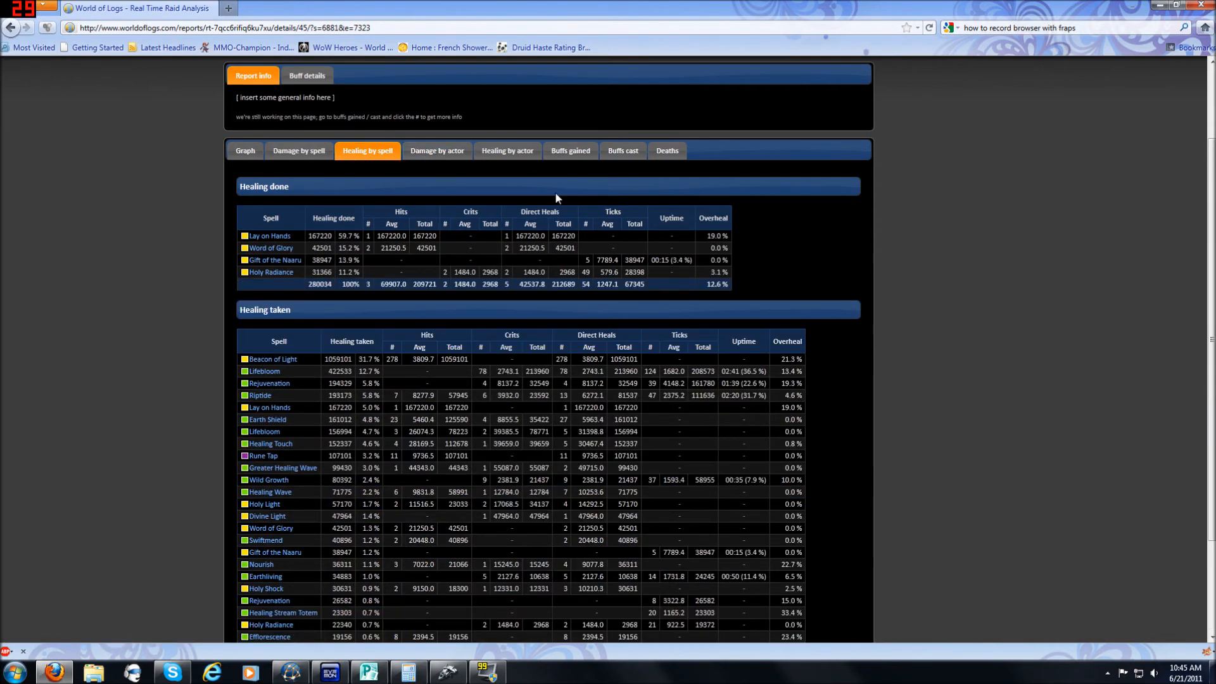
{"action": "mouse_move", "coordinate": [269, 236]}
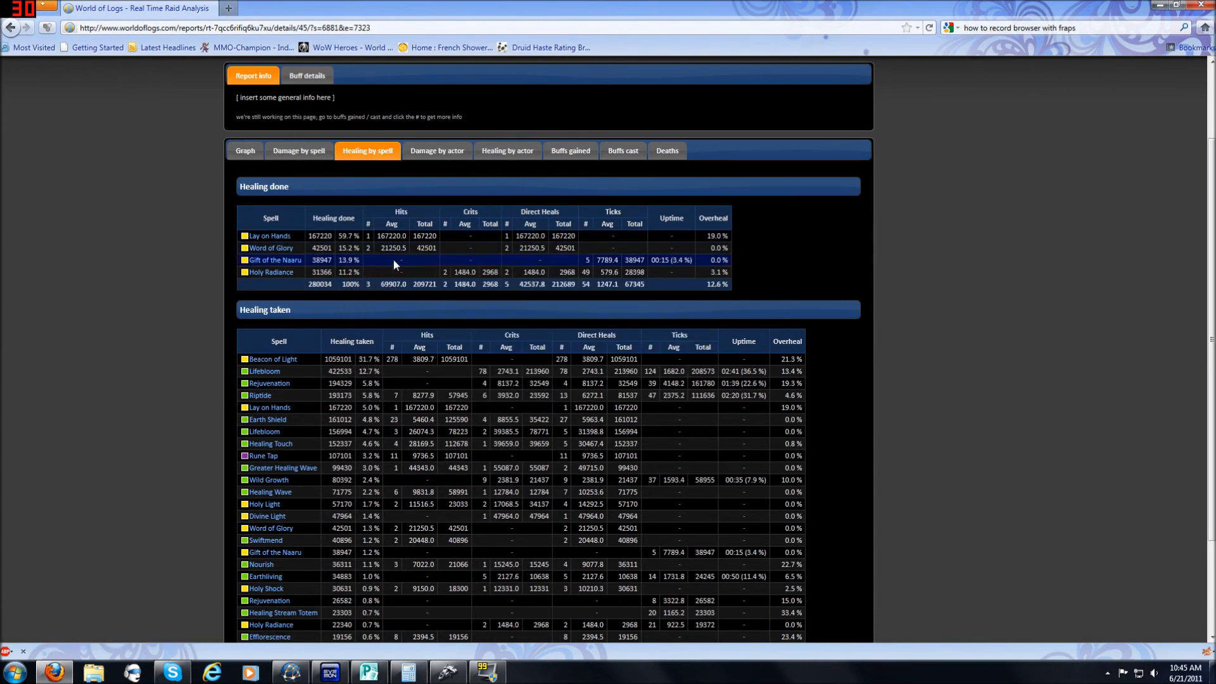
{"action": "mouse_move", "coordinate": [395, 272]}
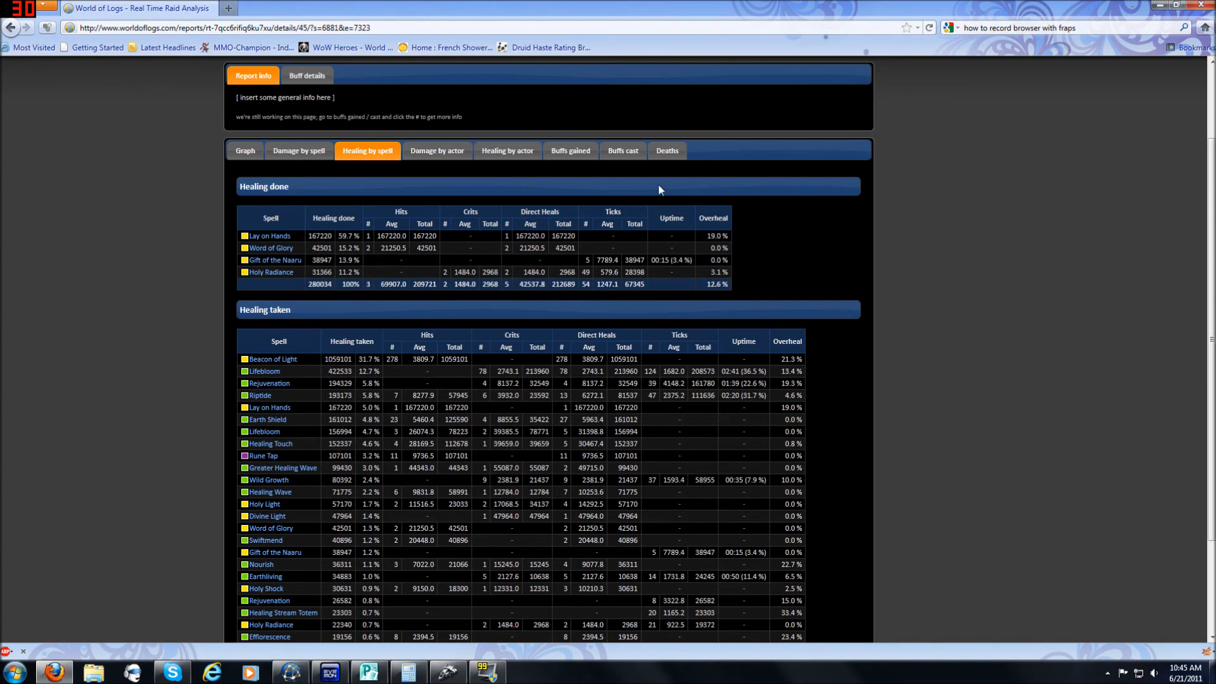
Step: Scroll through Melisende's Healing taken table, led by Beacon of Light, and back up
{"action": "scroll", "scroll_direction": "down", "scroll_amount": 3}
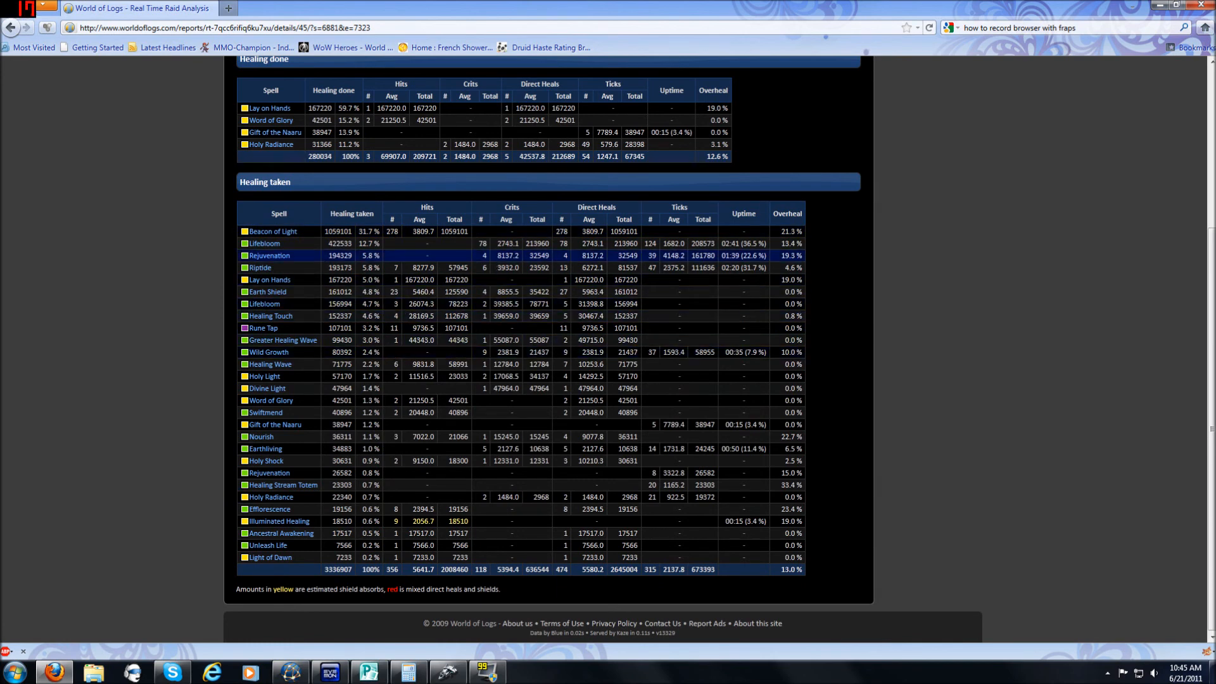
{"action": "scroll", "scroll_direction": "up", "scroll_amount": 3}
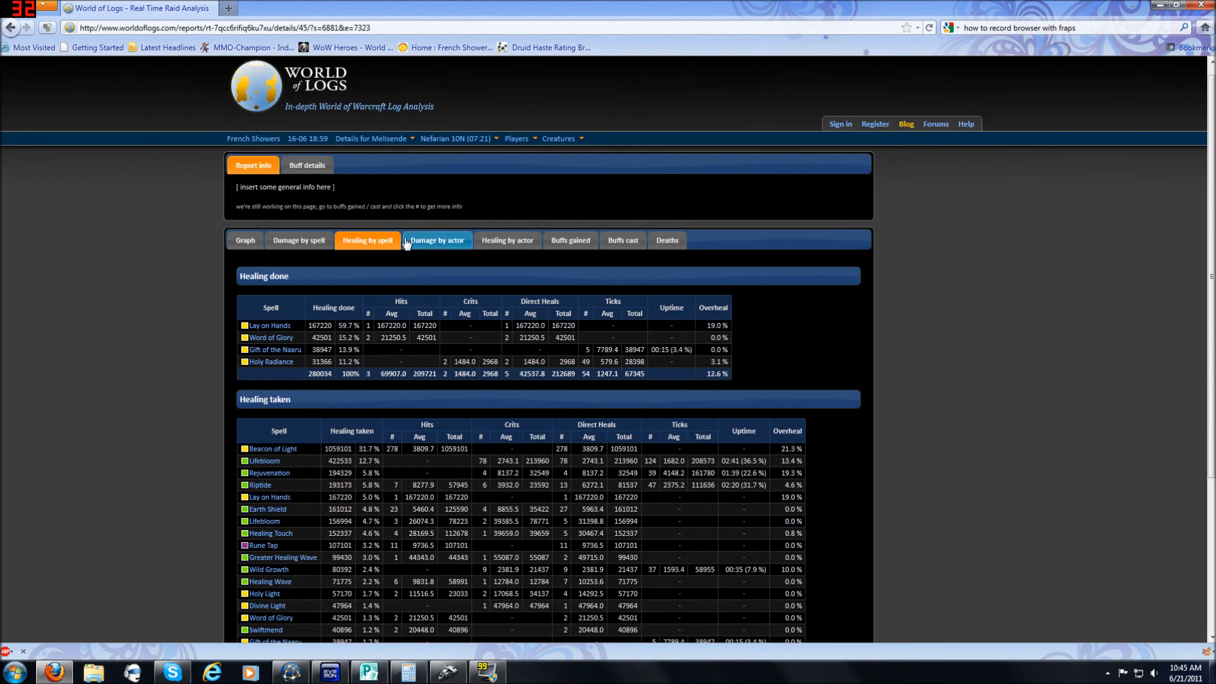
Step: View Melisende's damage by actor, healing by actor, then her buffs gained with uptimes
{"action": "left_click", "coordinate": [437, 239]}
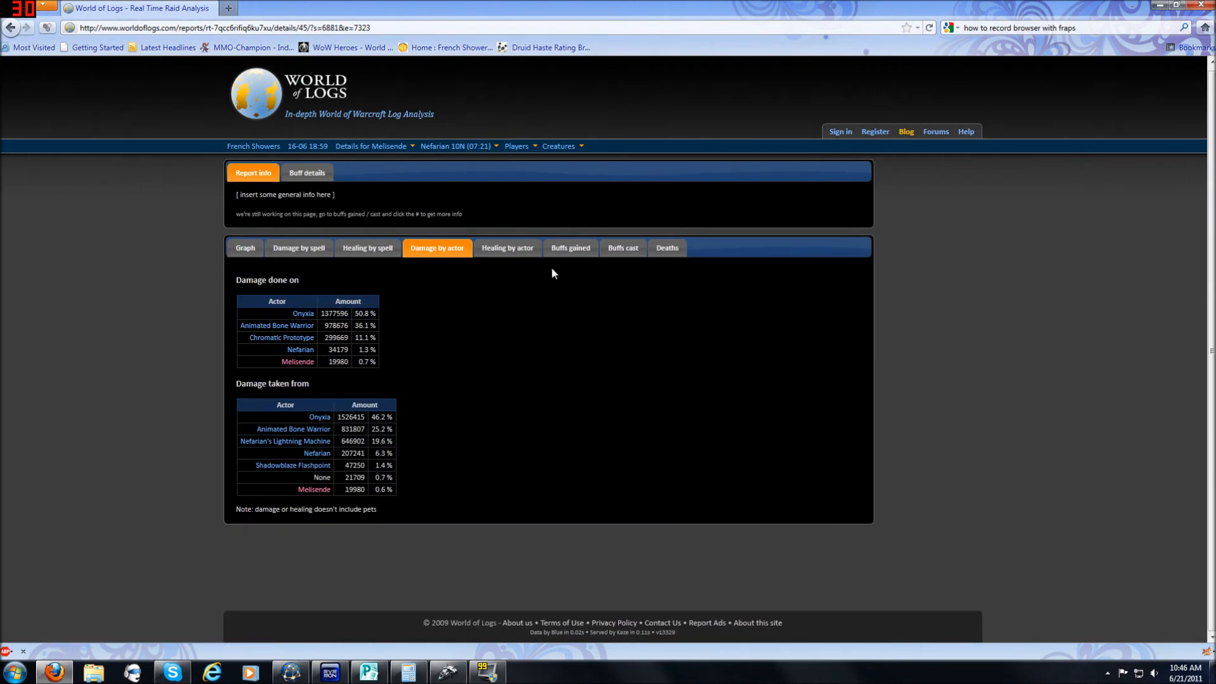
{"action": "left_click", "coordinate": [507, 247]}
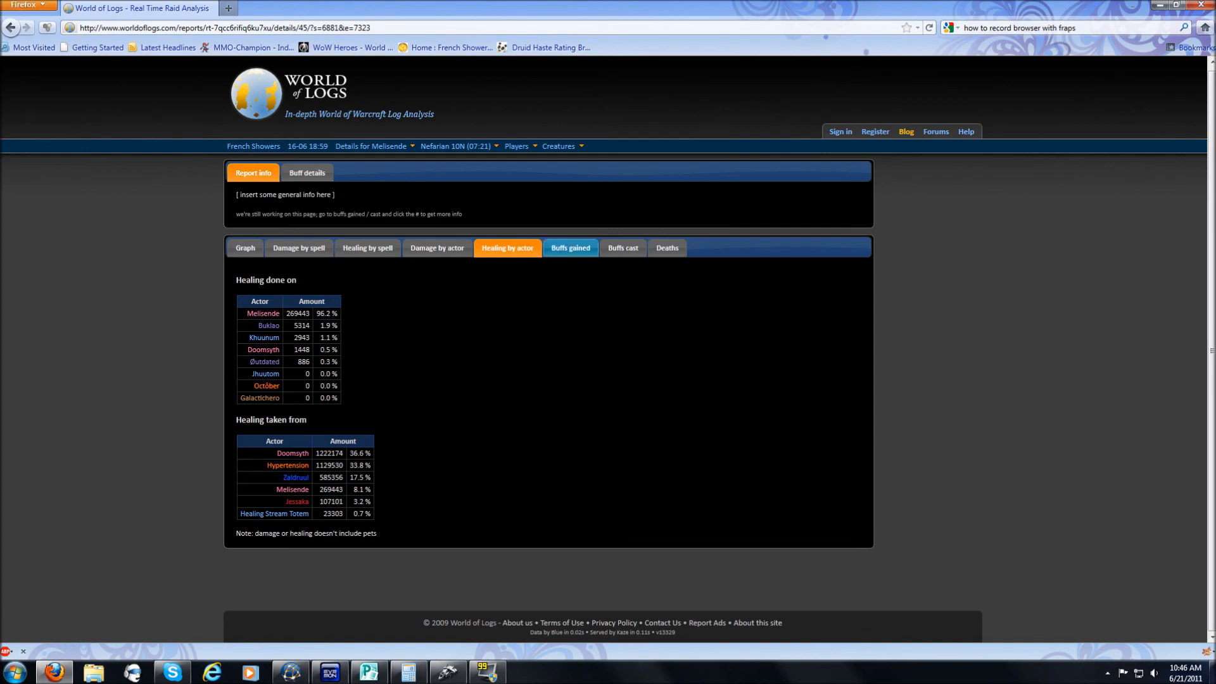
{"action": "left_click", "coordinate": [569, 247]}
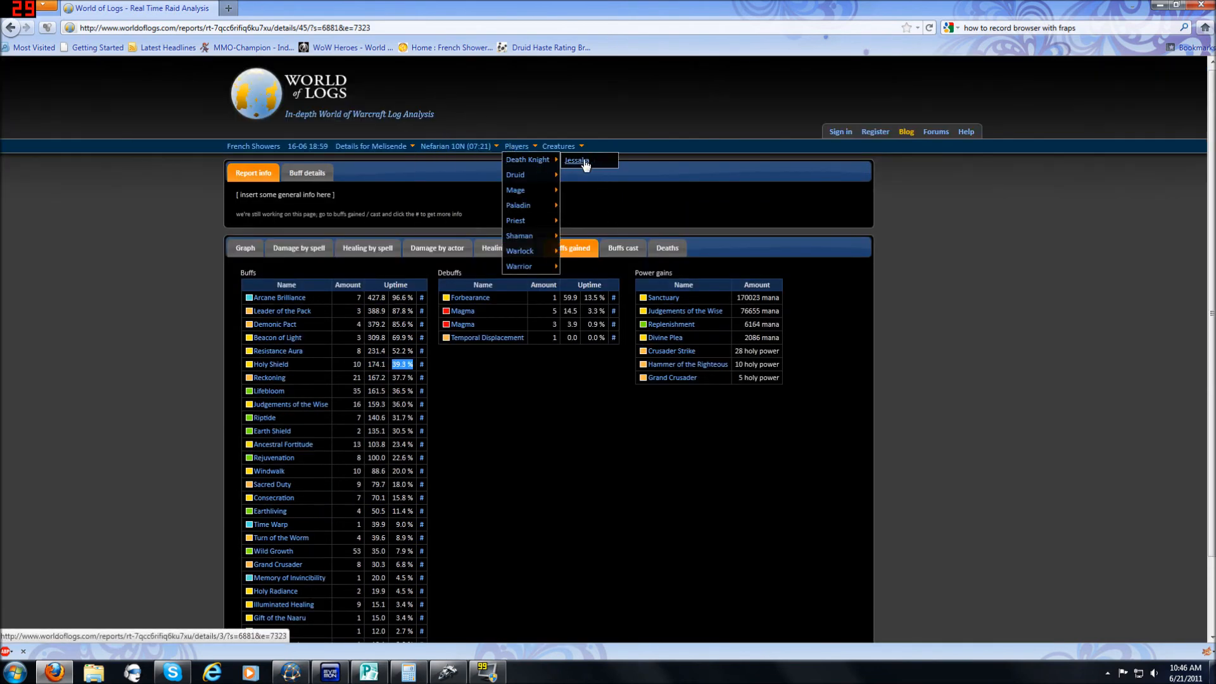
Step: Load the death knight tank's report and list the buffs it gained
{"action": "left_click", "coordinate": [577, 161]}
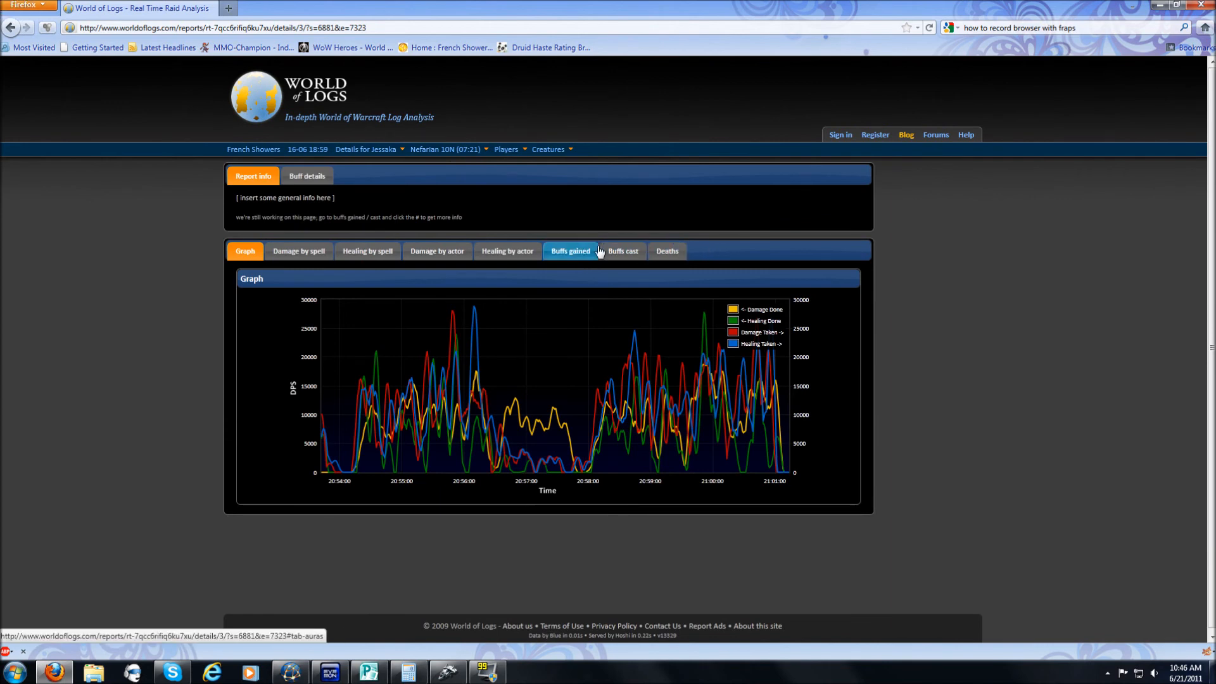
{"action": "left_click", "coordinate": [571, 251]}
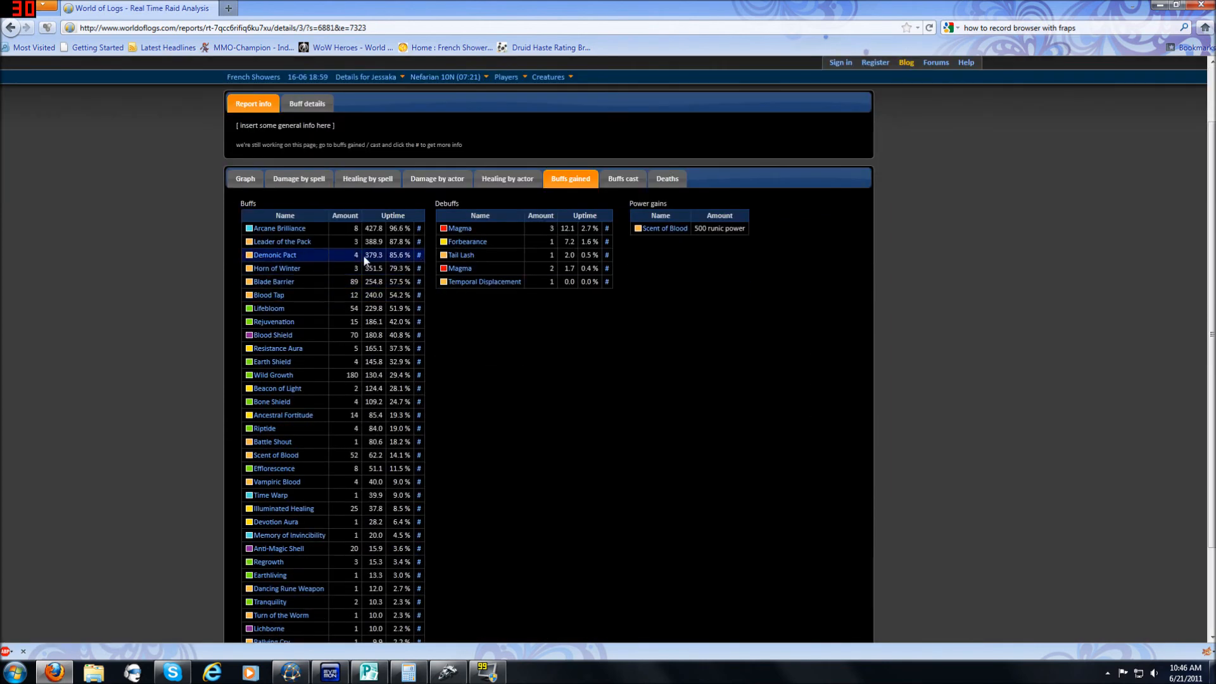
{"action": "left_click", "coordinate": [274, 281]}
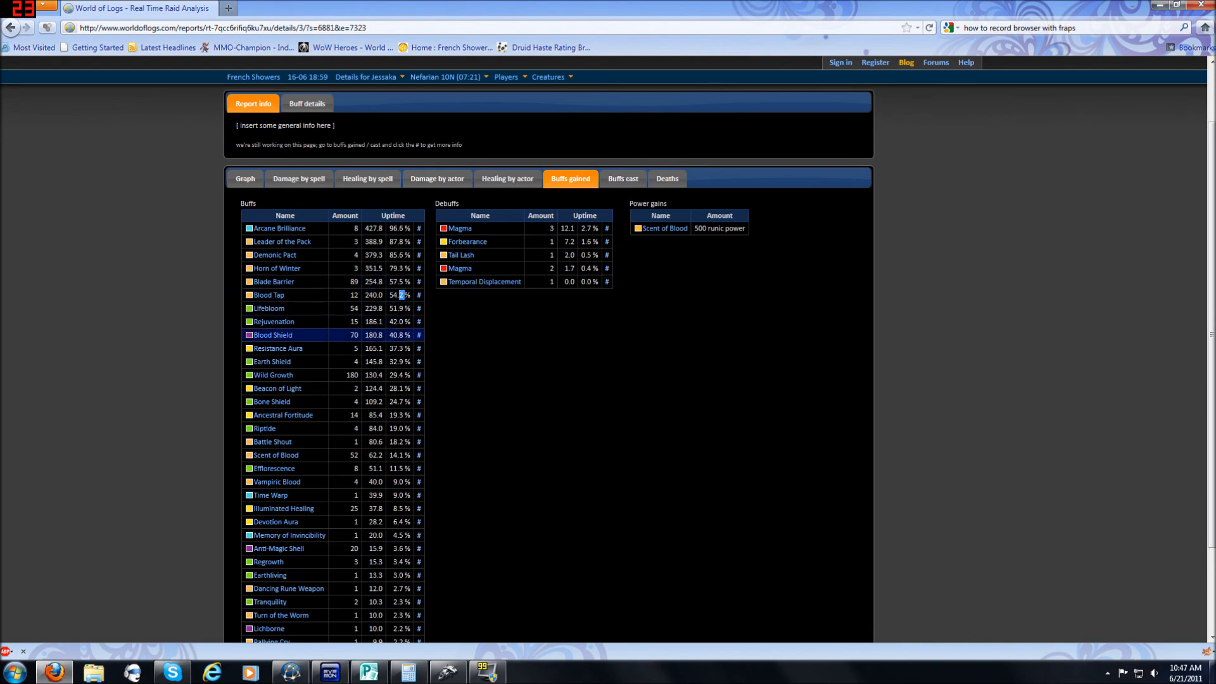
{"action": "scroll", "scroll_direction": "down", "scroll_amount": 3}
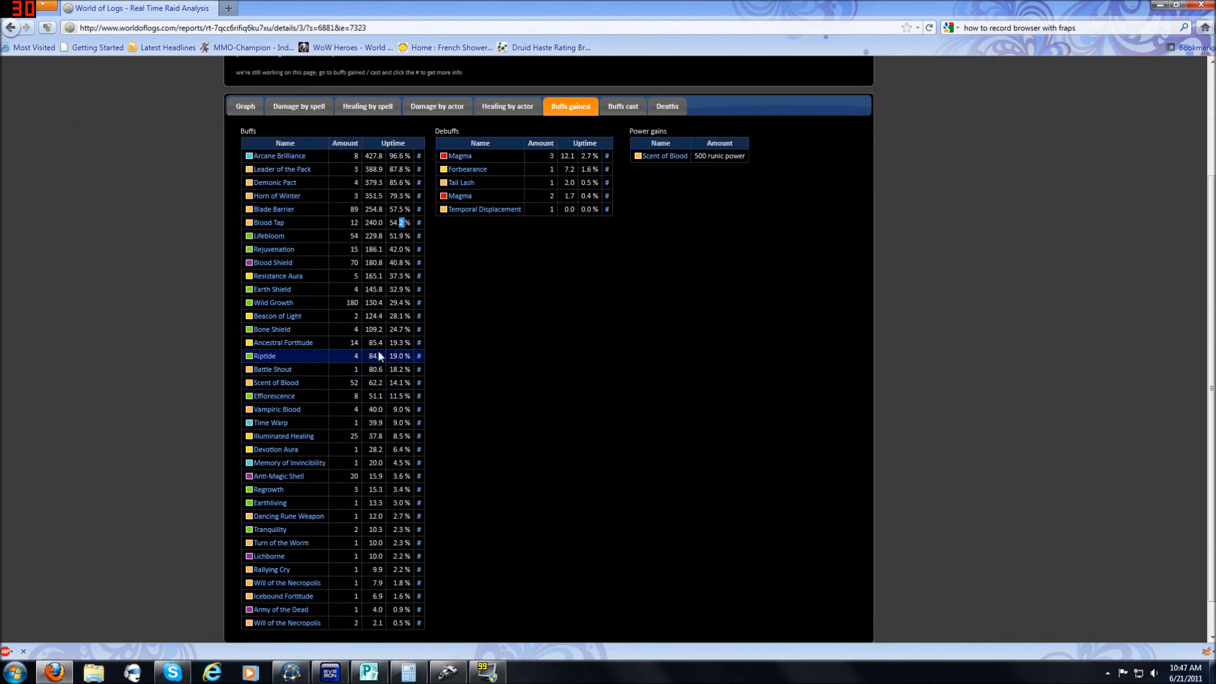
Step: Review the full buffs gained list and show the buff details graph with raid DPS
{"action": "left_click", "coordinate": [271, 329]}
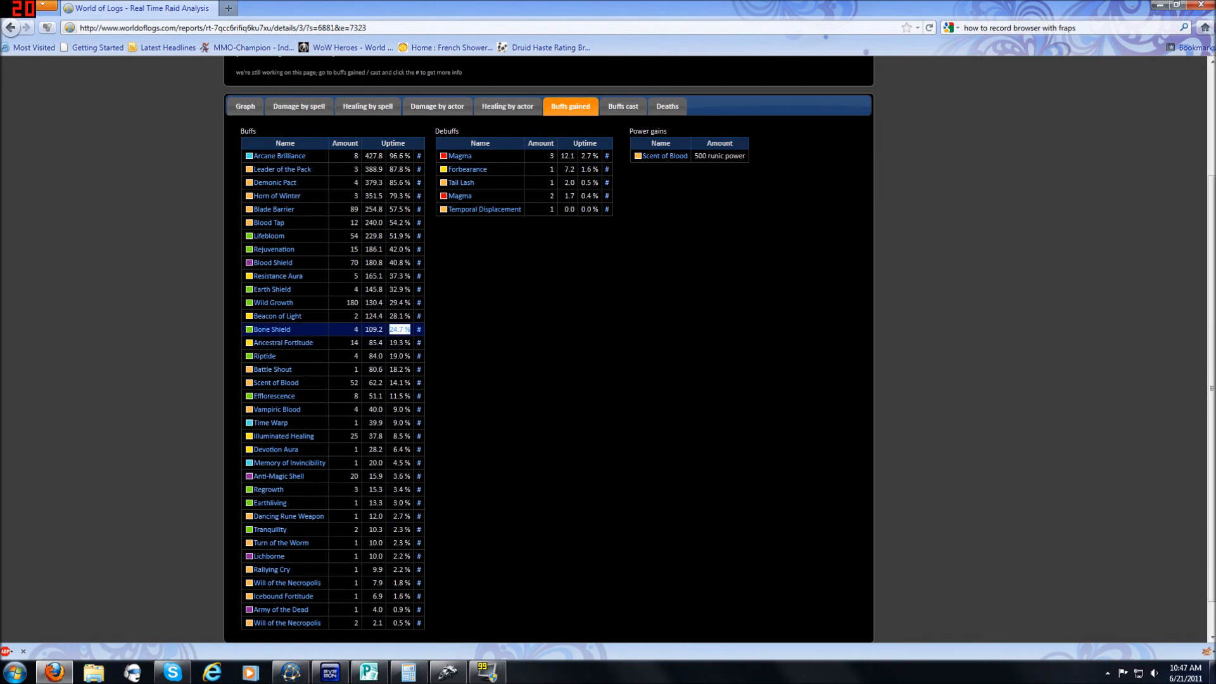
{"action": "left_click", "coordinate": [276, 382]}
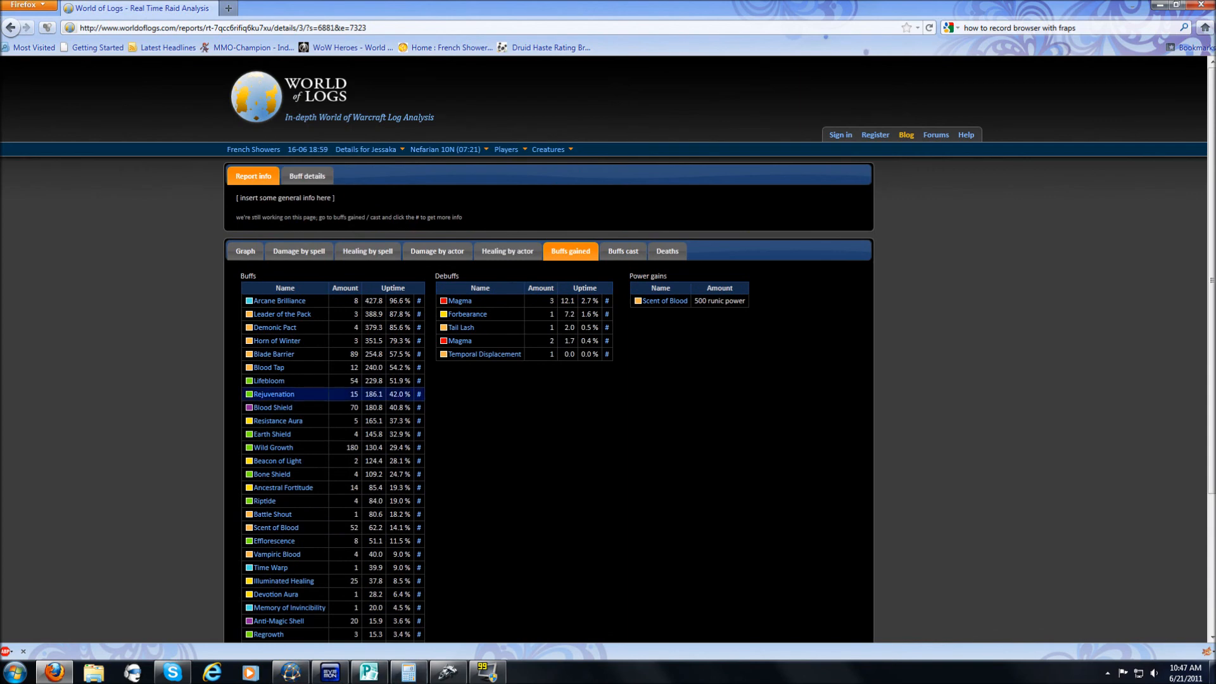
{"action": "scroll", "scroll_direction": "down", "scroll_amount": 3}
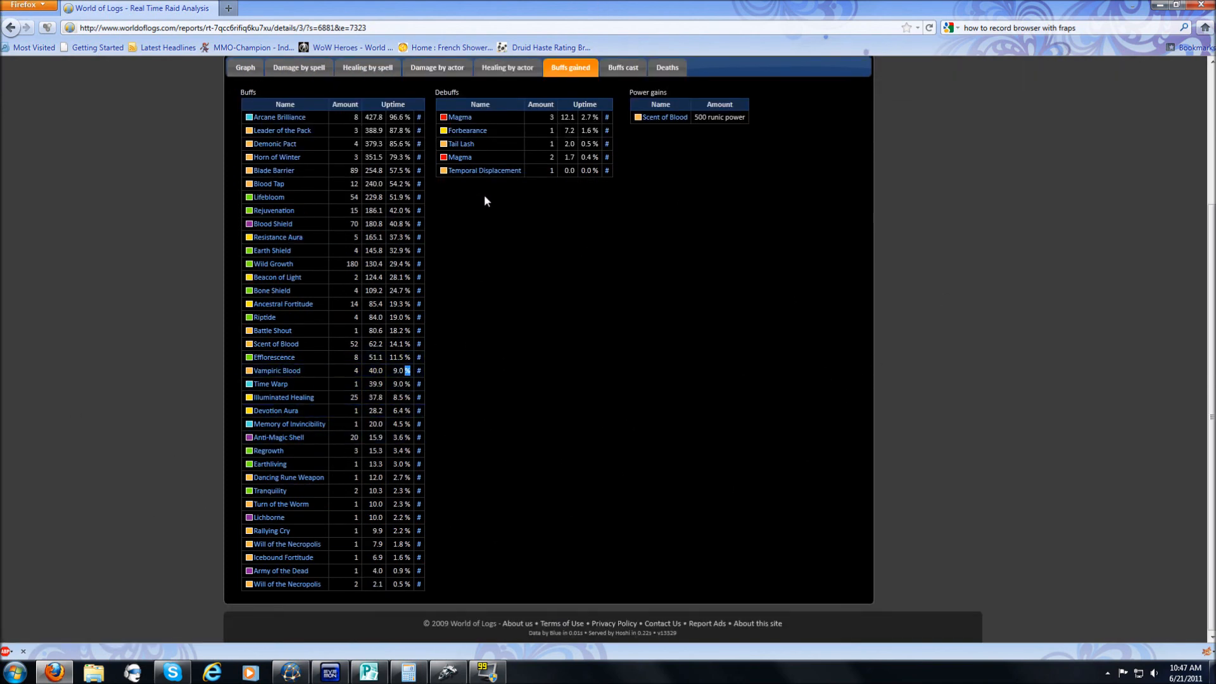
{"action": "left_click", "coordinate": [310, 370]}
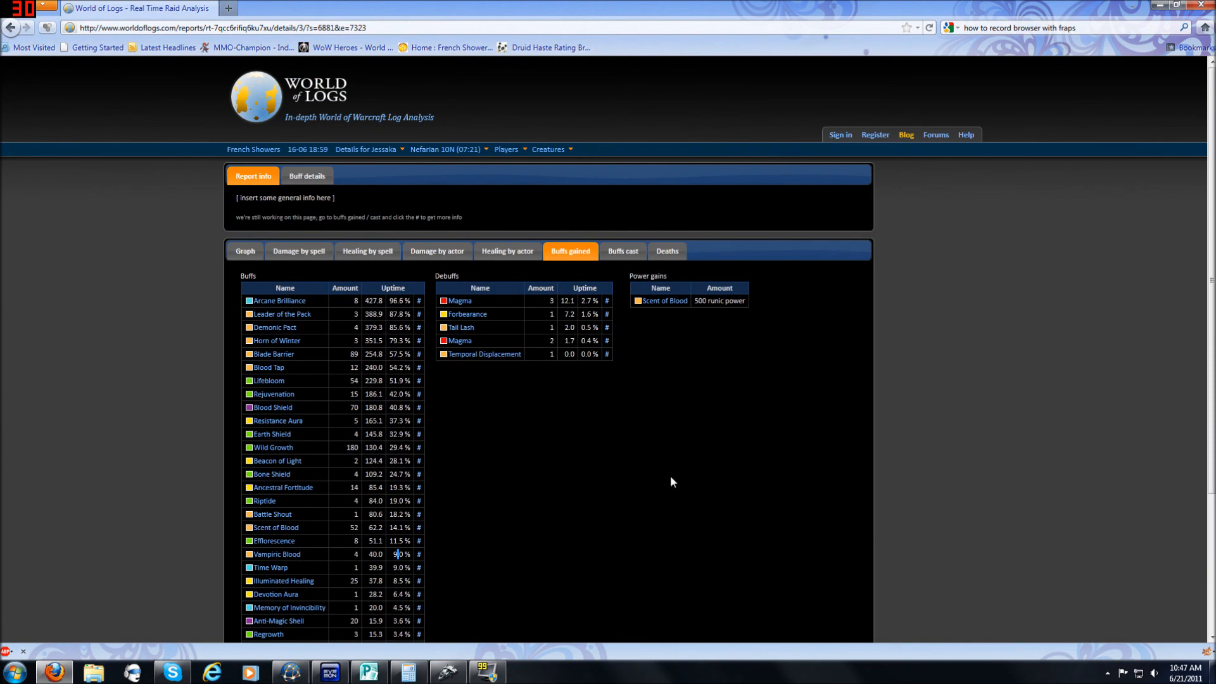
{"action": "scroll", "scroll_direction": "down", "scroll_amount": 3}
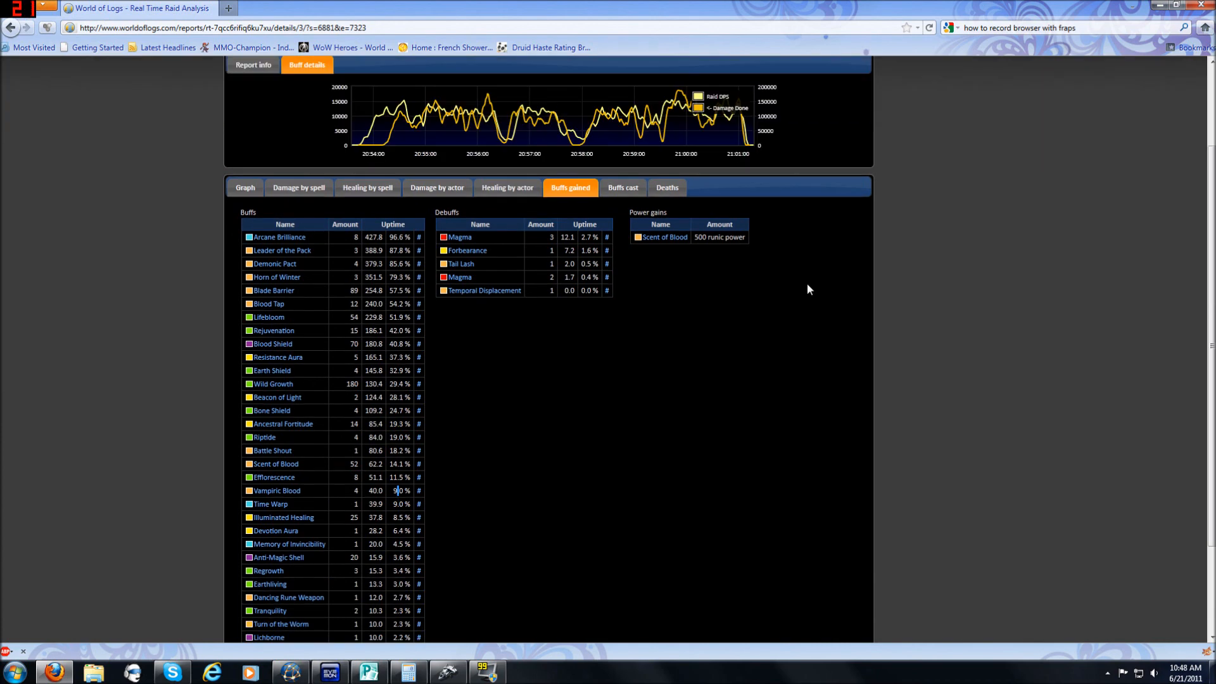
Step: Add Vampiric Blood, Anti-Magic Shell, Blood Shield and Blood Tap uptime timelines beneath the graph
{"action": "scroll", "scroll_direction": "up", "scroll_amount": 3}
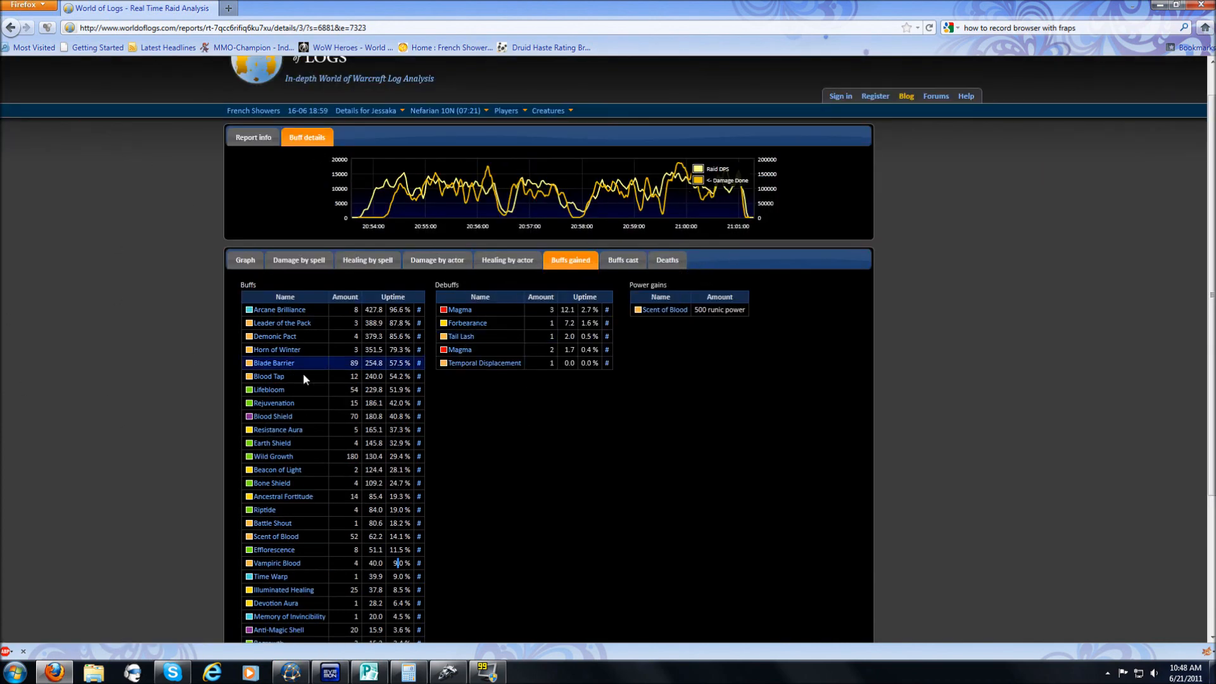
{"action": "scroll", "scroll_direction": "down", "scroll_amount": 3}
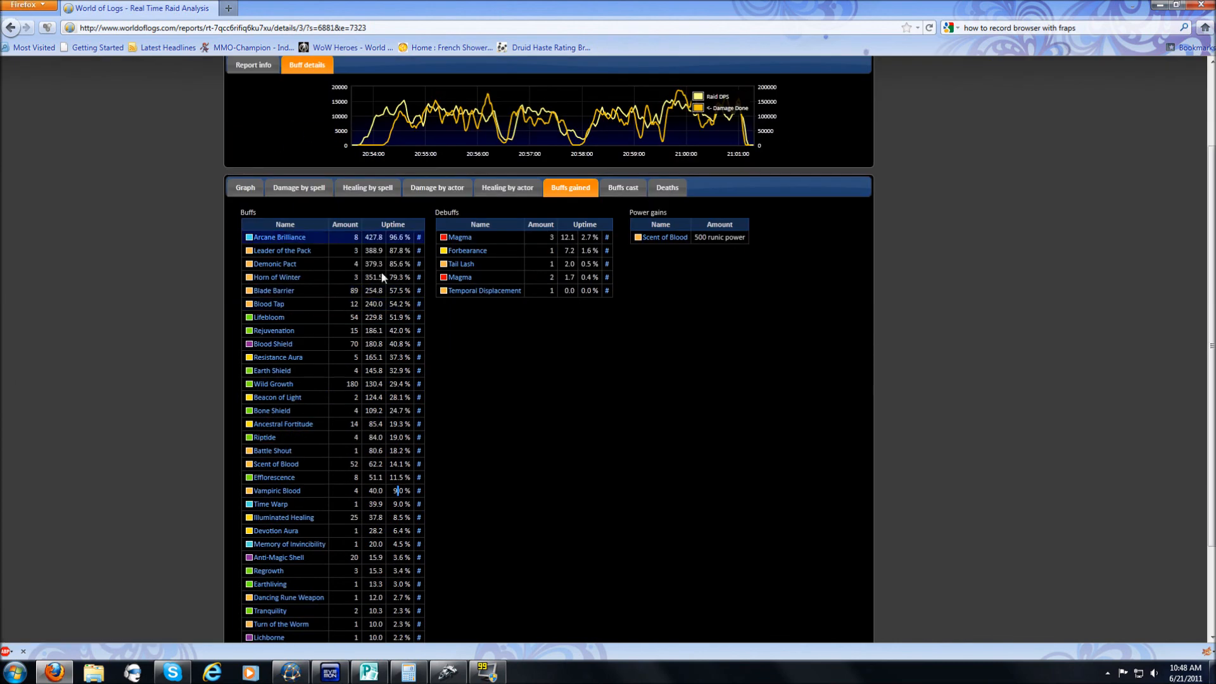
{"action": "scroll", "scroll_direction": "down", "scroll_amount": 3}
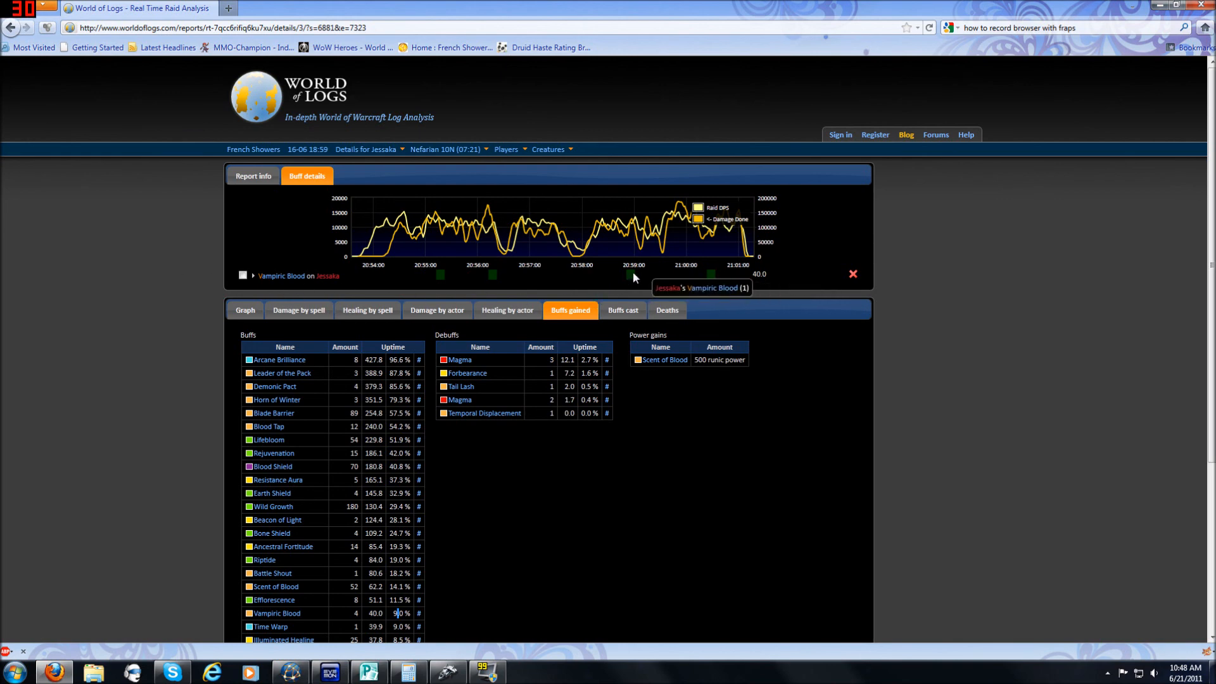
{"action": "mouse_move", "coordinate": [466, 245]}
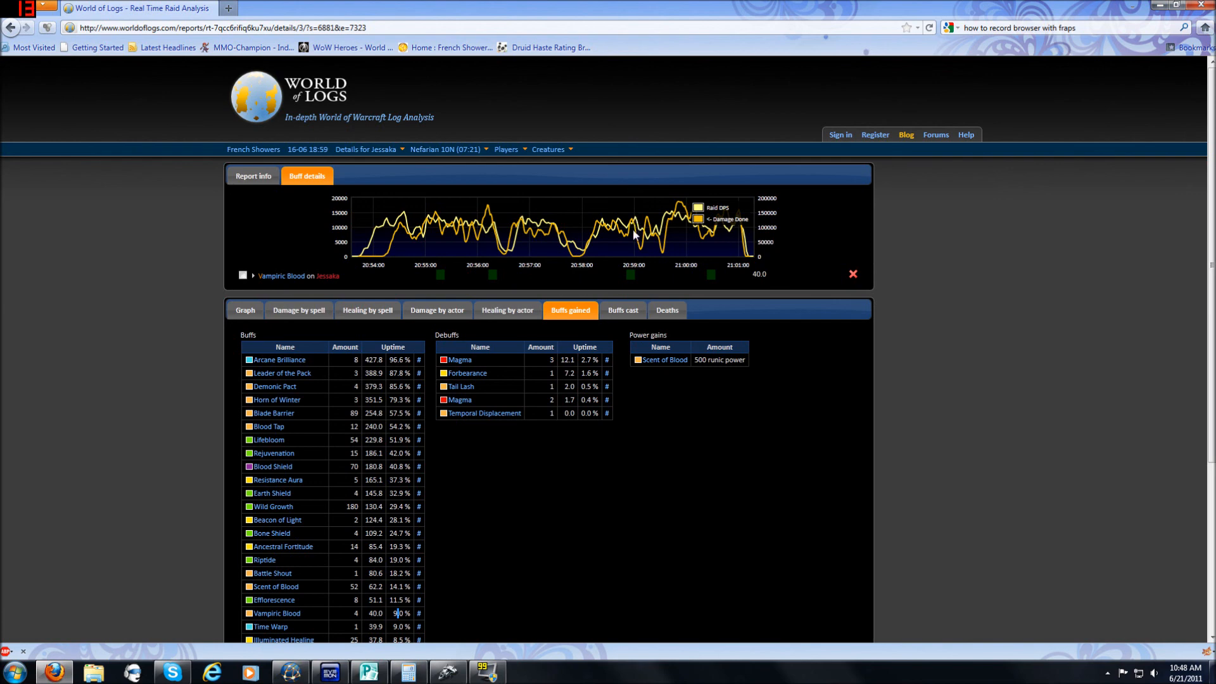
{"action": "mouse_move", "coordinate": [712, 278]}
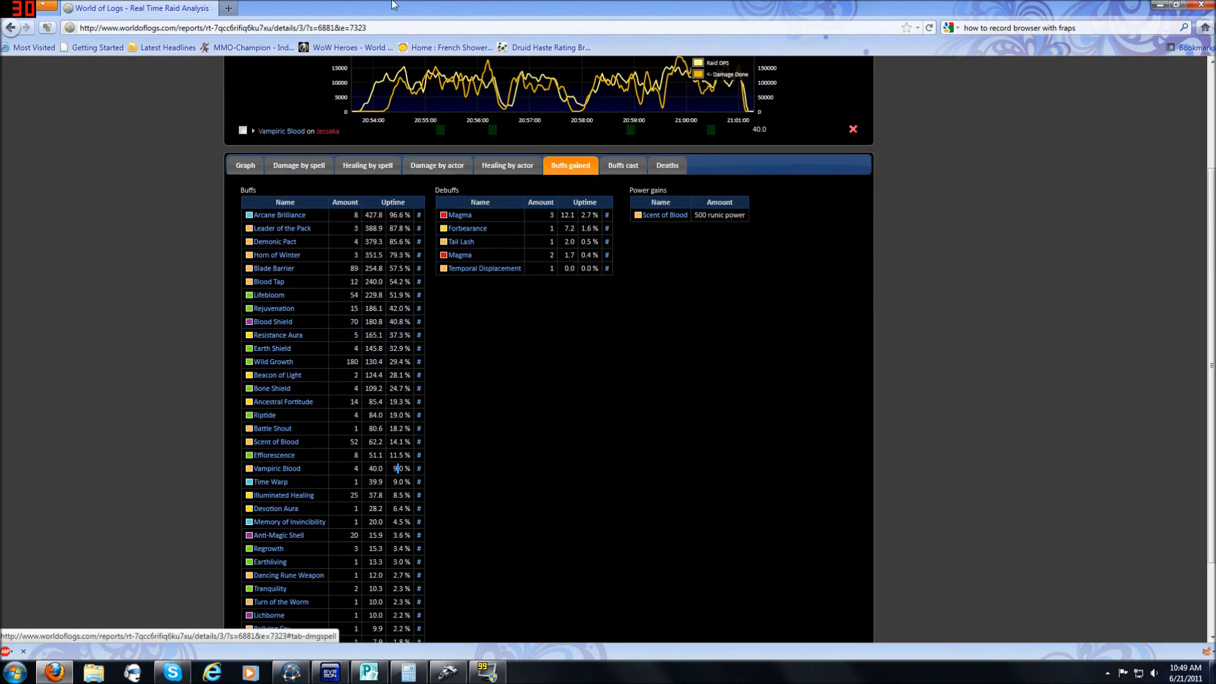
{"action": "scroll", "scroll_direction": "down", "scroll_amount": 3}
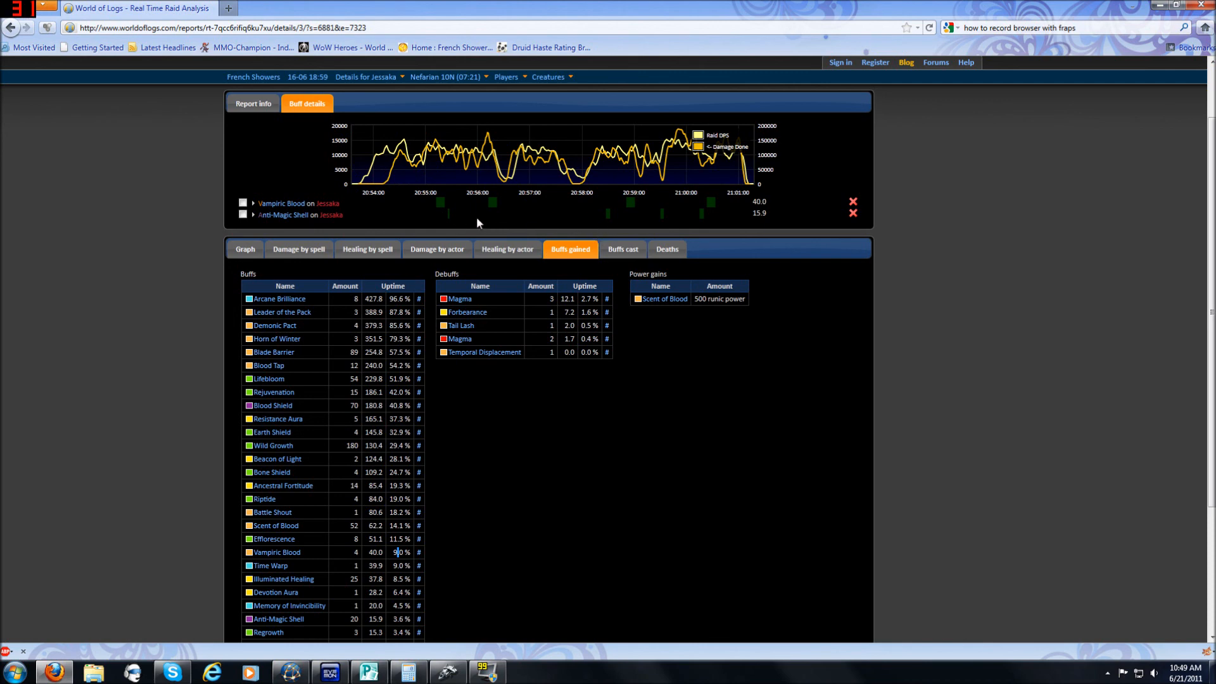
{"action": "scroll", "scroll_direction": "down", "scroll_amount": 3}
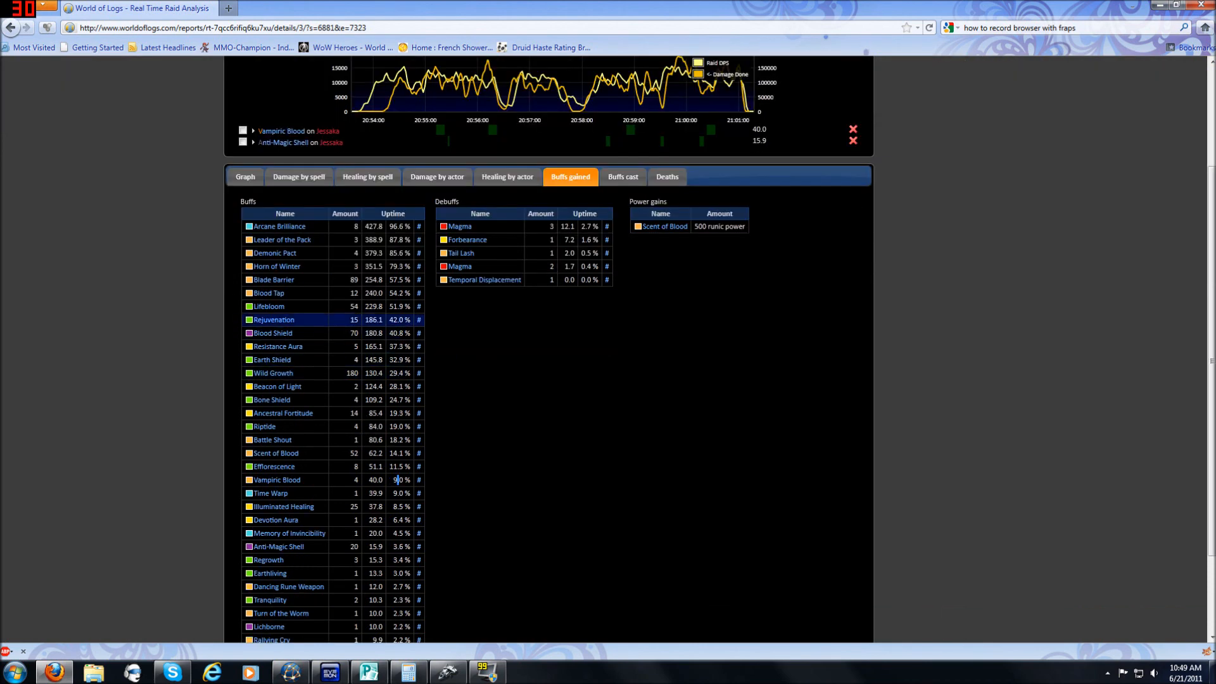
{"action": "left_click", "coordinate": [272, 333]}
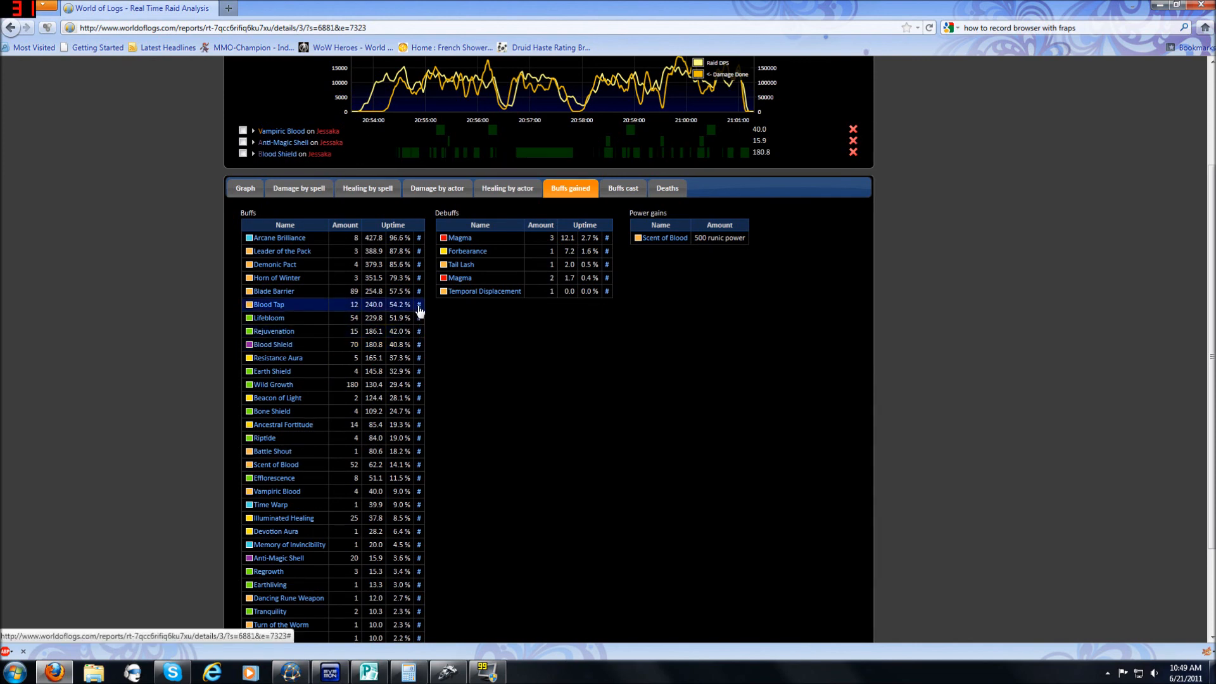
{"action": "left_click", "coordinate": [419, 305]}
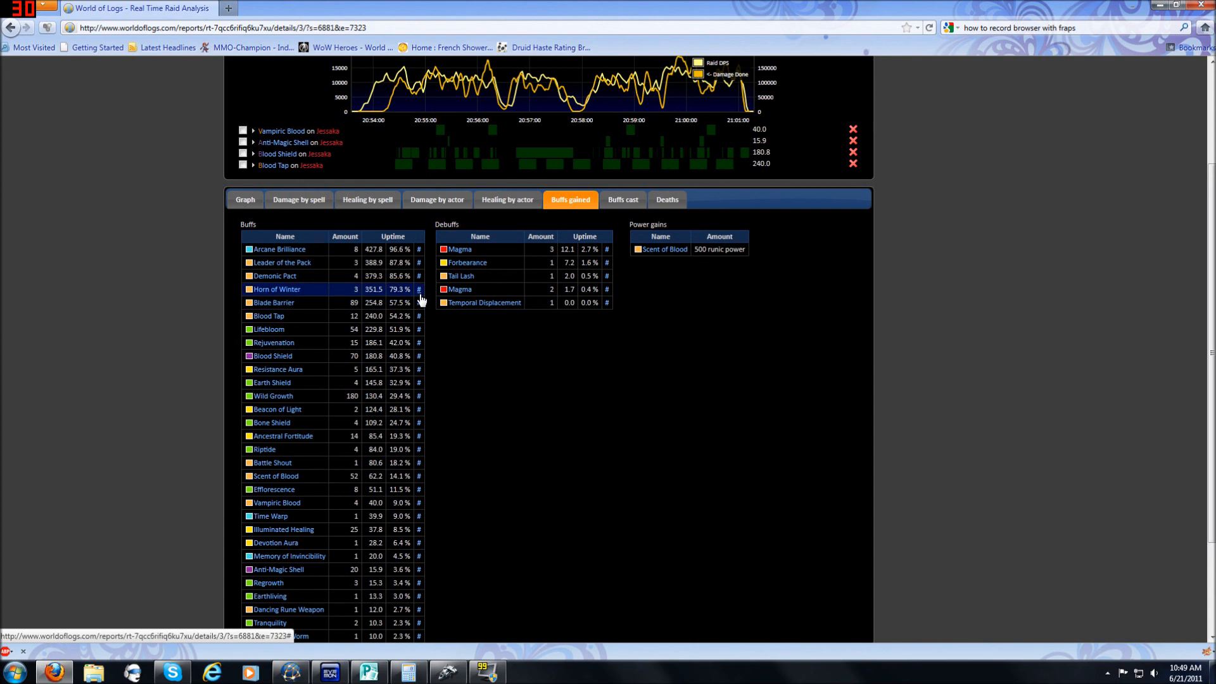